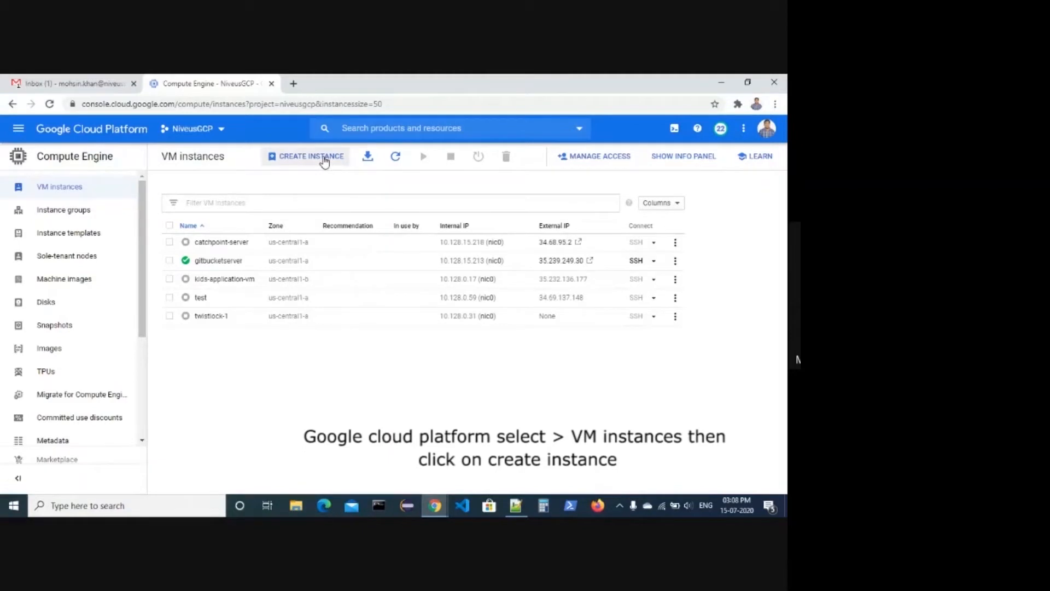
- Begin creating a new VM instance from the Compute Engine instance list
left_click(309, 156)
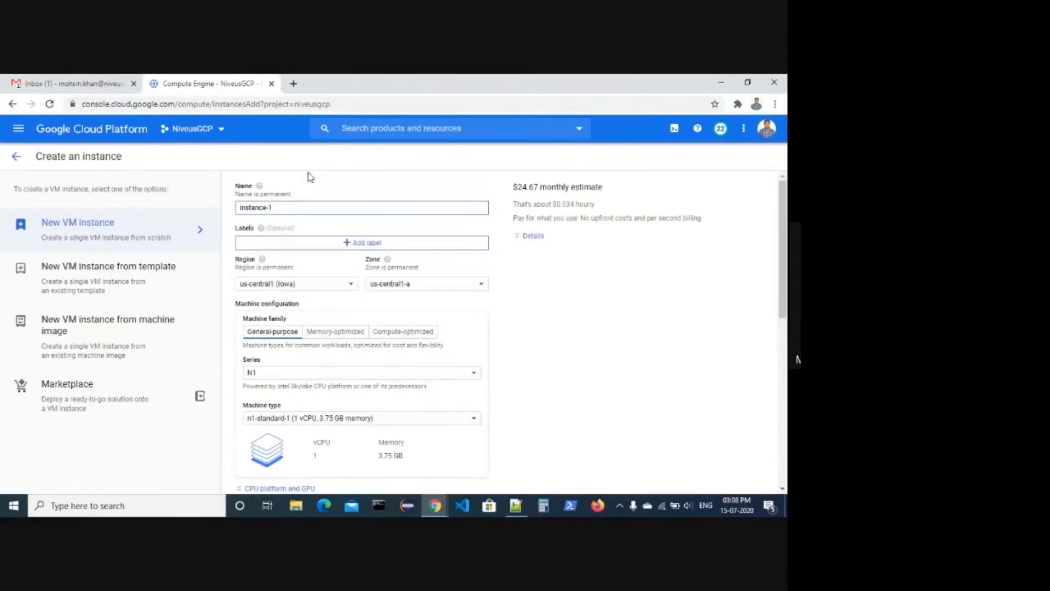
- Replace the default instance name with windowsdev1
triple_click(362, 207)
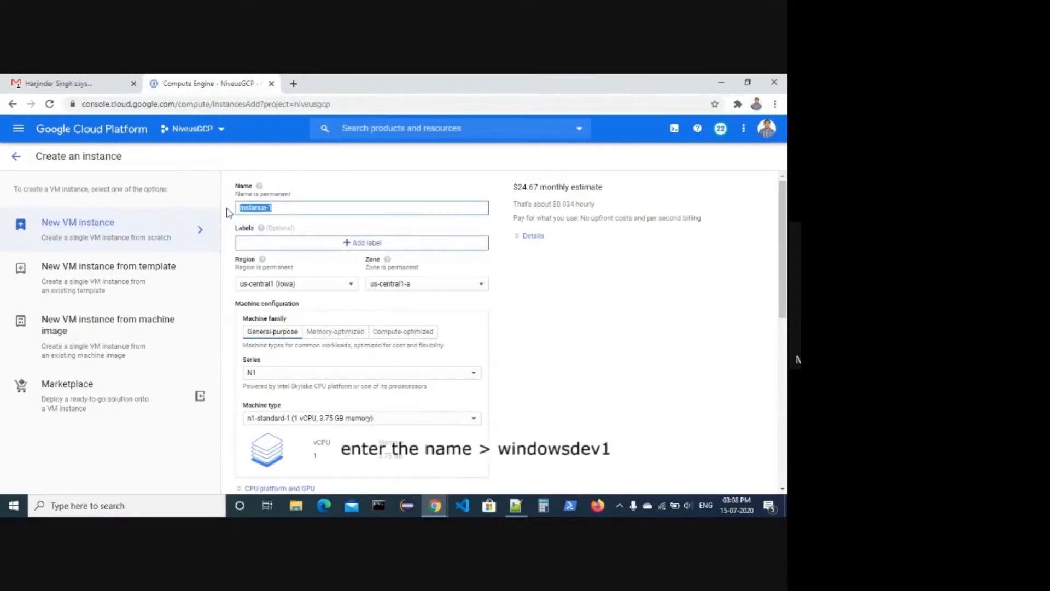
type("windowsdev")
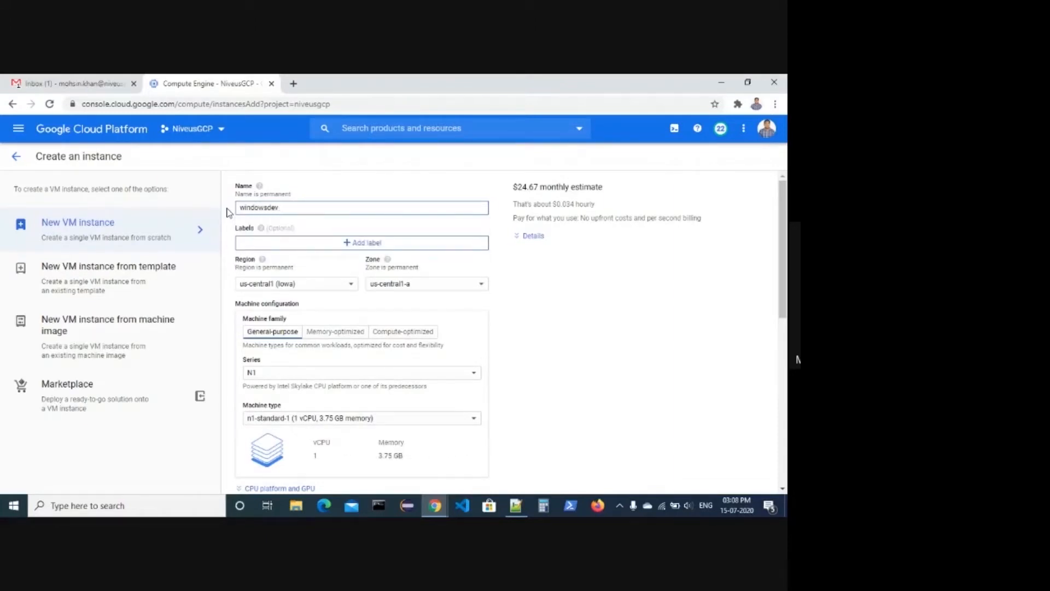
type("1")
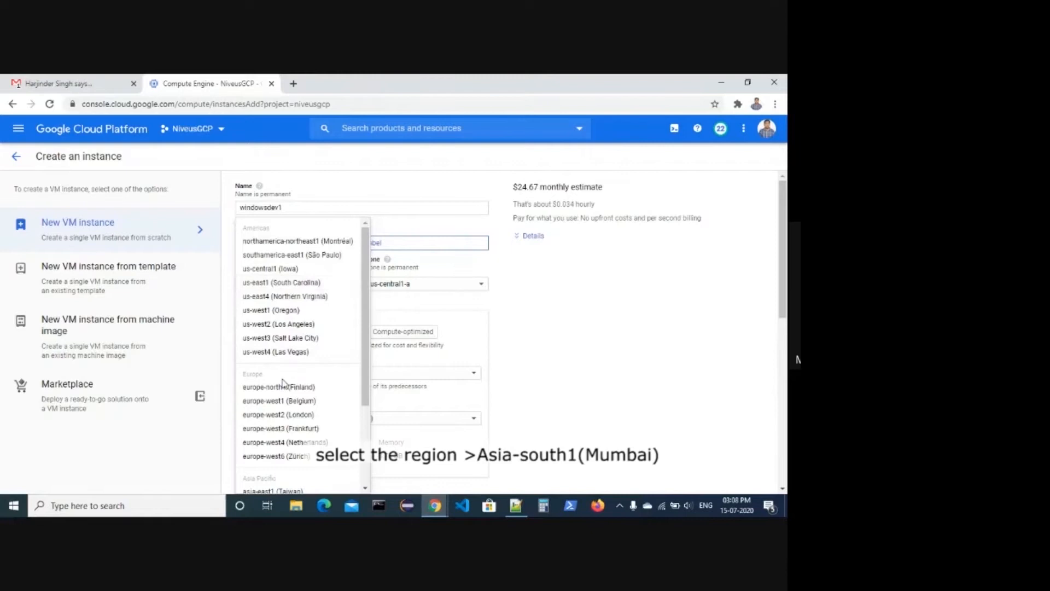
- Set the region to asia-south1 (Mumbai)
scroll("down", 3)
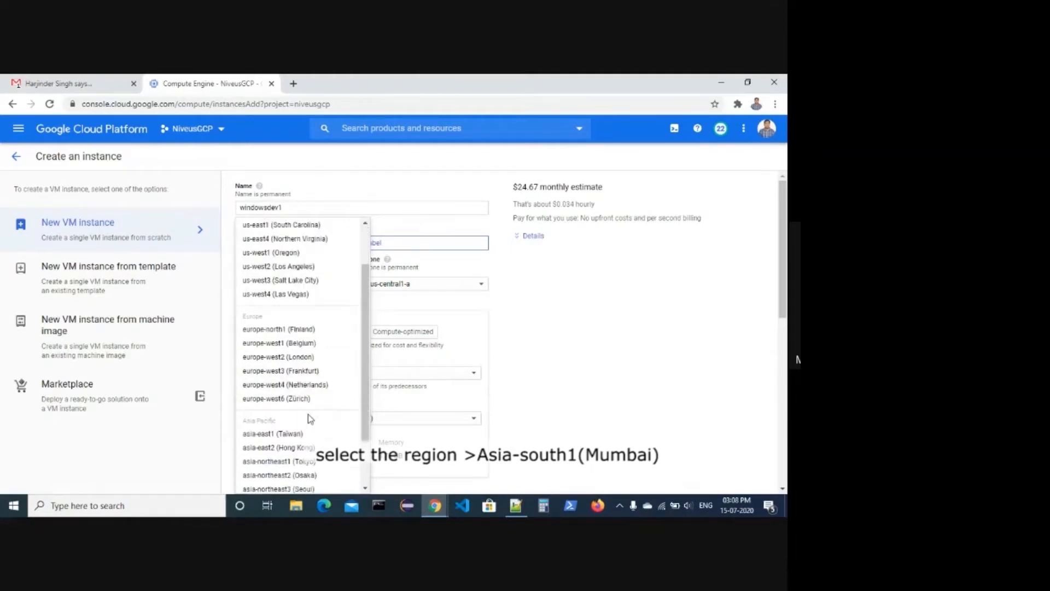
scroll("up", 3)
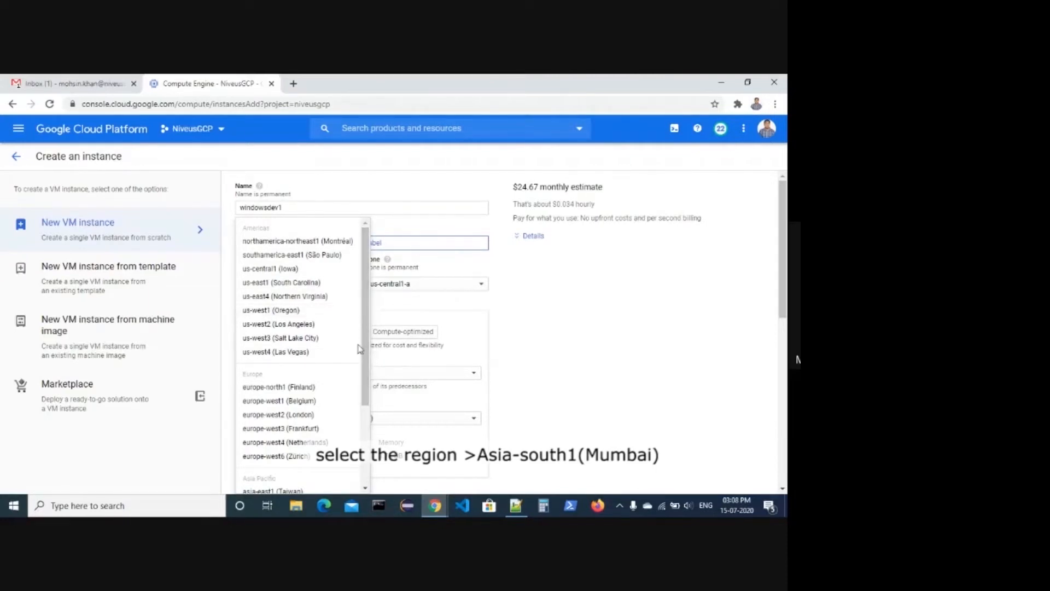
scroll("down", 3)
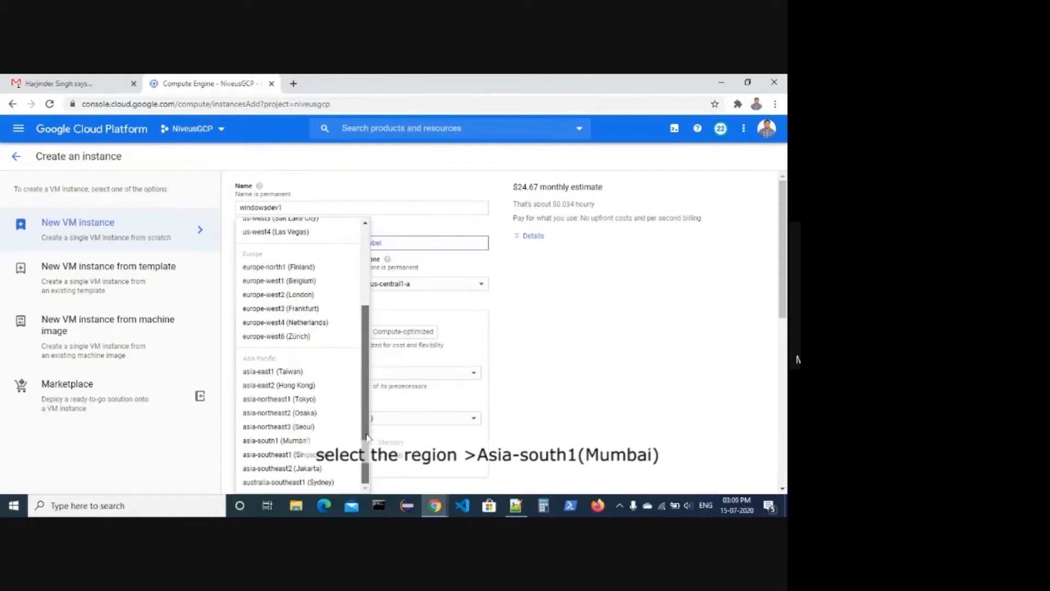
scroll("up", 3)
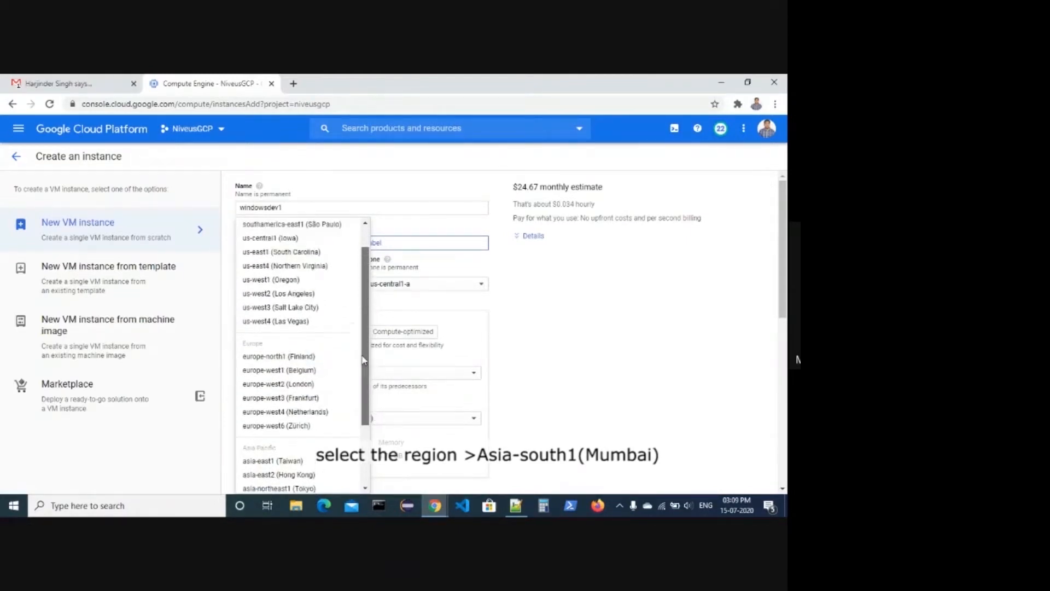
scroll("up", 3)
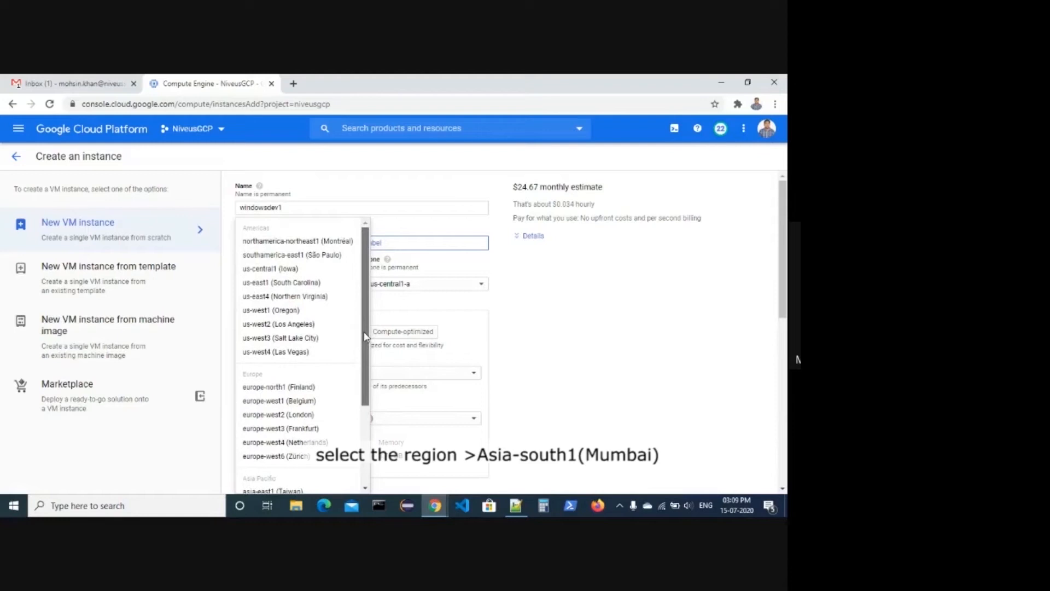
scroll("down", 3)
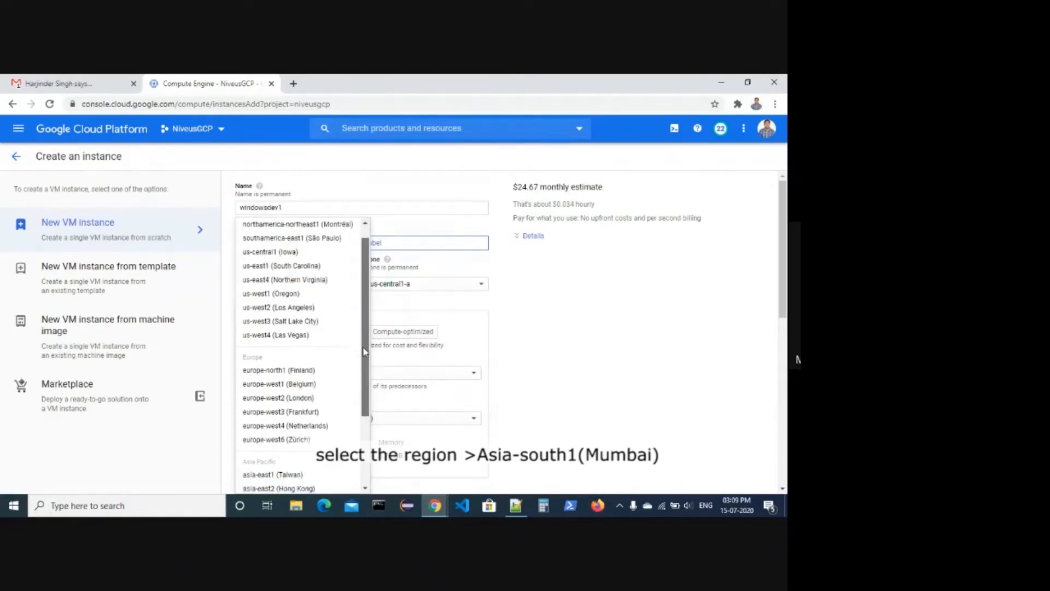
scroll("down", 3)
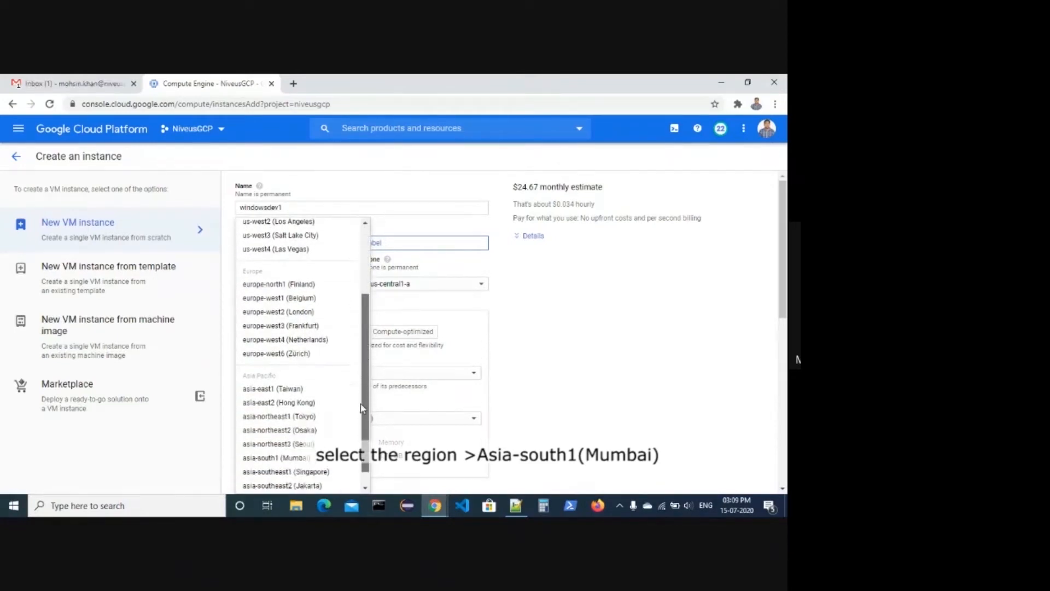
left_click(276, 457)
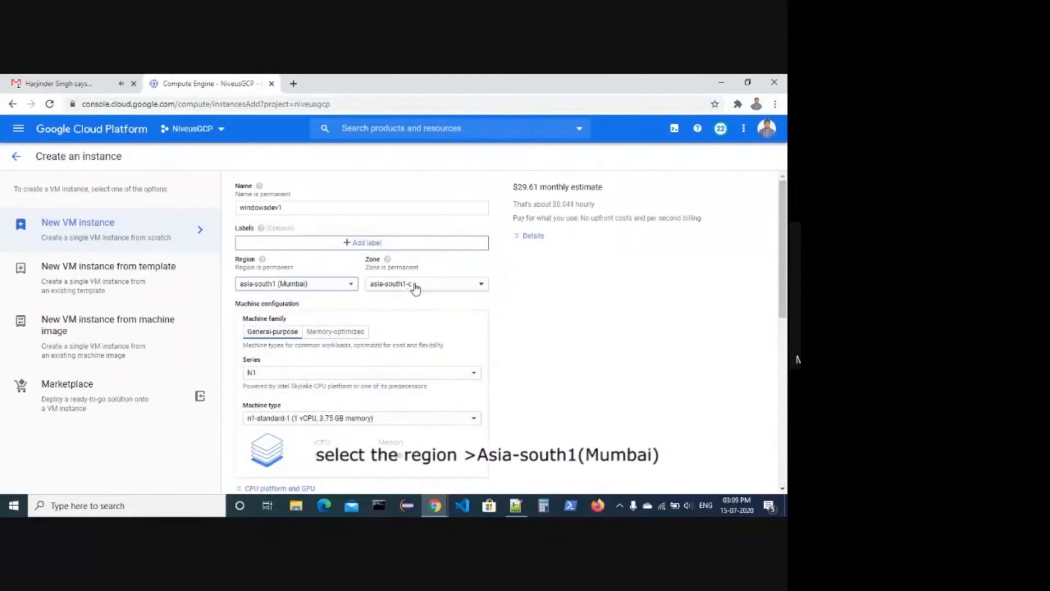
scroll("down", 3)
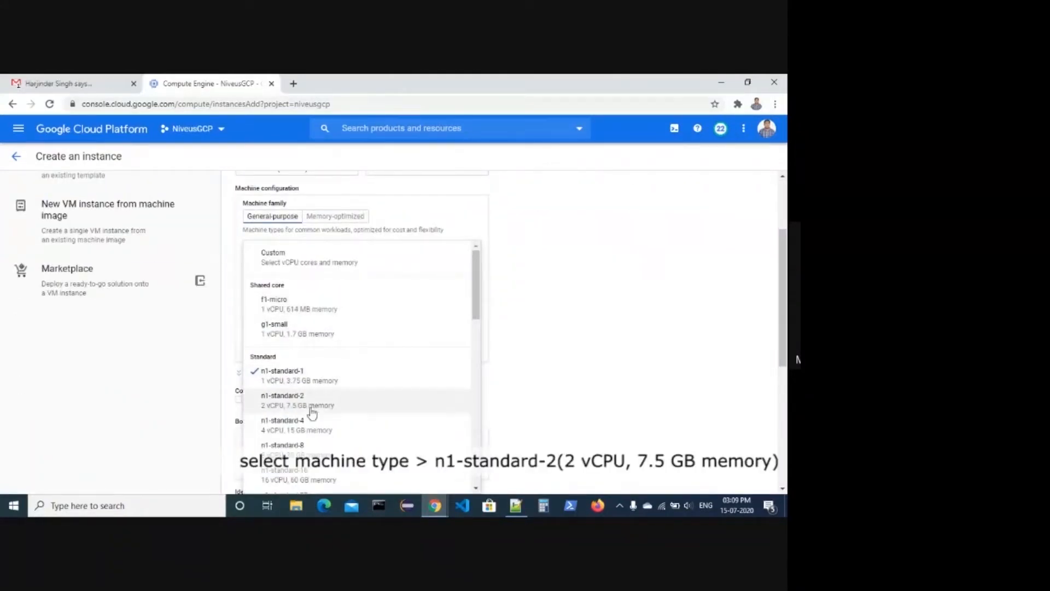
- Choose the n1-standard-2 machine type (2 vCPU, 7.5 GB) and bring up the boot disk choices
left_click(282, 395)
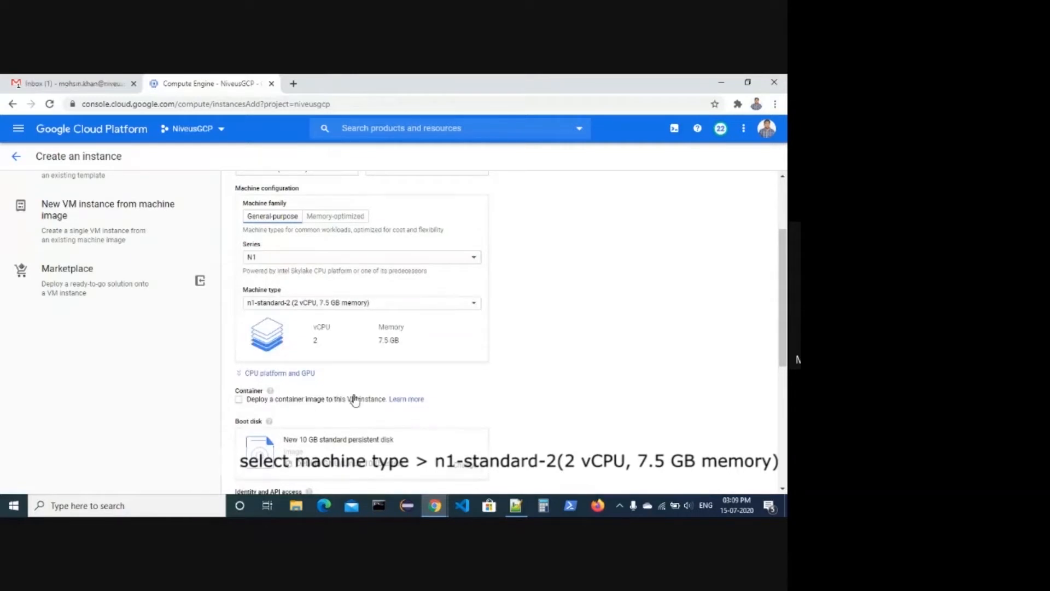
scroll("down", 3)
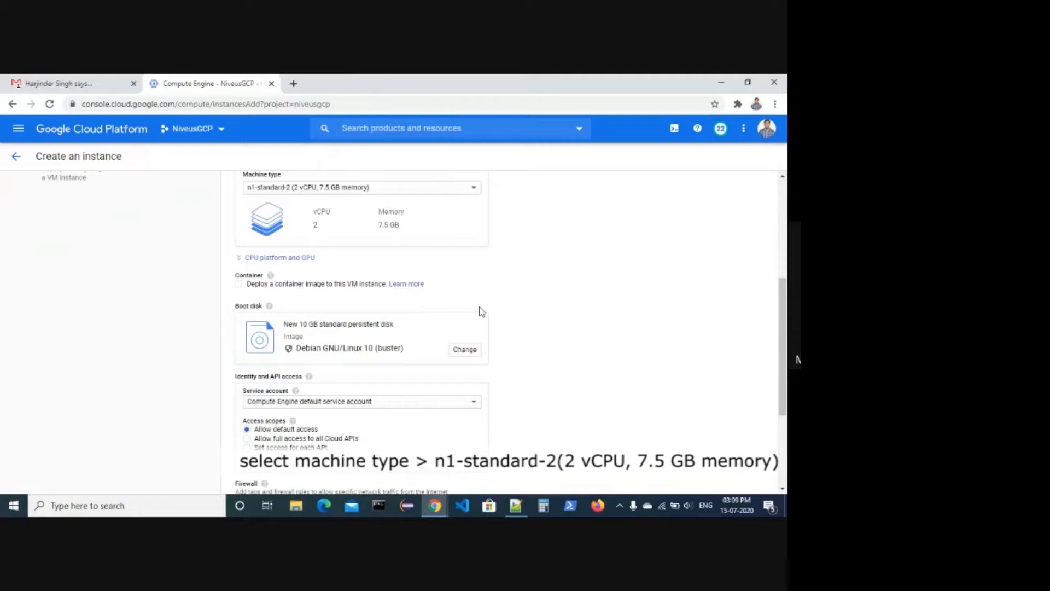
left_click(464, 349)
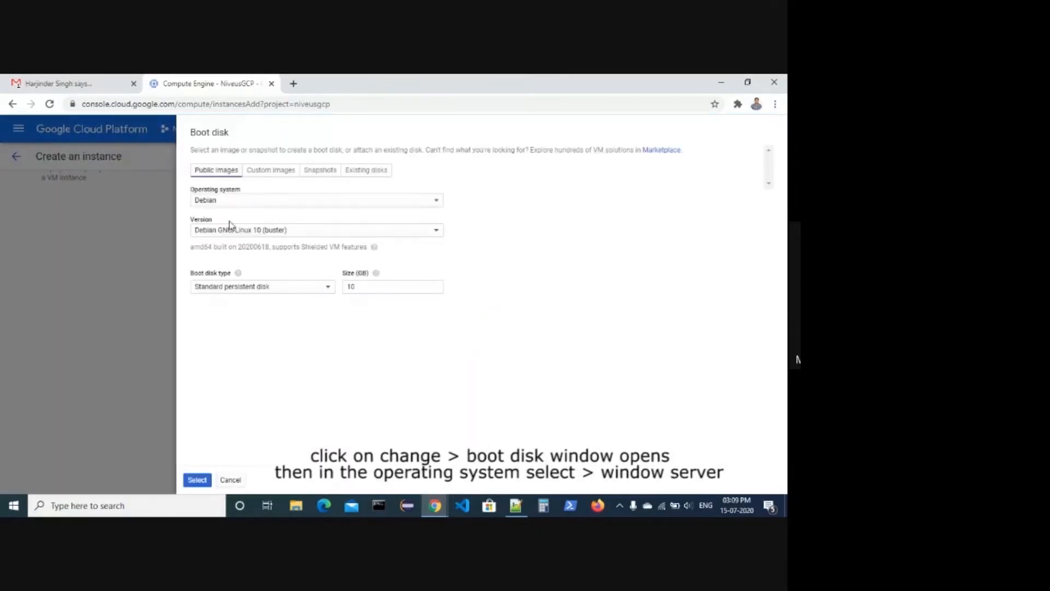
- Select a 50 GB Windows Server 2019 Datacenter boot disk
left_click(315, 199)
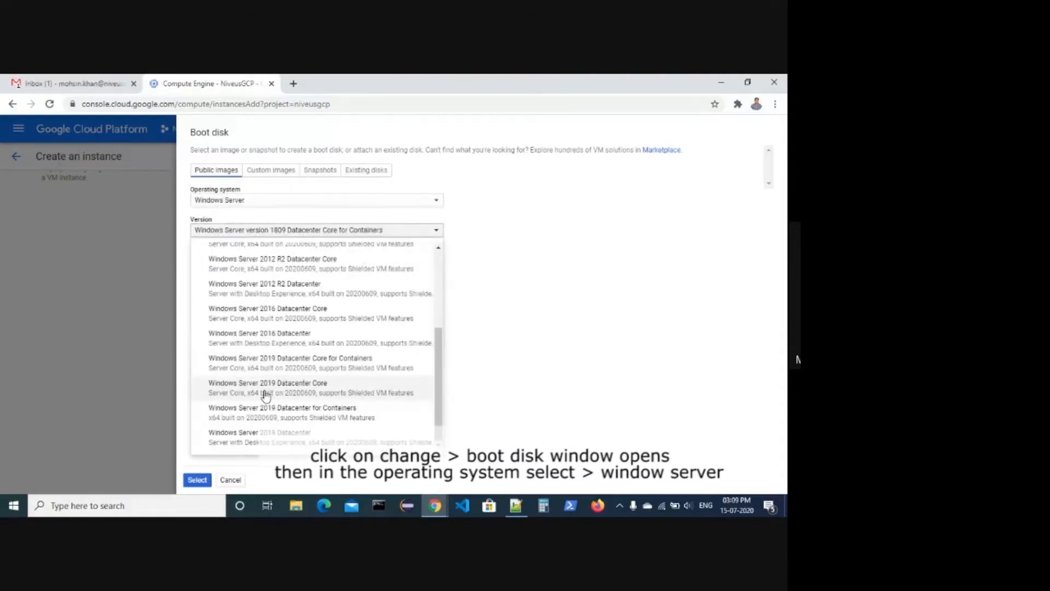
left_click(259, 432)
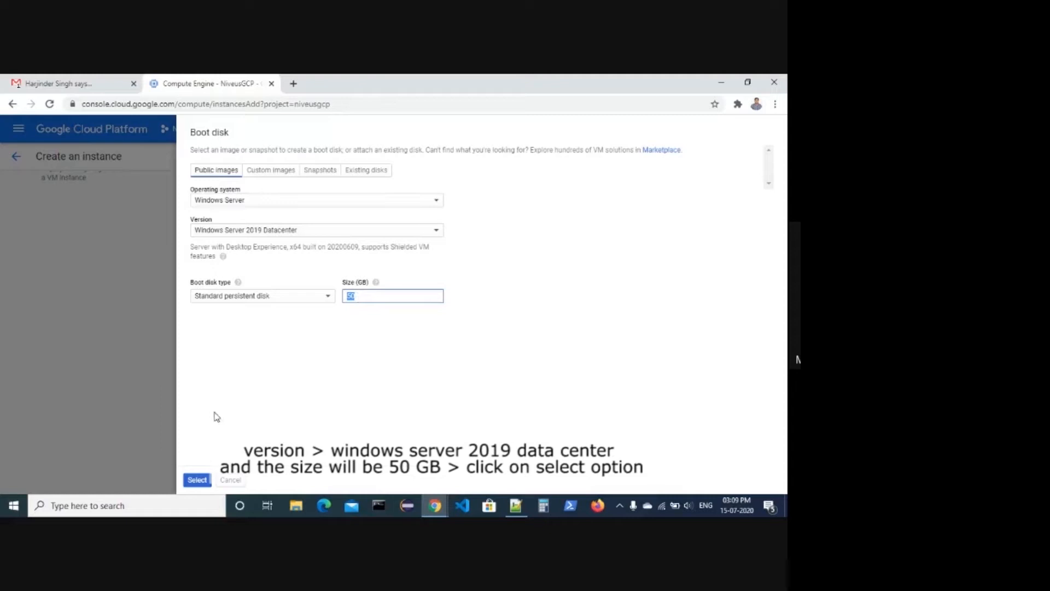
left_click(197, 479)
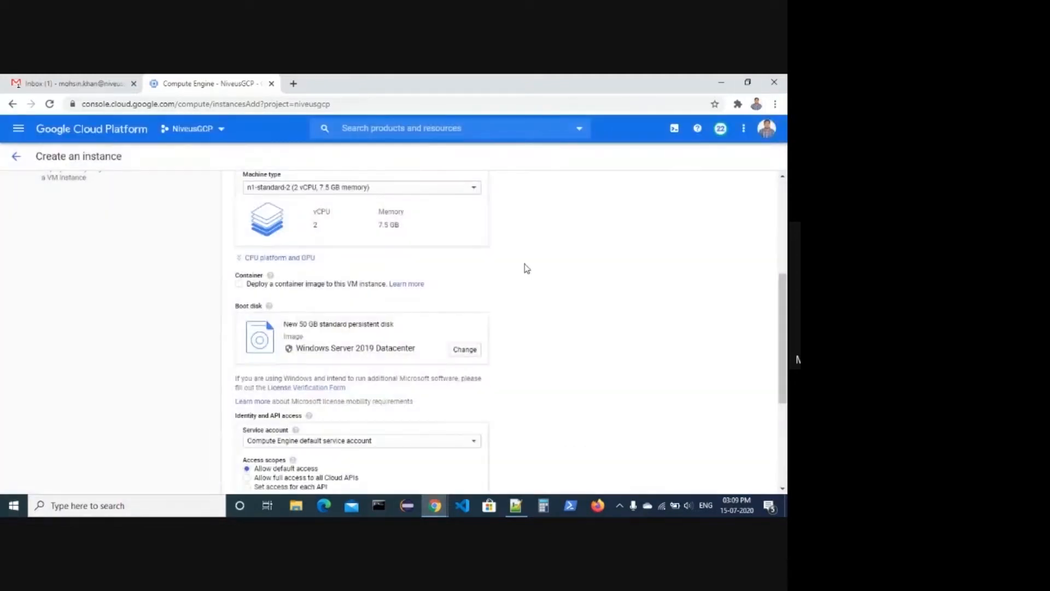
- Allow HTTP and HTTPS firewall traffic and create the windowsdev1 instance
scroll("down", 3)
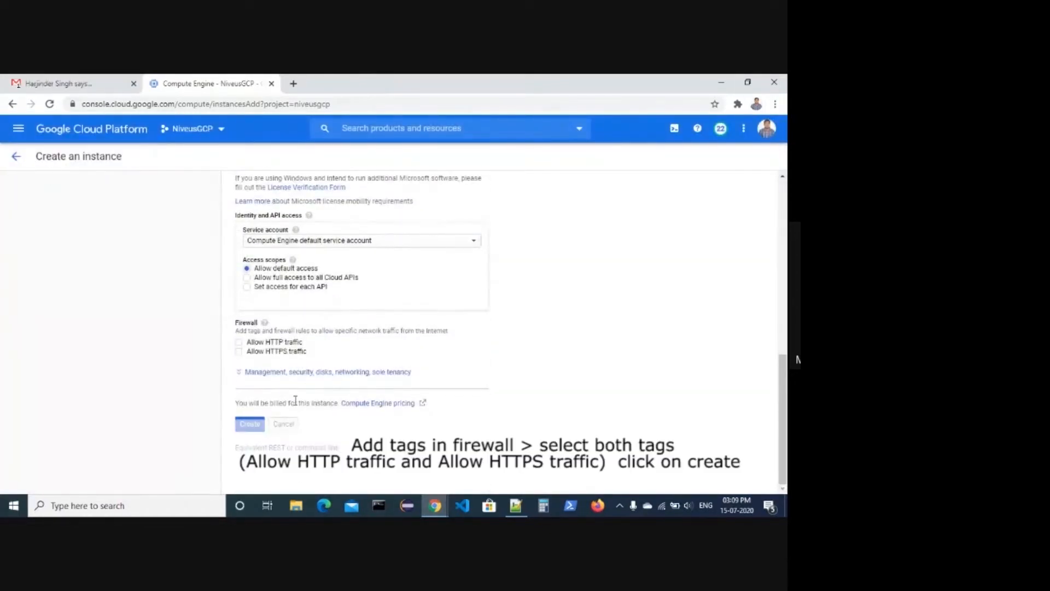
left_click(240, 351)
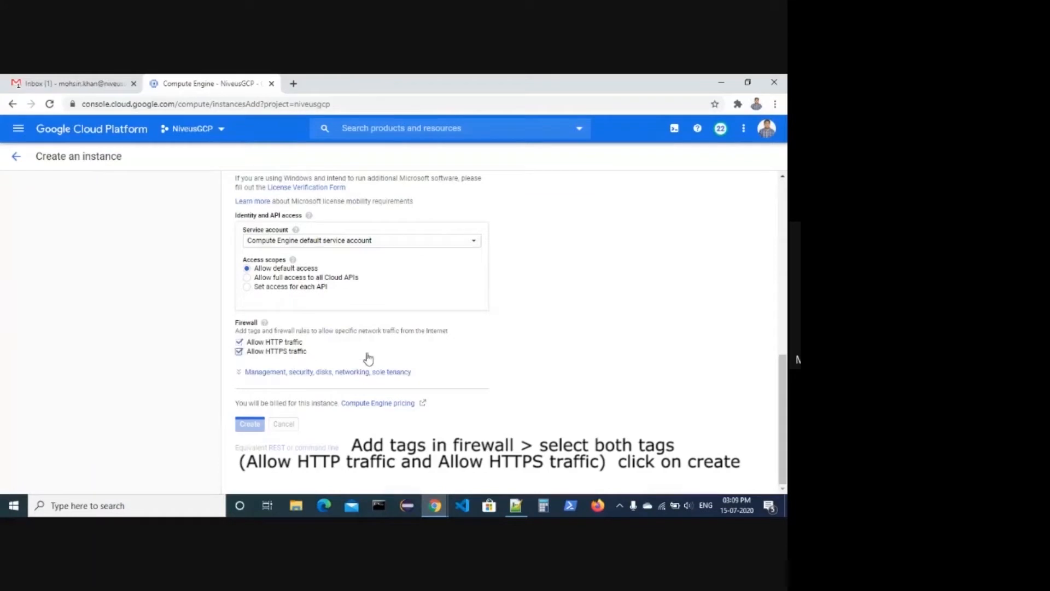
mouse_move(317, 379)
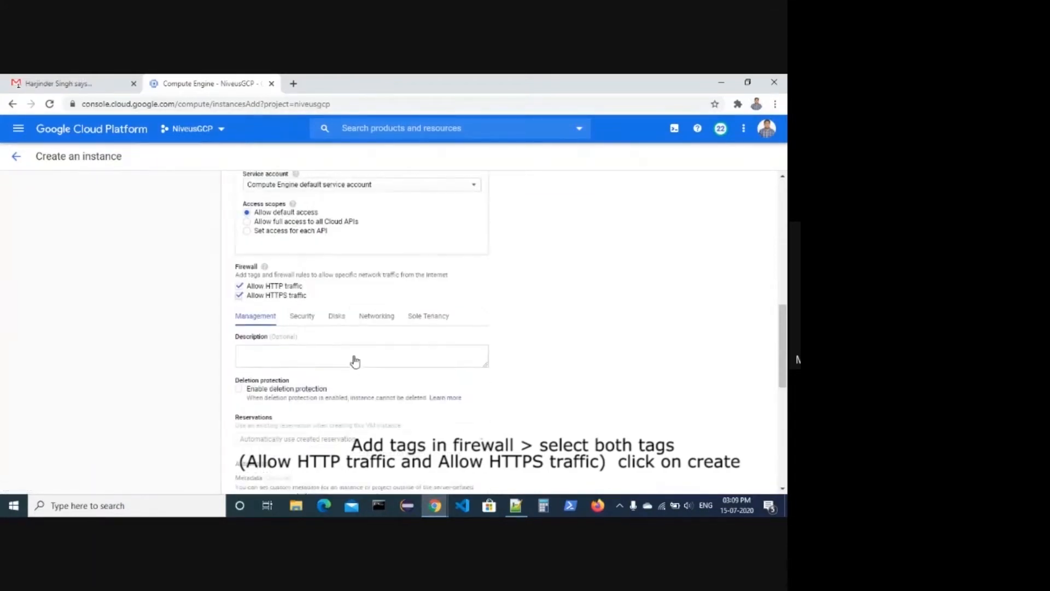
scroll("down", 3)
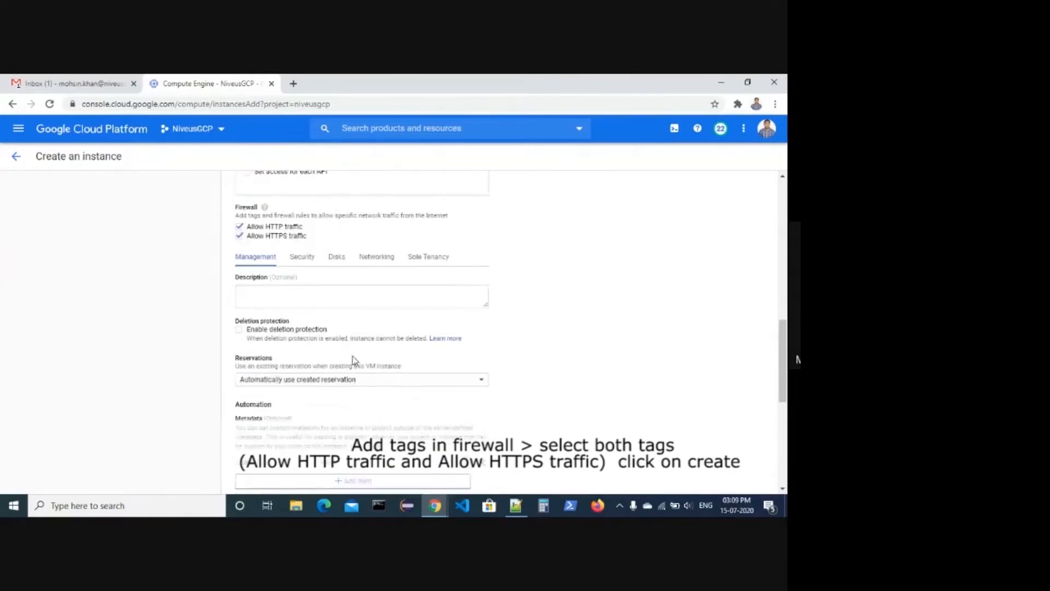
scroll("down", 3)
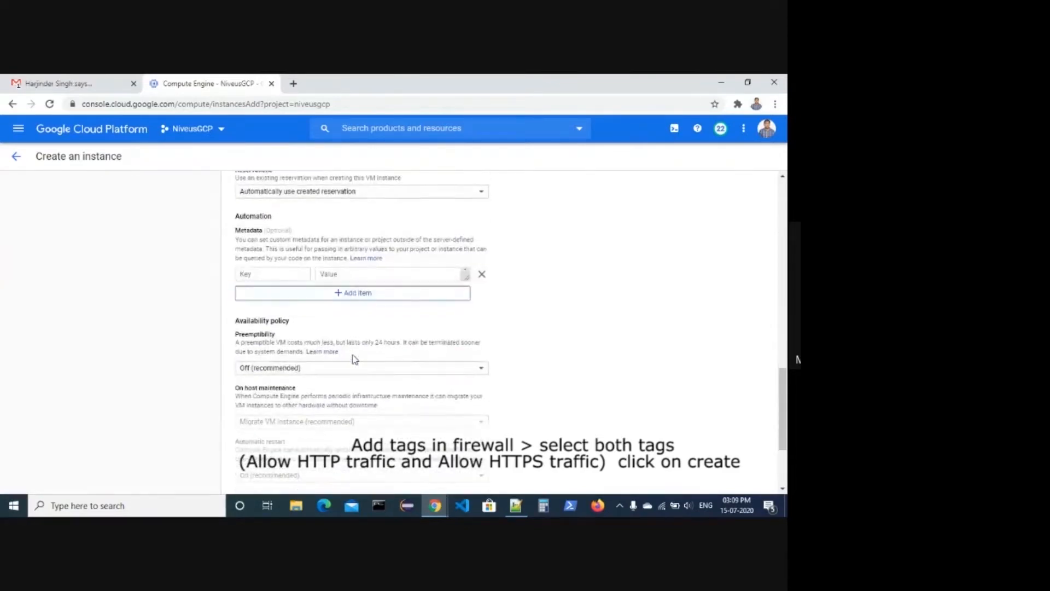
left_click(260, 423)
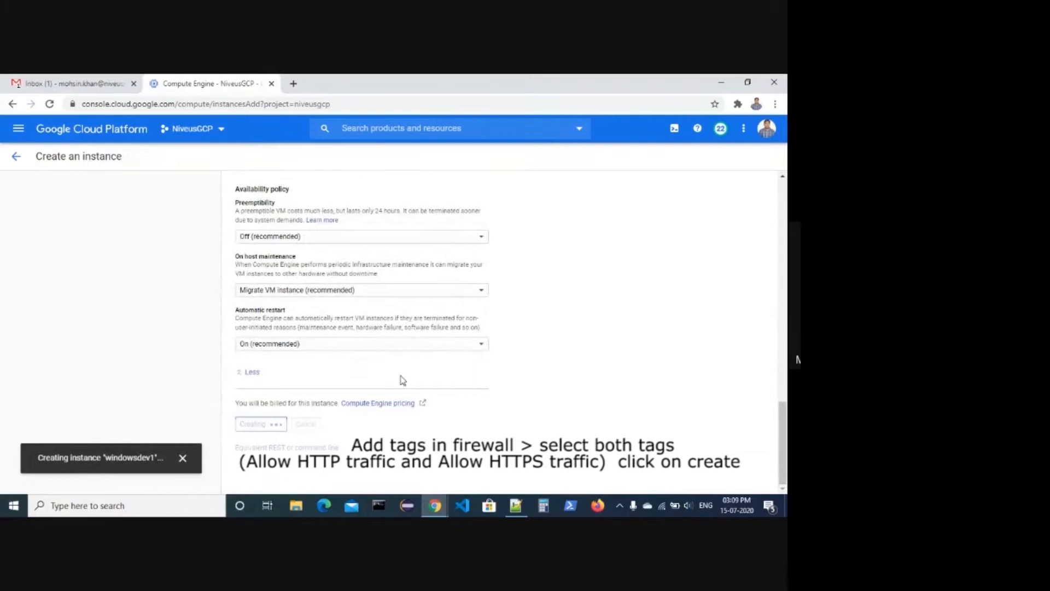
left_click(253, 423)
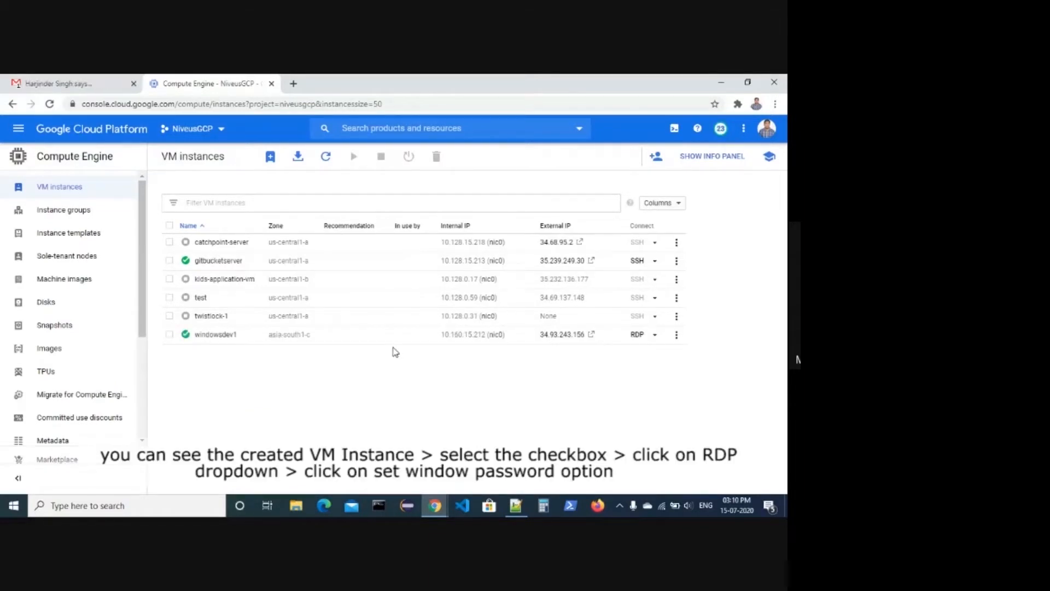
mouse_move(561, 335)
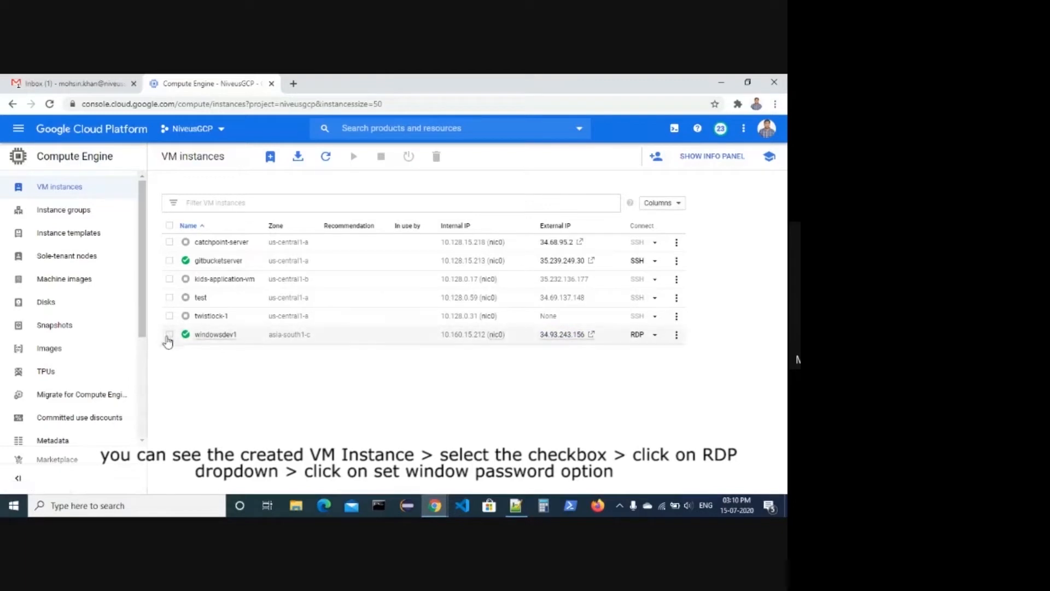
- Select windowsdev1 in the instance list and show its RDP options
left_click(170, 335)
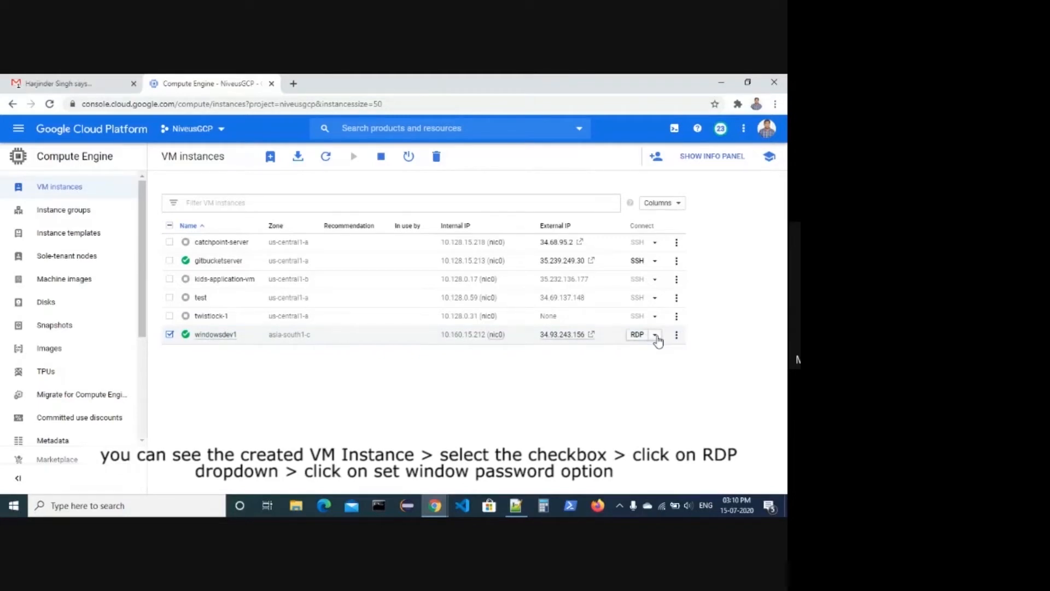
left_click(656, 335)
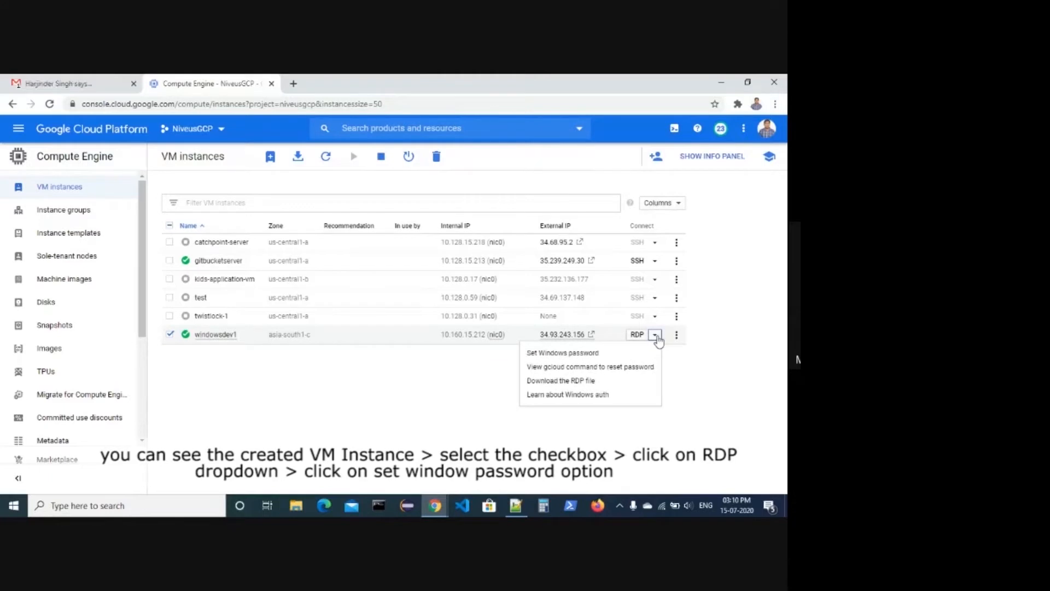
mouse_move(556, 360)
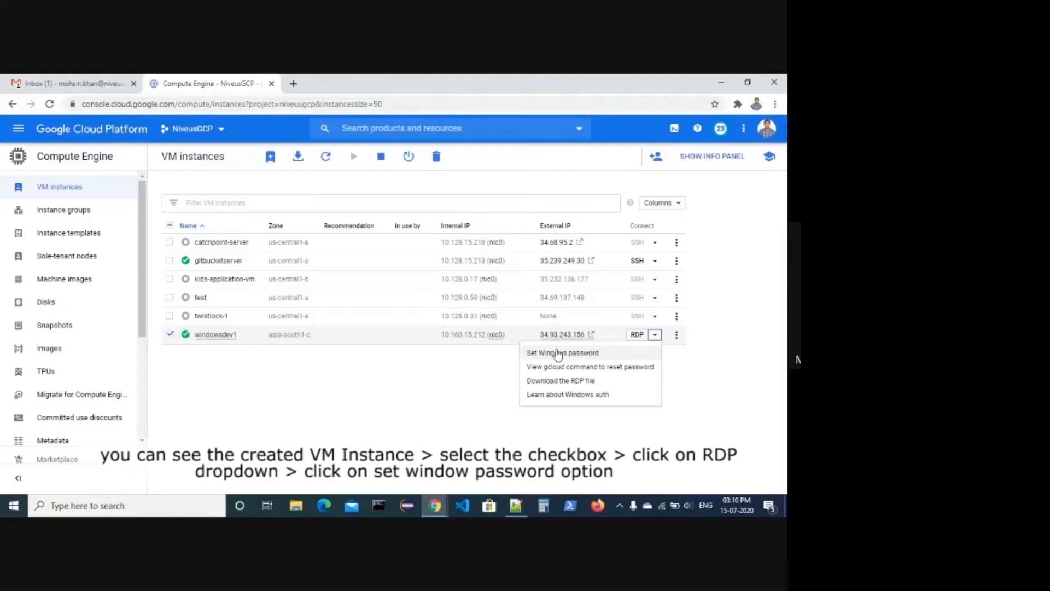
- Set a new Windows password for the windowsdev1 user account and return to the instance list
left_click(563, 352)
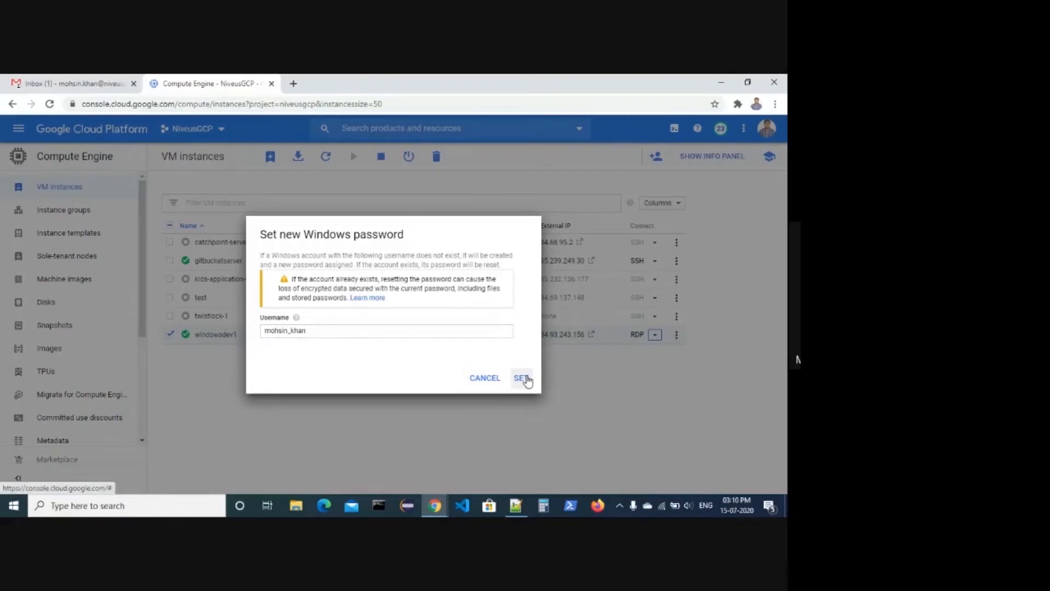
left_click(521, 377)
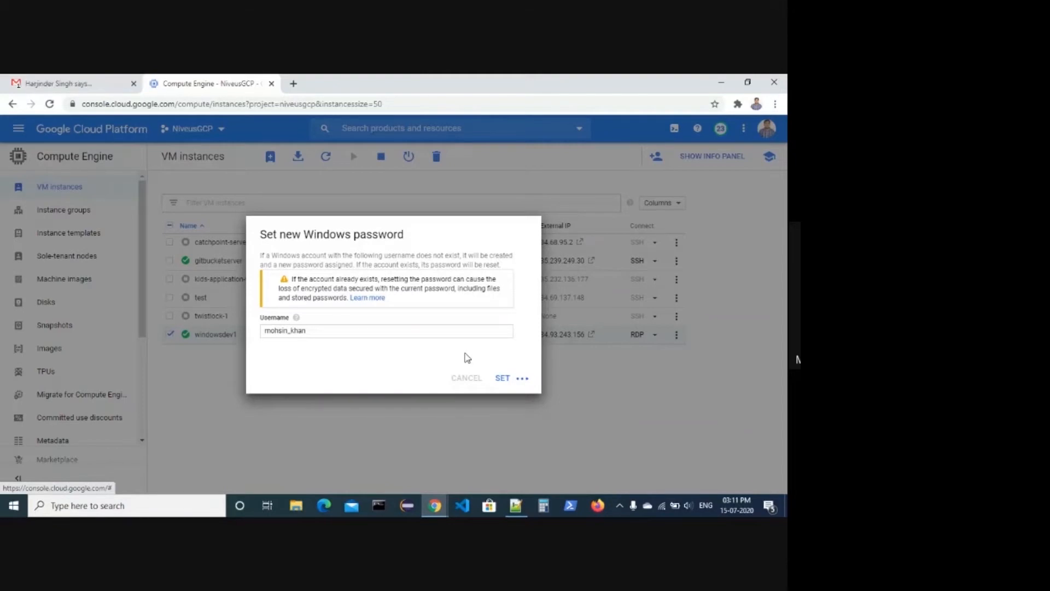
left_click(502, 377)
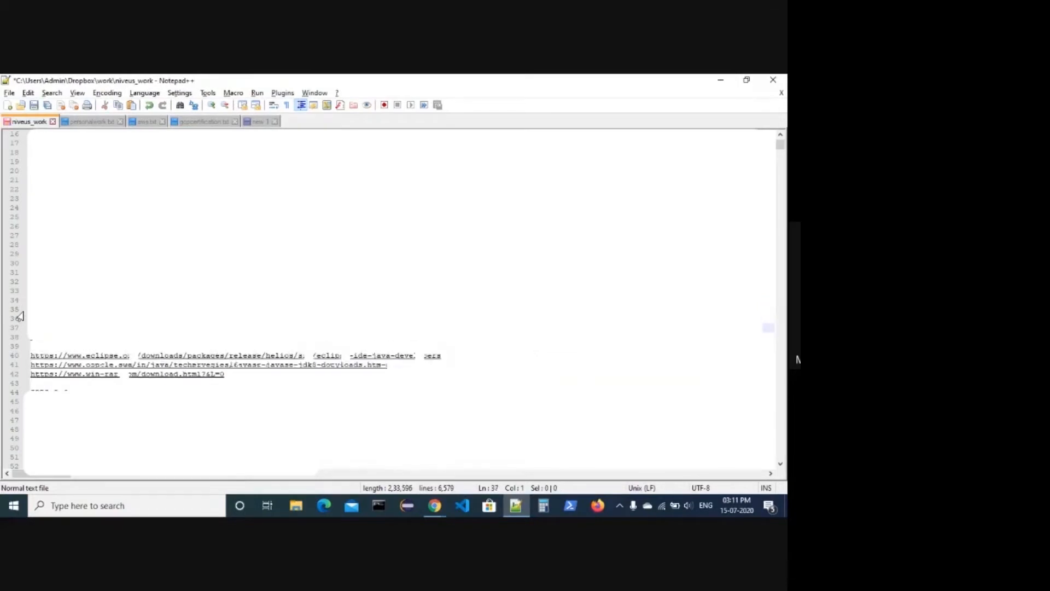
left_click(434, 506)
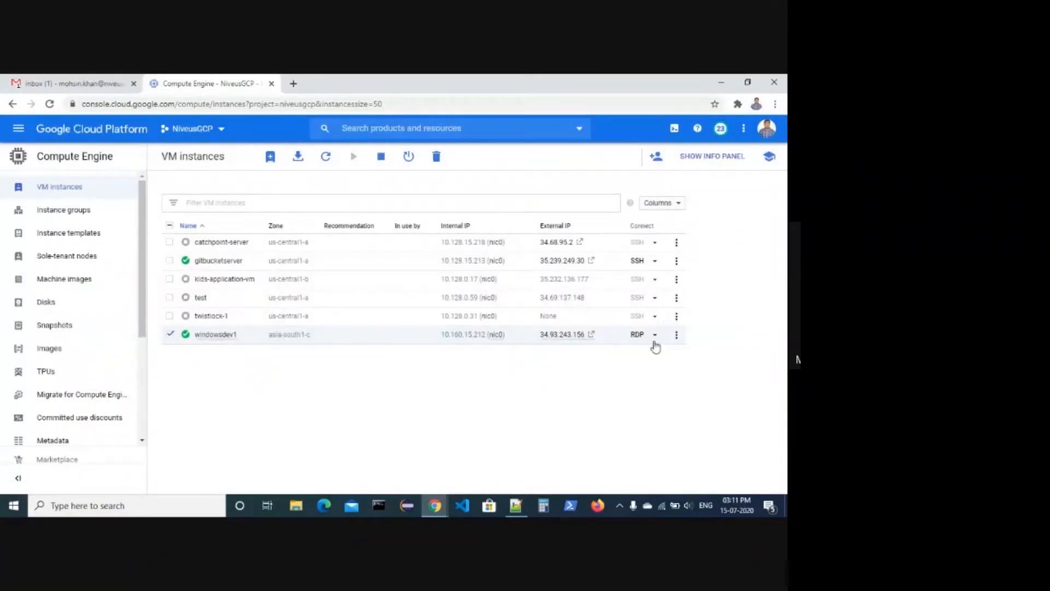
- Download windowsdev1.rdp and launch it from the download bar
left_click(655, 334)
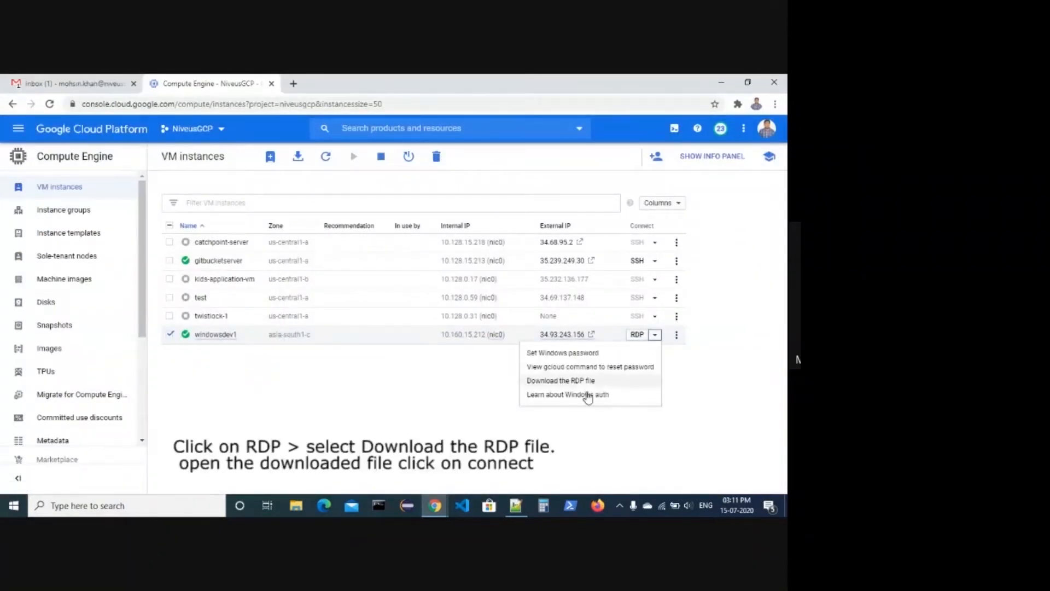
left_click(560, 380)
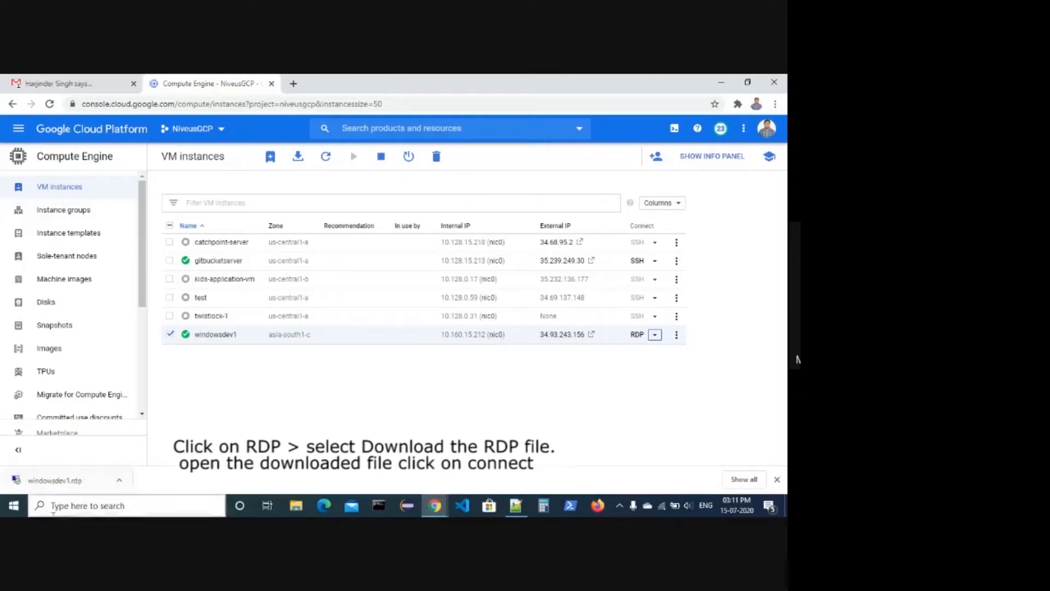
left_click(53, 481)
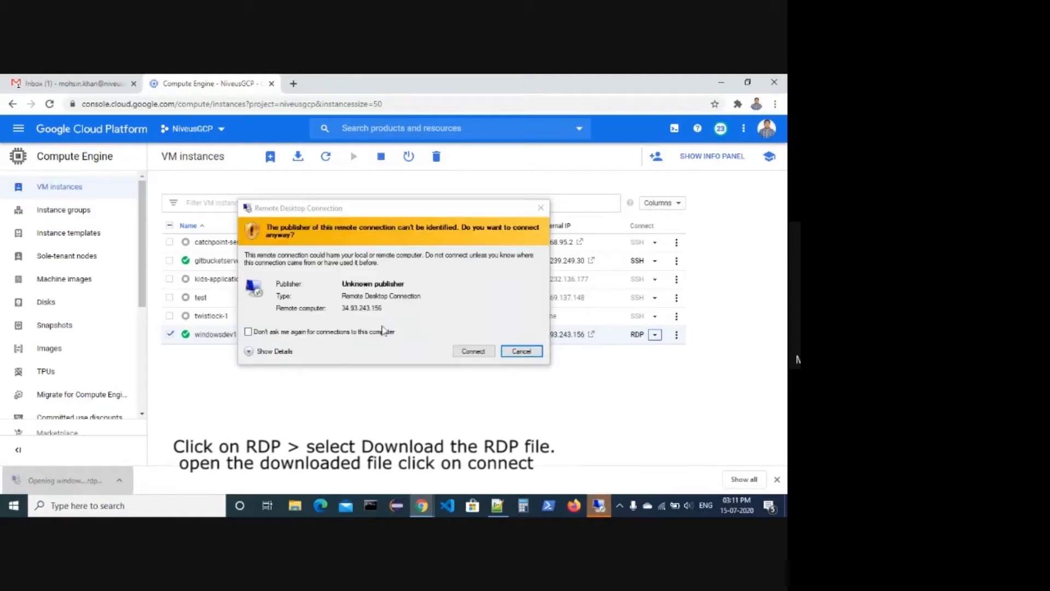
- Attempt the remote desktop connection and dismiss the cannot-connect error
left_click(472, 352)
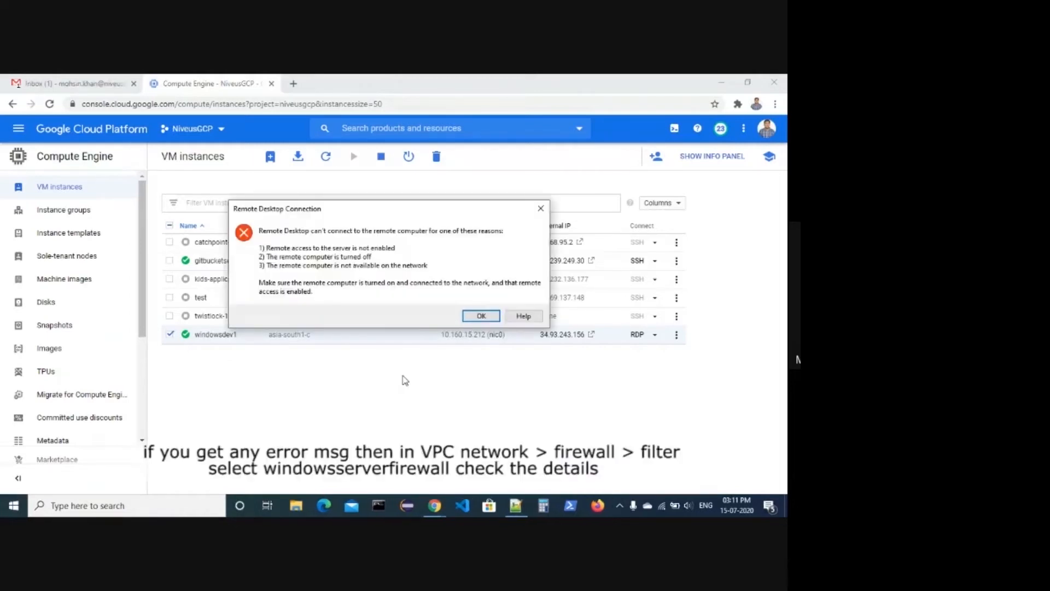
left_click(481, 315)
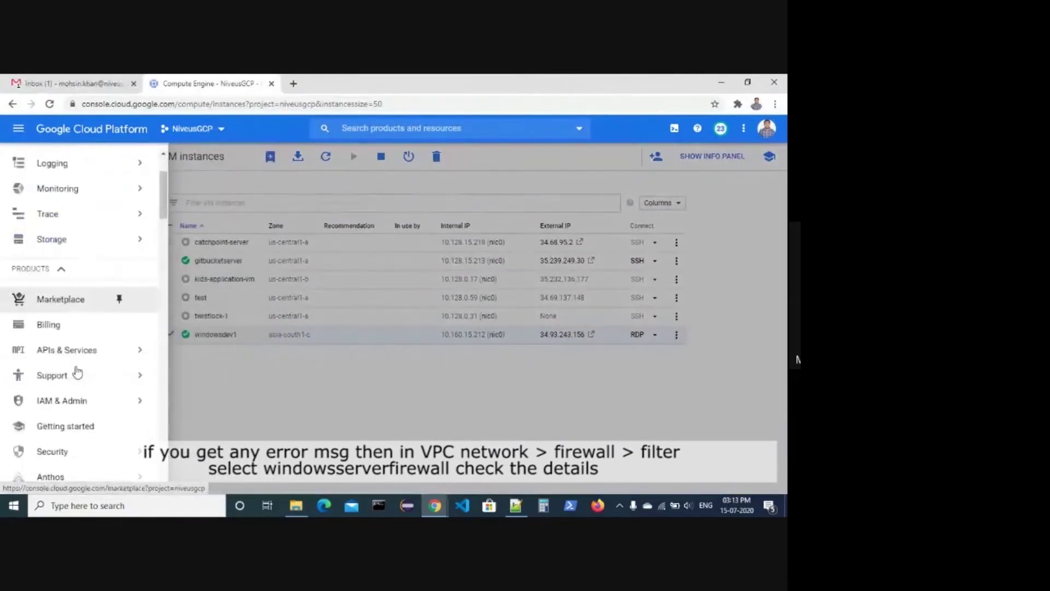
- Show VPC network firewall rules filtered to windowsserverfirewall (ingress allow tcp:3389)
scroll("down", 3)
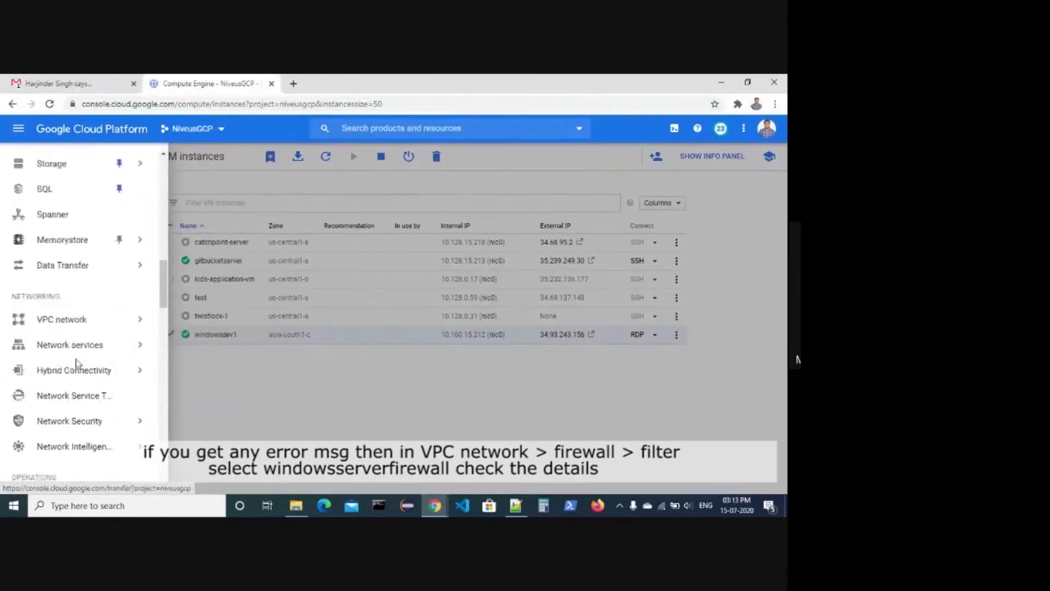
left_click(61, 319)
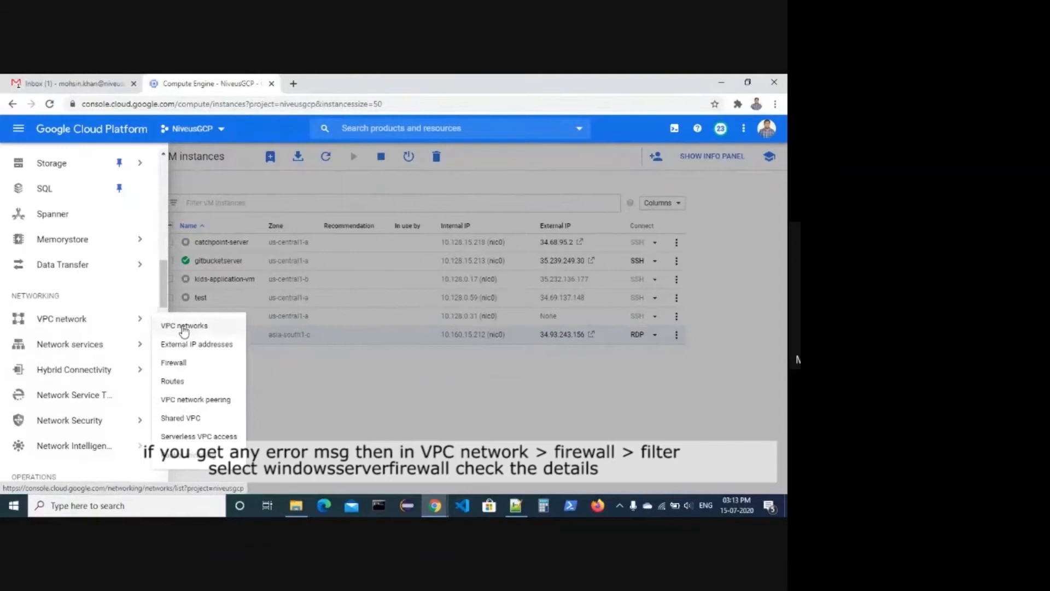
left_click(174, 362)
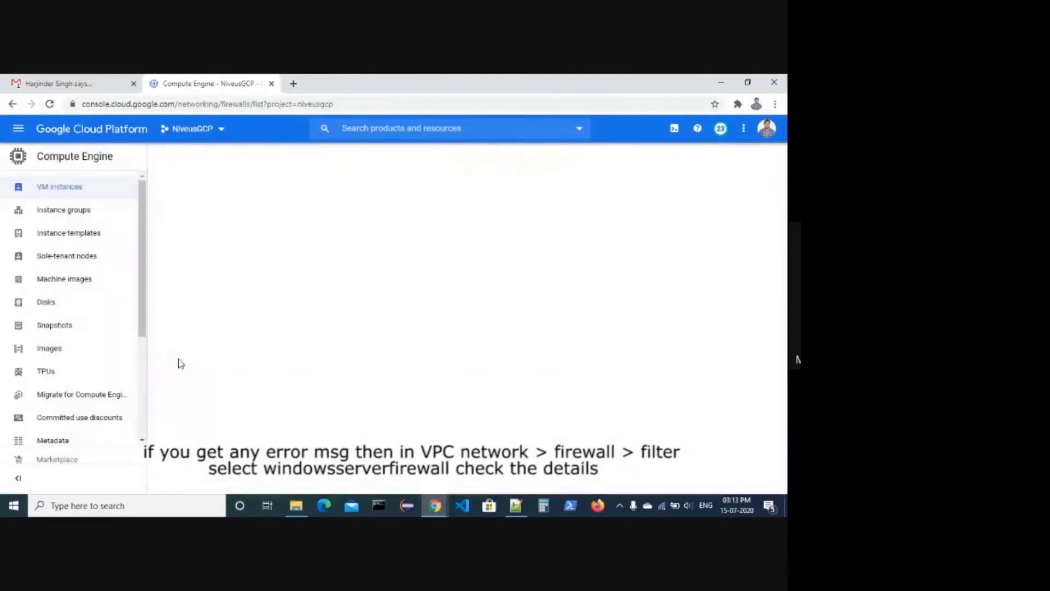
left_click(49, 232)
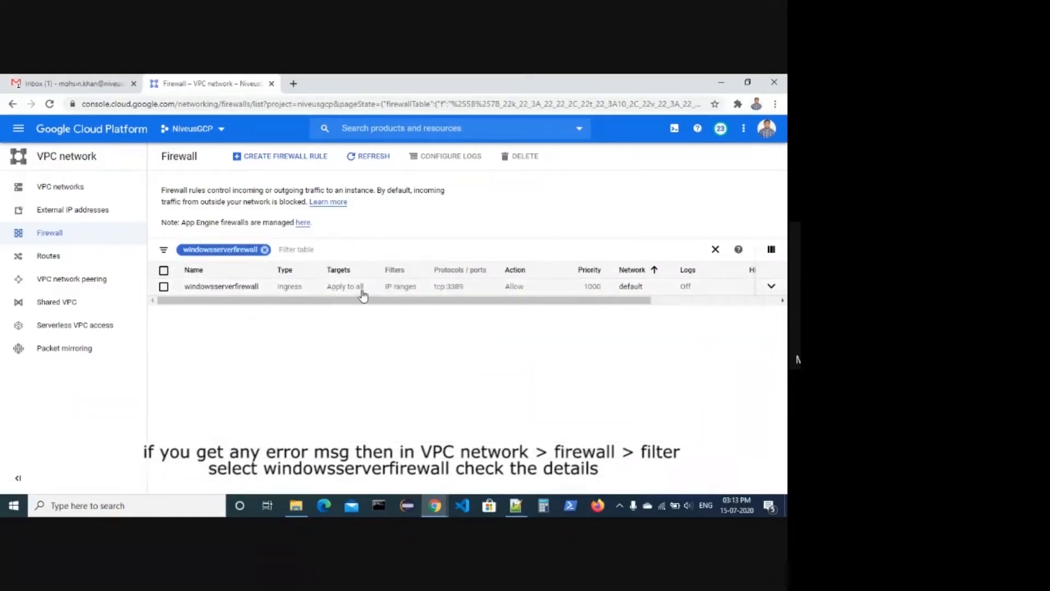
mouse_move(461, 294)
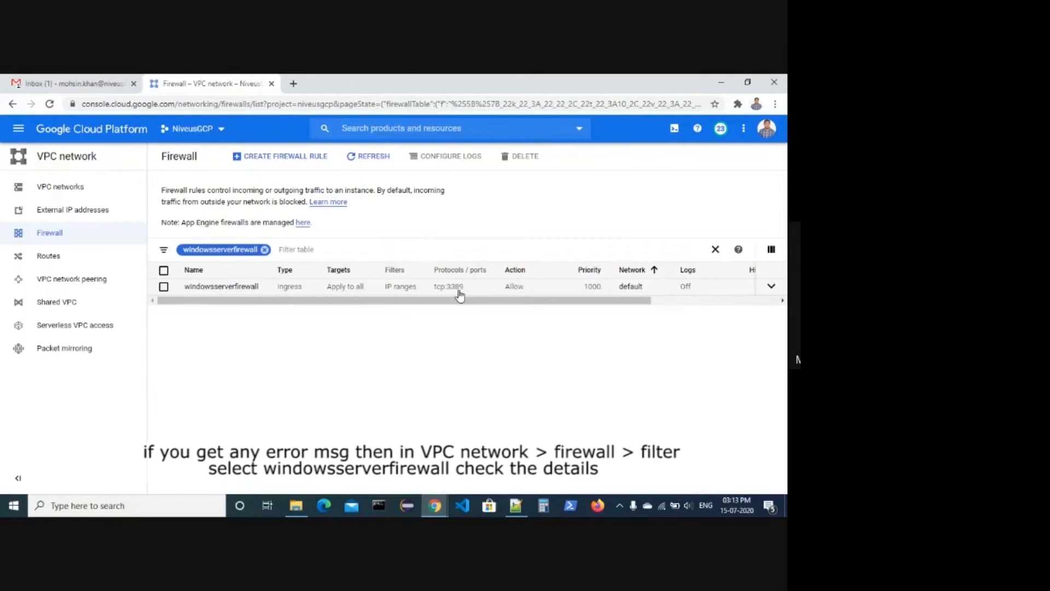
mouse_move(508, 296)
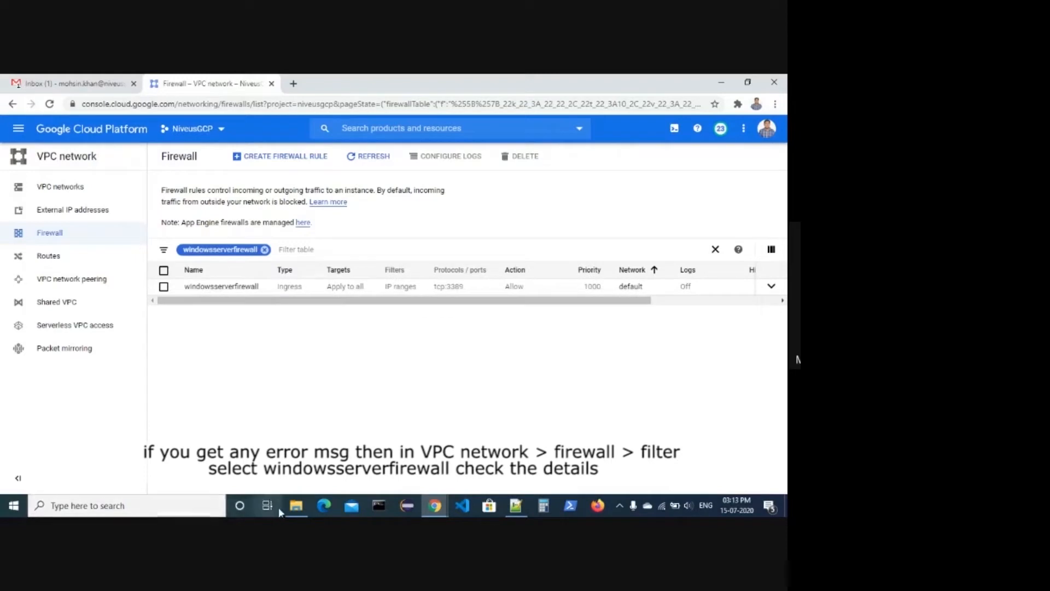
- Launch windowsdev1.rdp from Downloads, connect and log in to reach the VM's Windows Server desktop
left_click(297, 506)
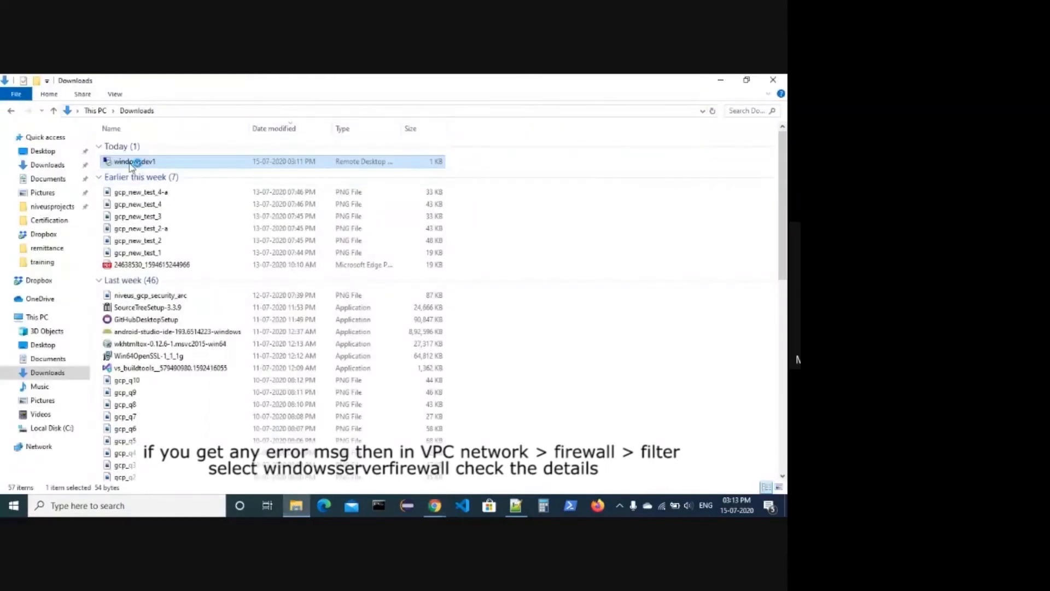
double_click(134, 161)
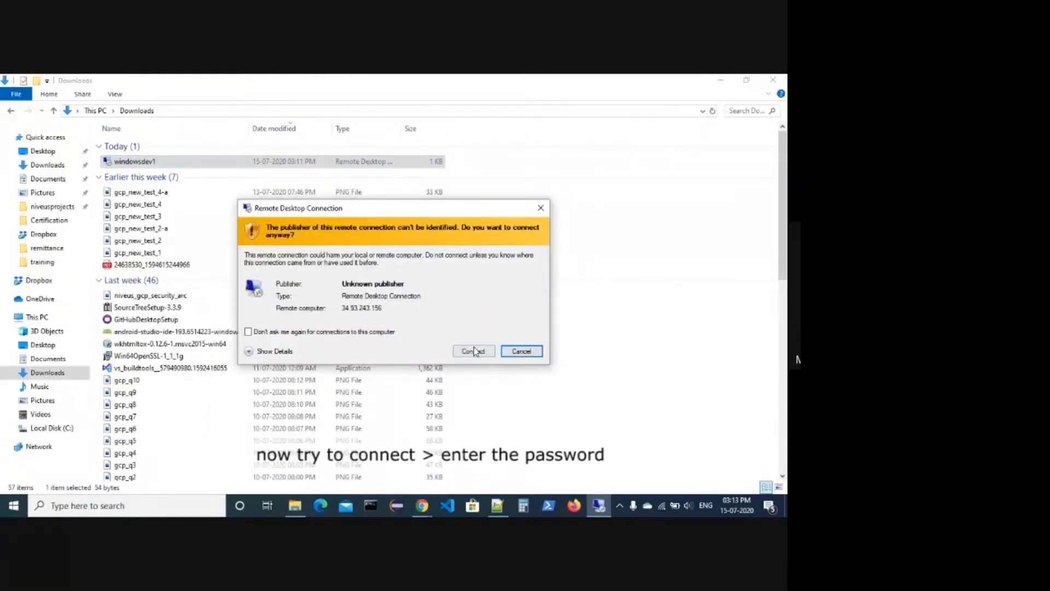
left_click(472, 350)
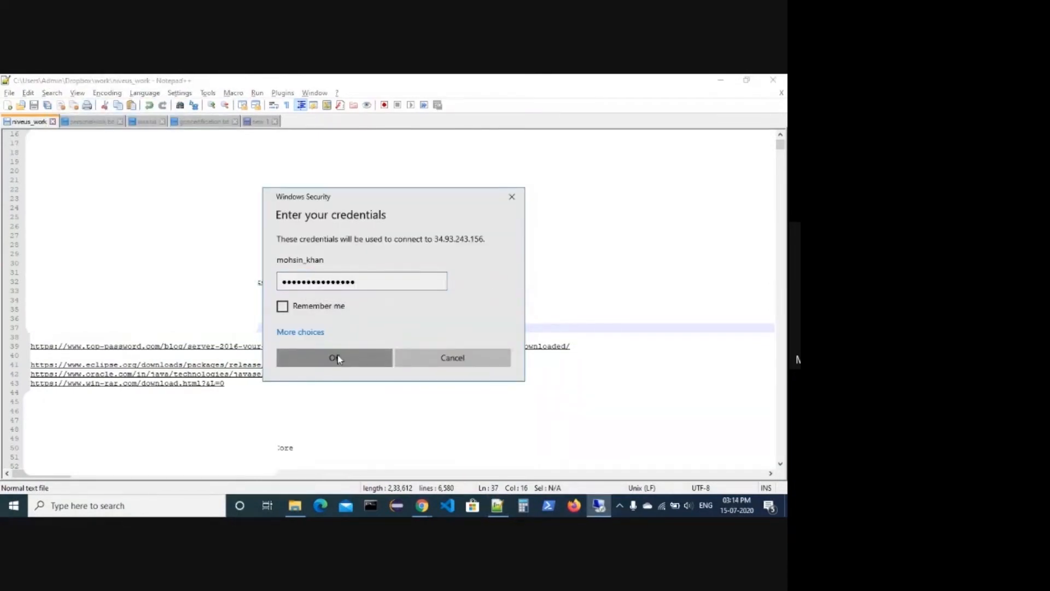
left_click(335, 356)
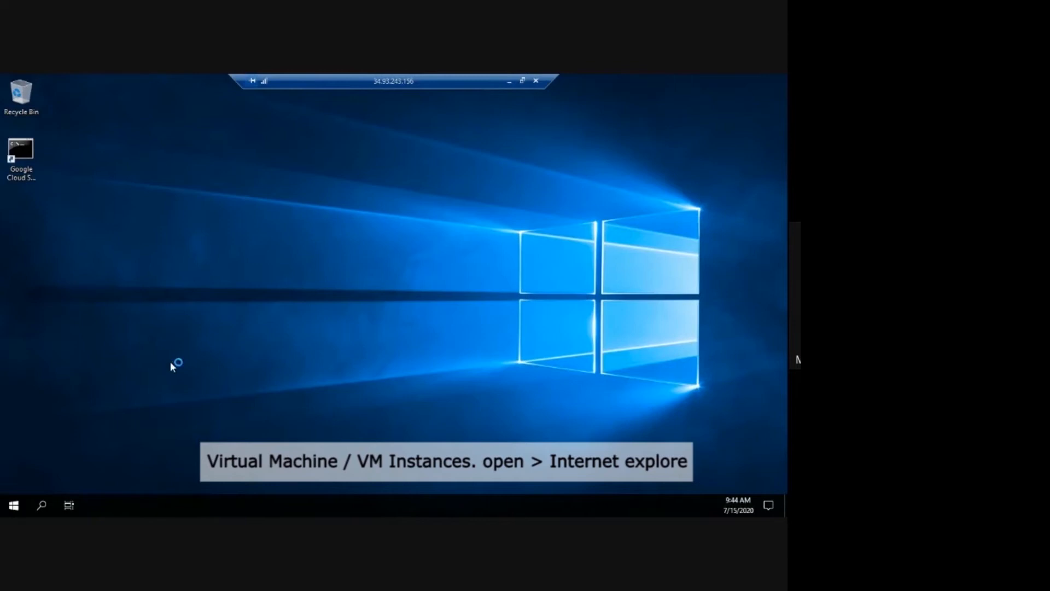
mouse_move(338, 280)
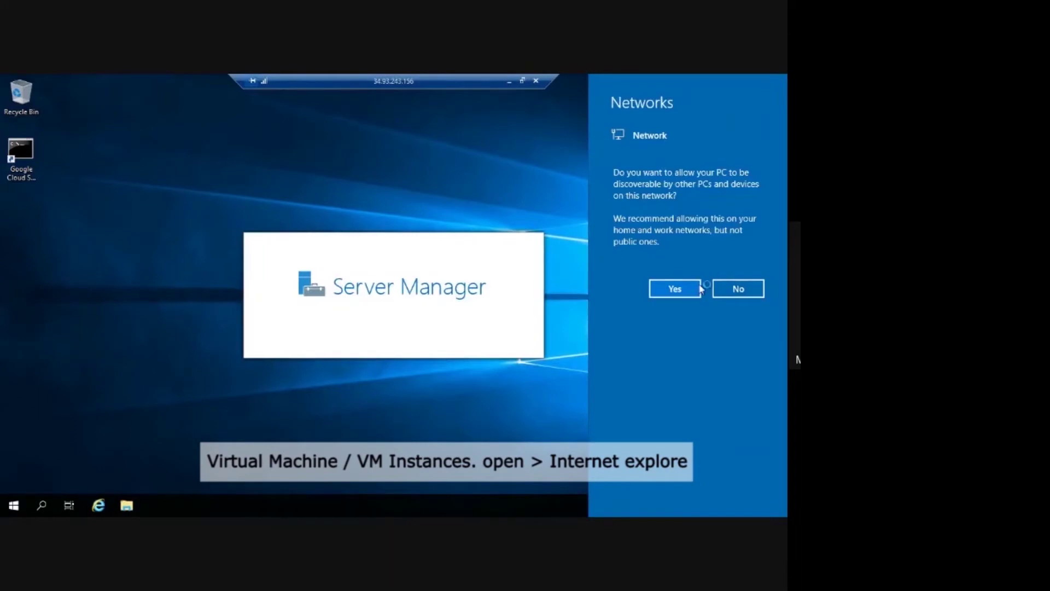
mouse_move(687, 294)
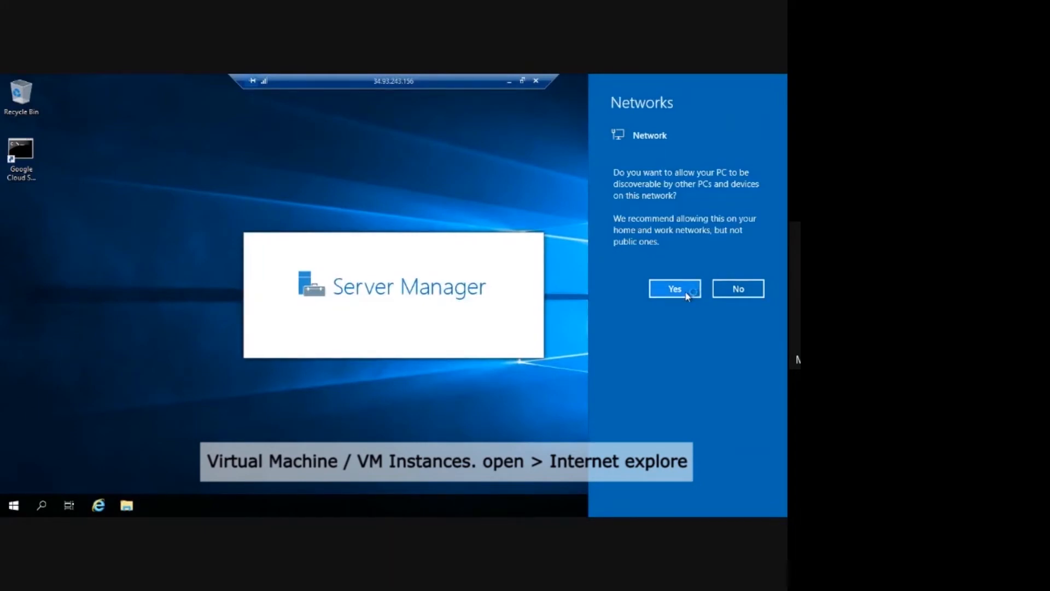
- Answer Yes to the network discovery prompt and start Internet Explorer from the taskbar
left_click(674, 288)
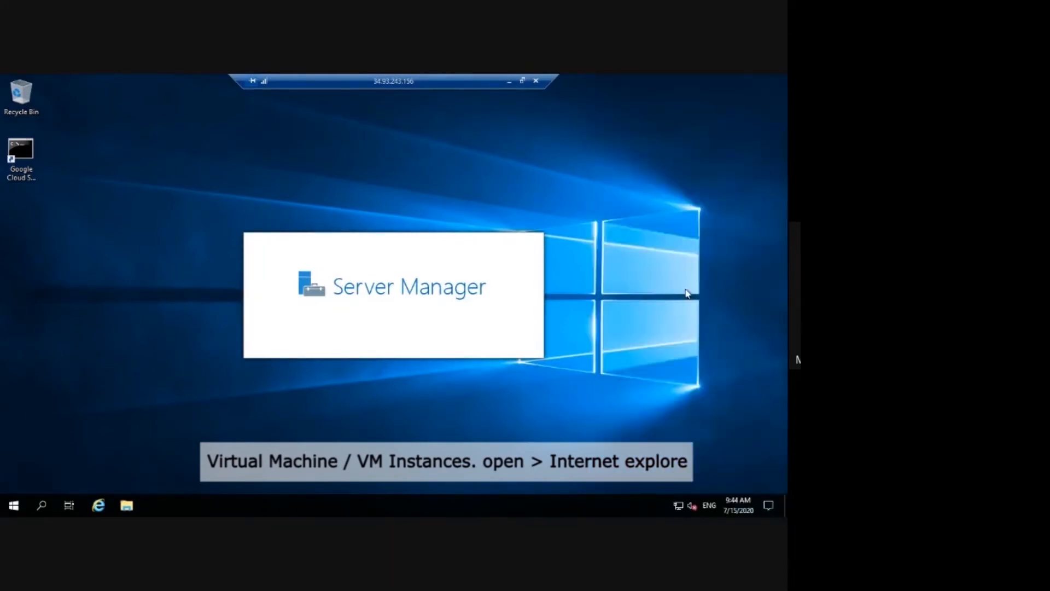
left_click(97, 506)
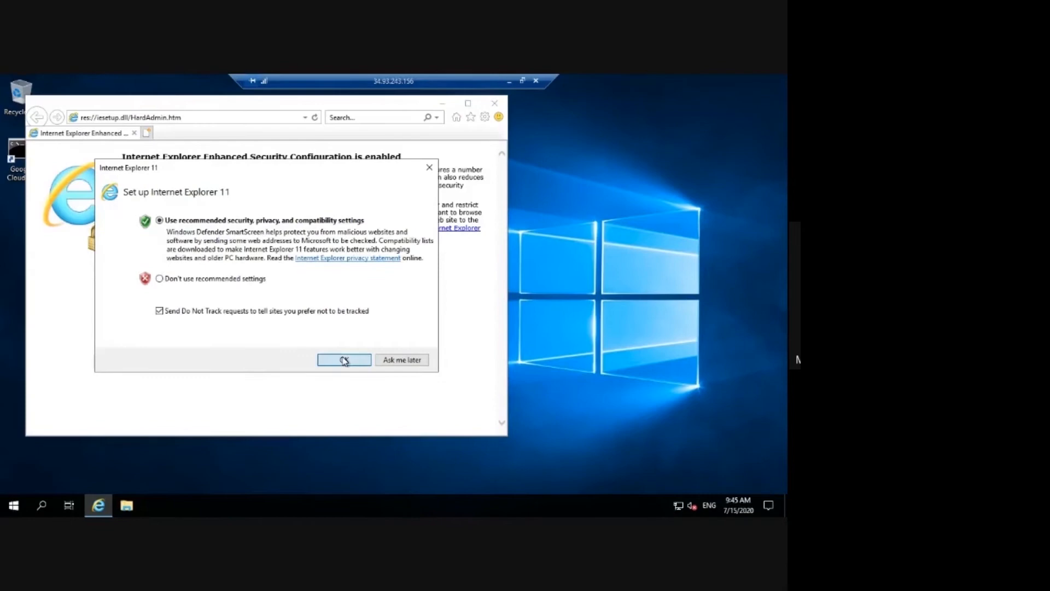
- Accept IE's recommended settings, then in Internet Options > Security turn off Enable Protected Mode
left_click(343, 360)
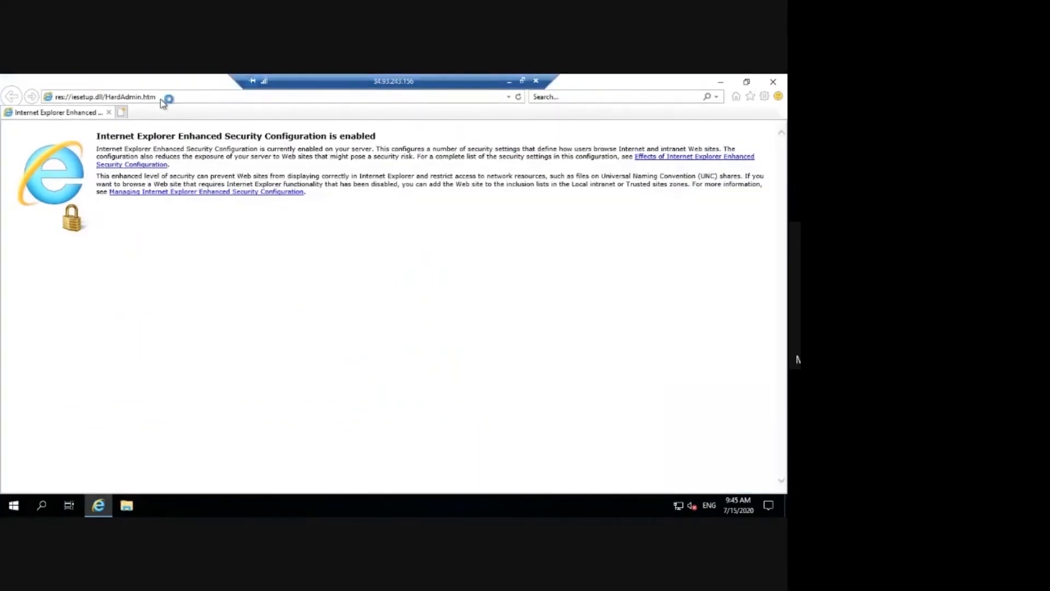
left_click(765, 97)
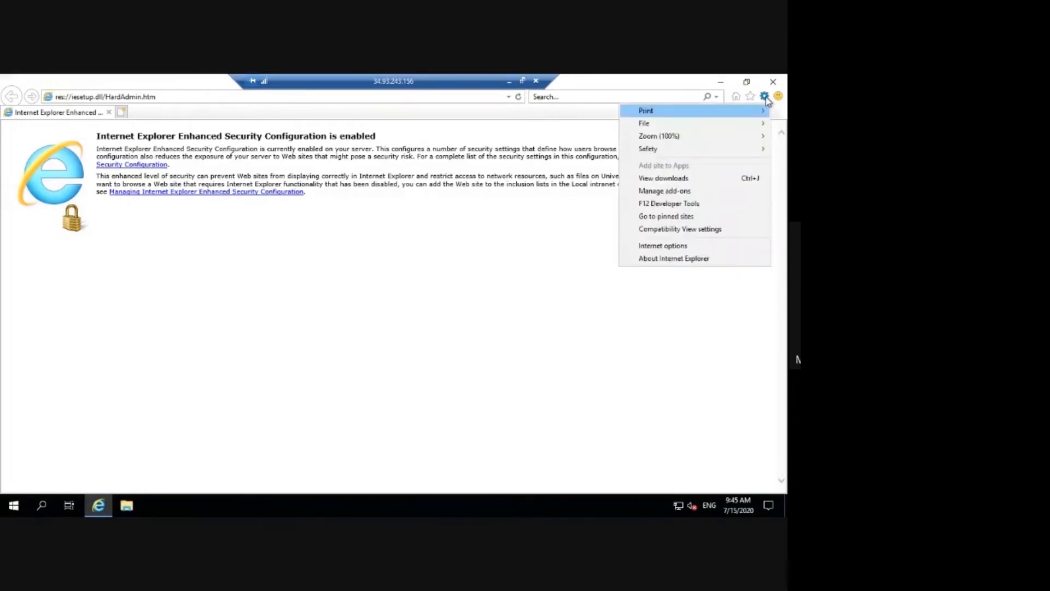
left_click(663, 246)
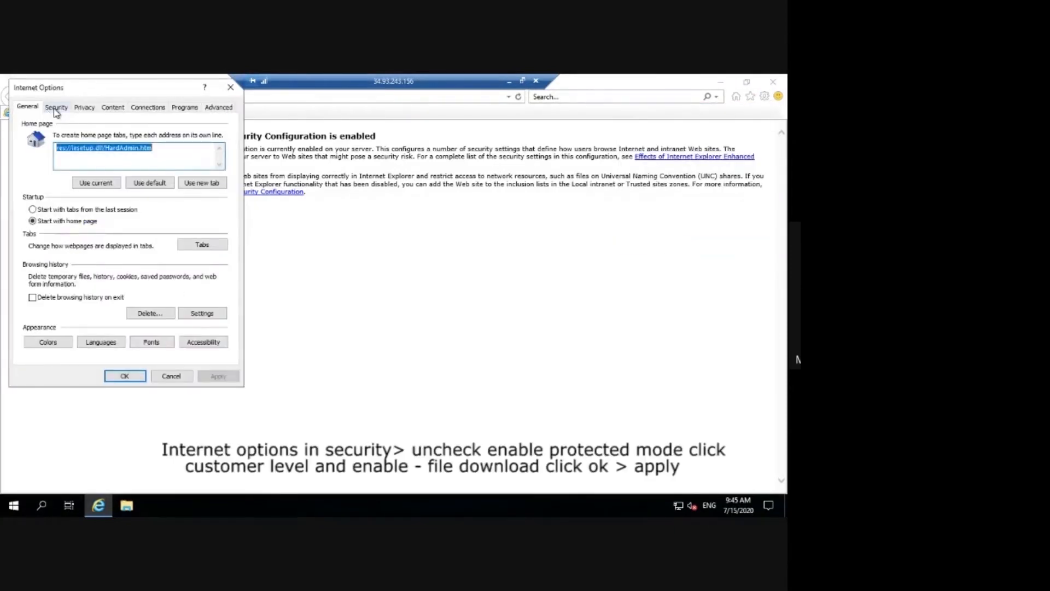
left_click(56, 107)
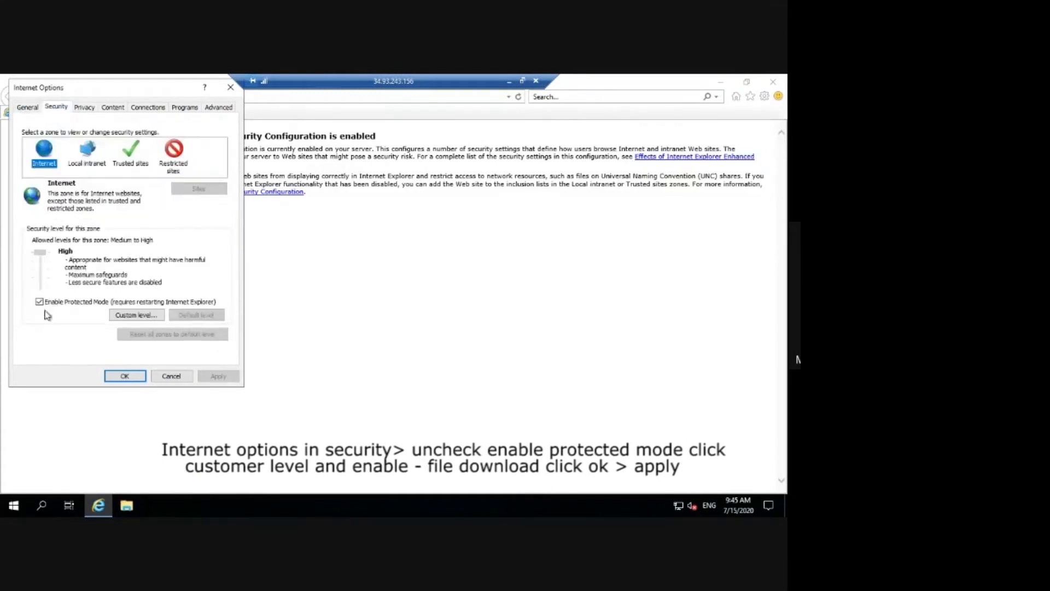
left_click(39, 302)
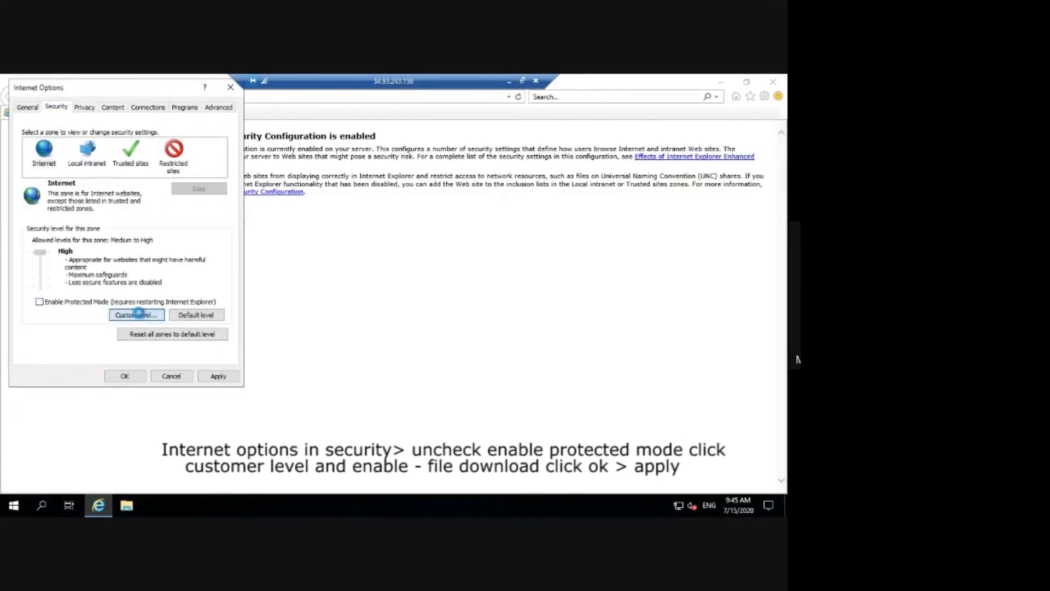
- Under Custom level enable File download for the Internet zone and confirm both dialogs
left_click(136, 315)
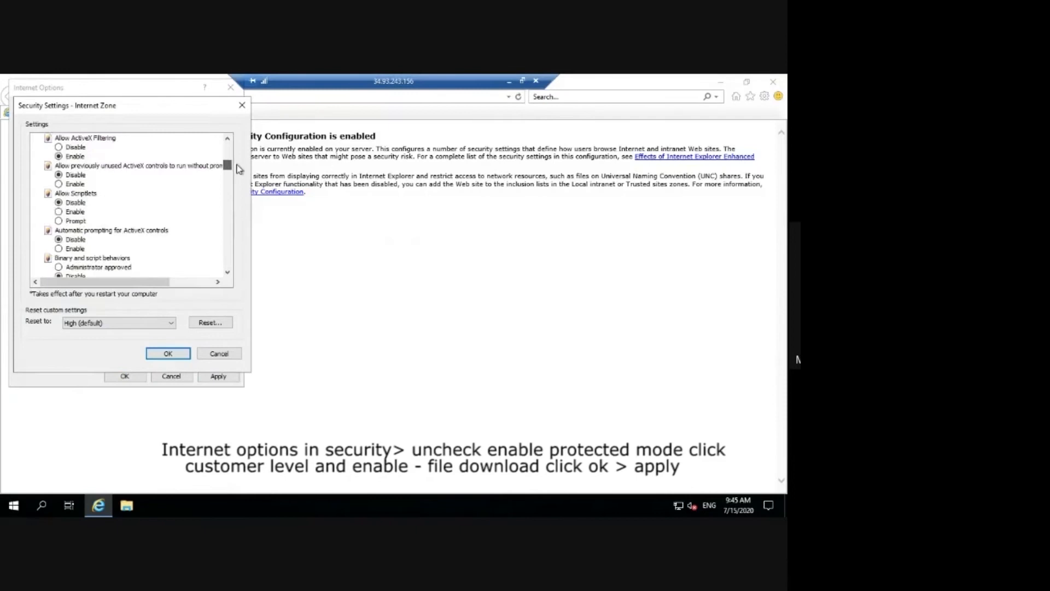
scroll("down", 3)
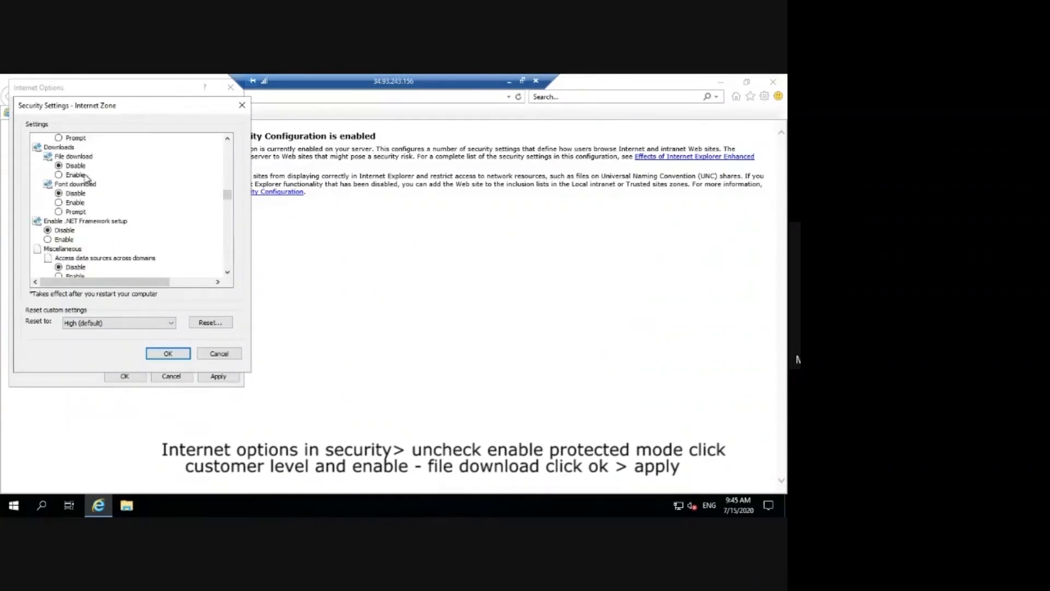
left_click(58, 174)
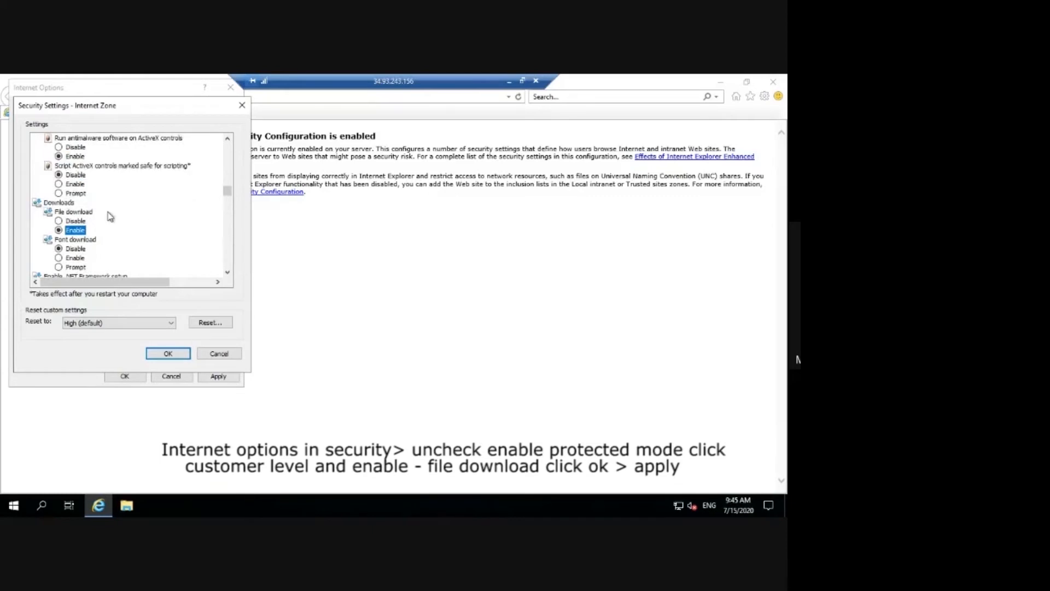
scroll("up", 3)
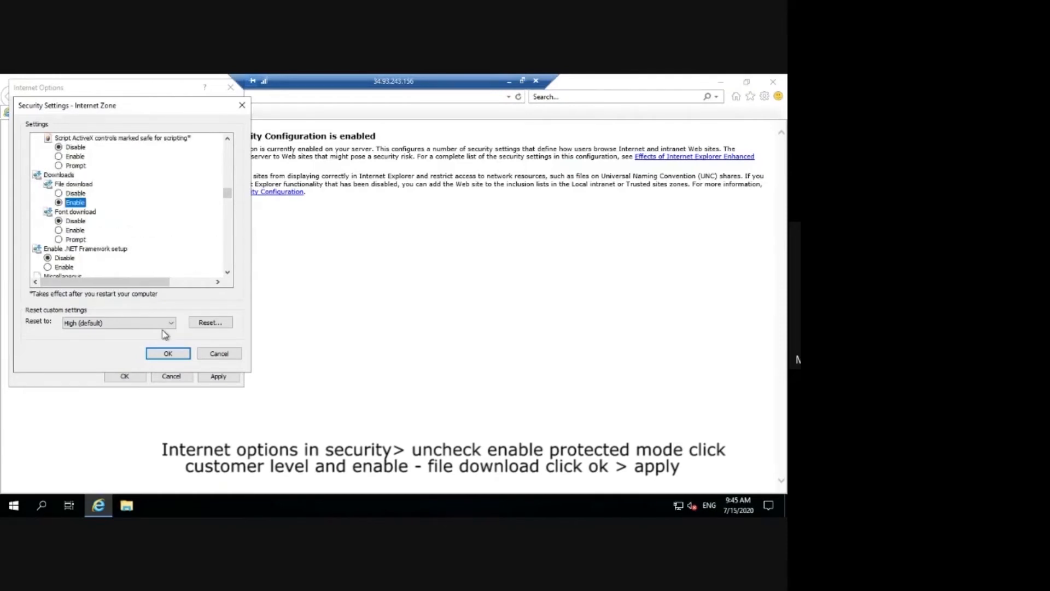
mouse_move(322, 489)
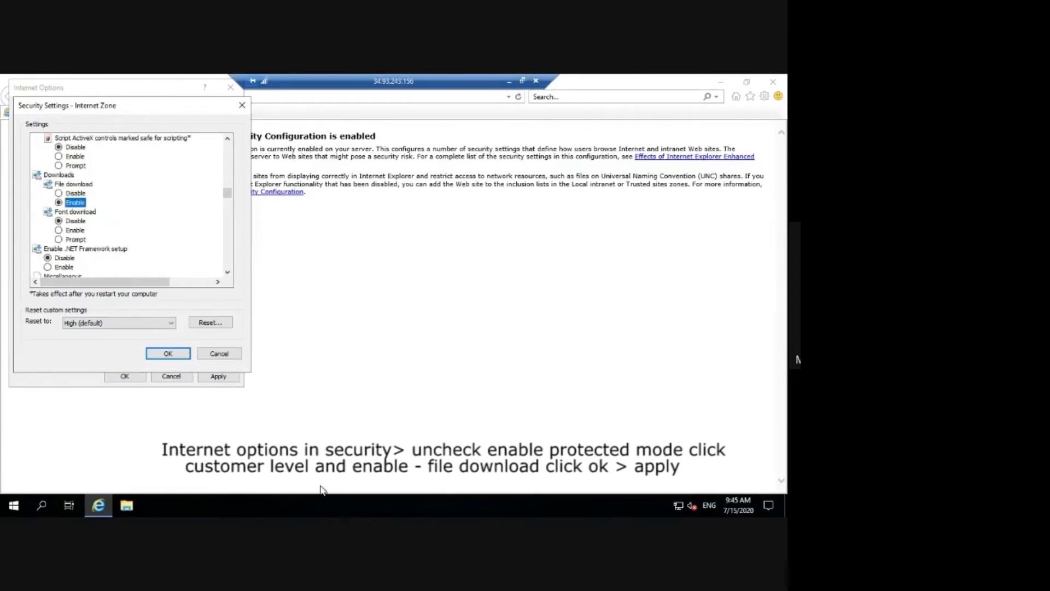
left_click(167, 354)
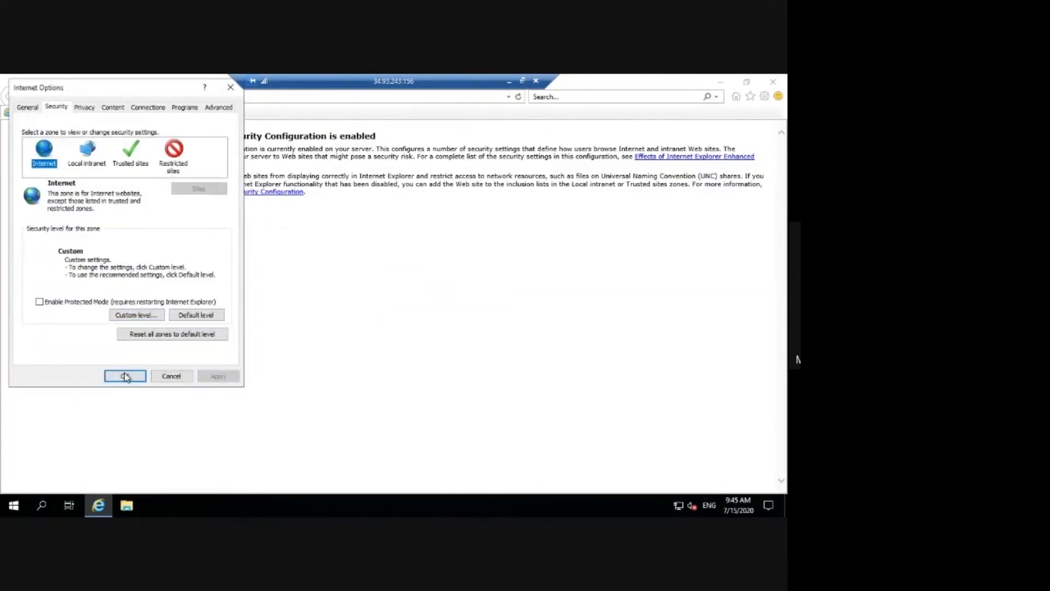
left_click(125, 375)
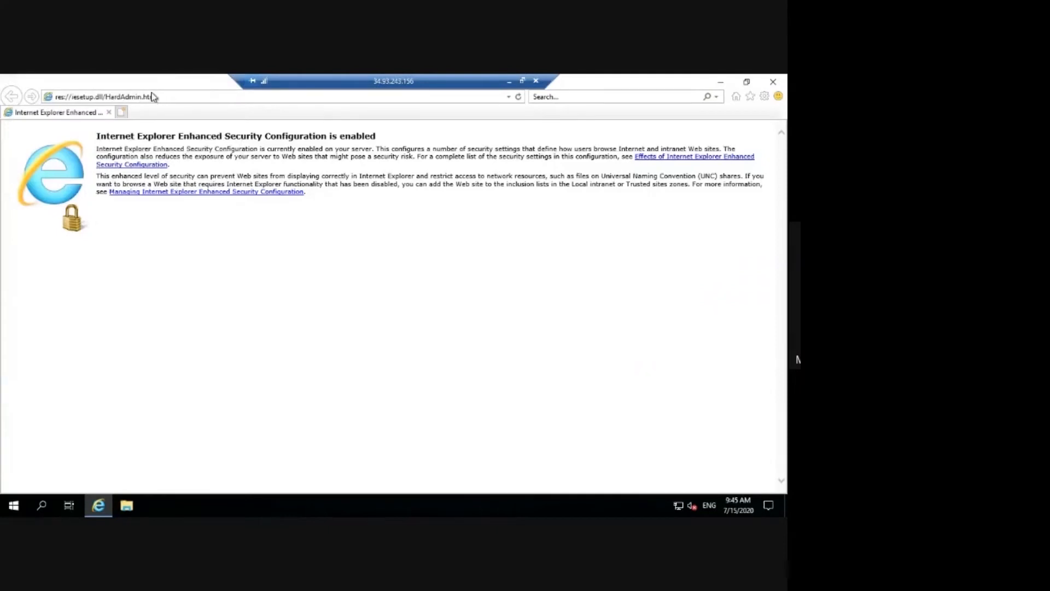
type("goo")
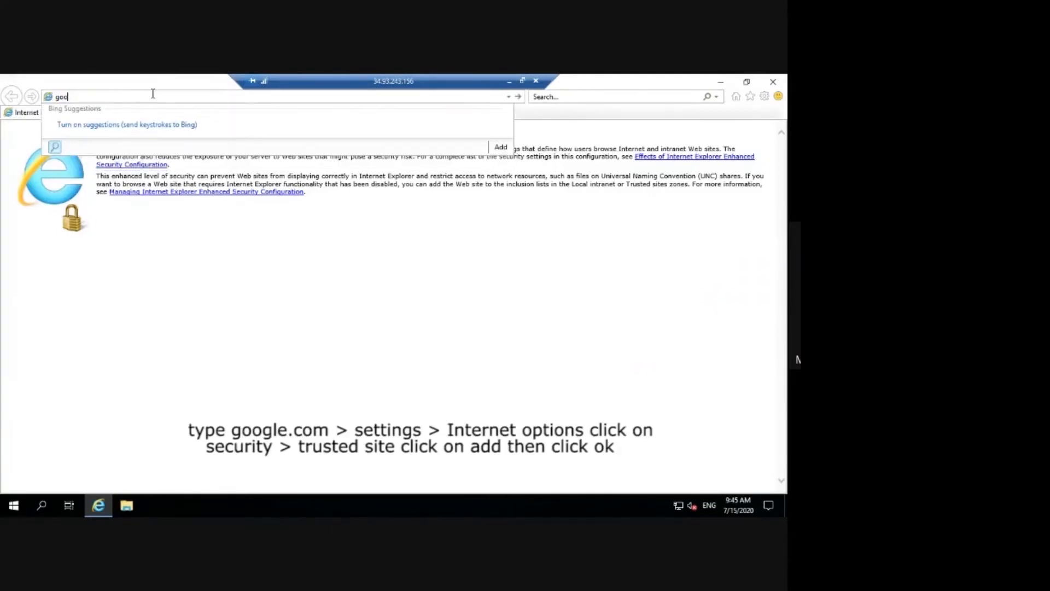
left_click(765, 97)
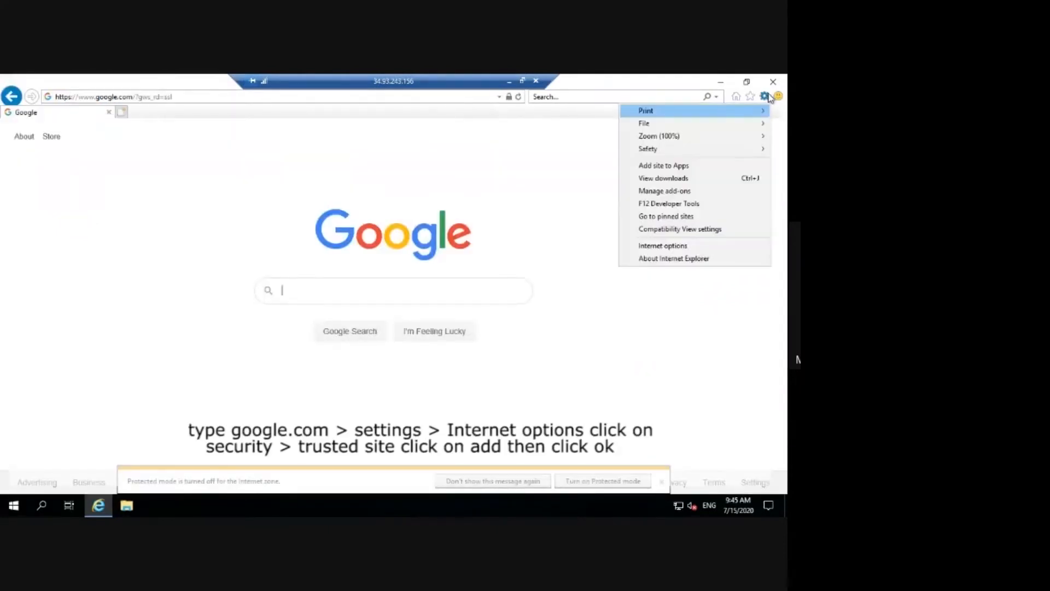
left_click(663, 245)
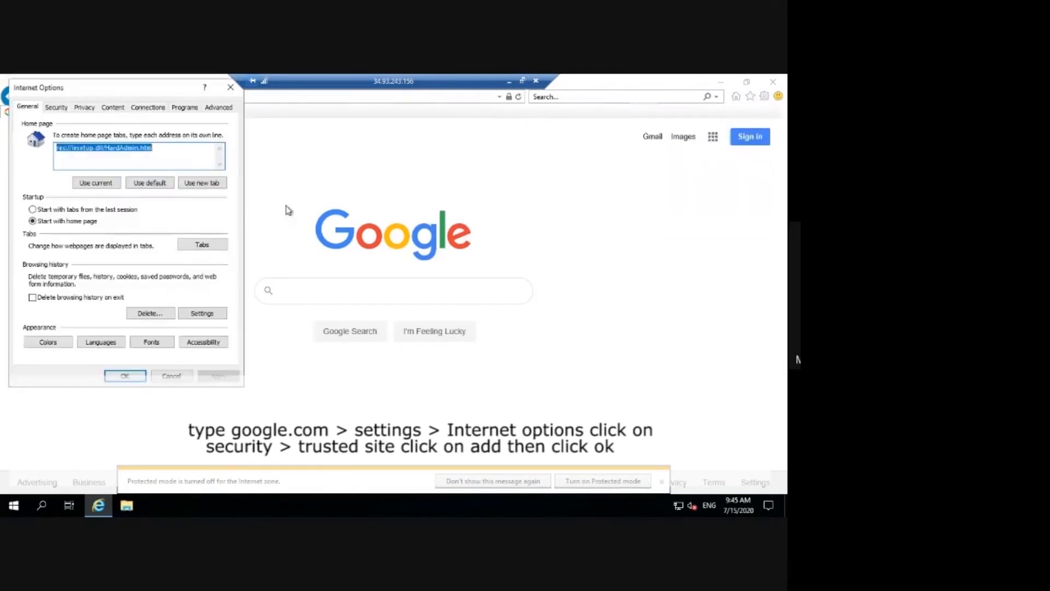
left_click(56, 106)
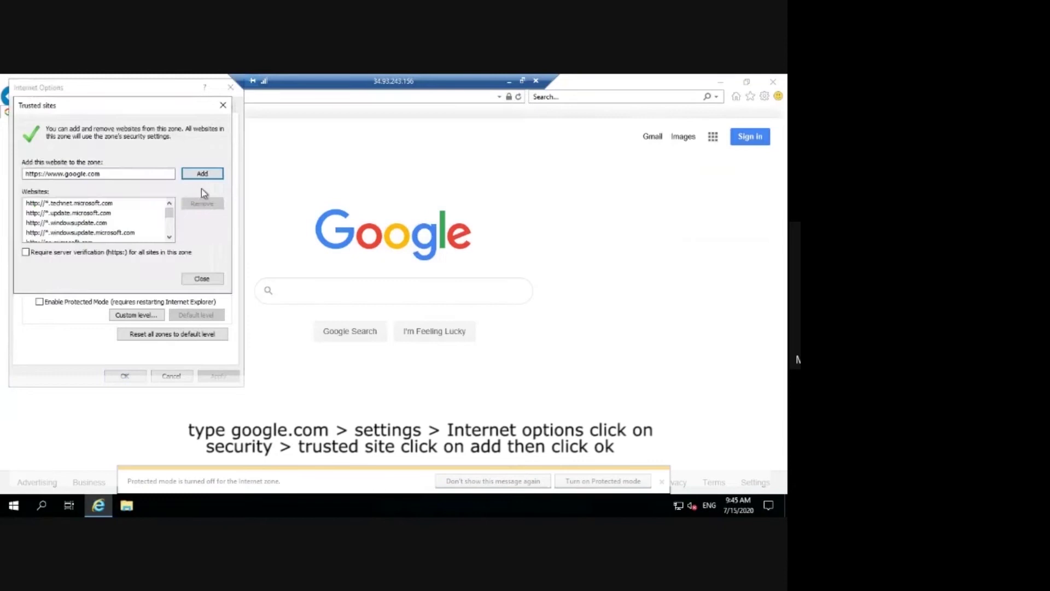
left_click(202, 173)
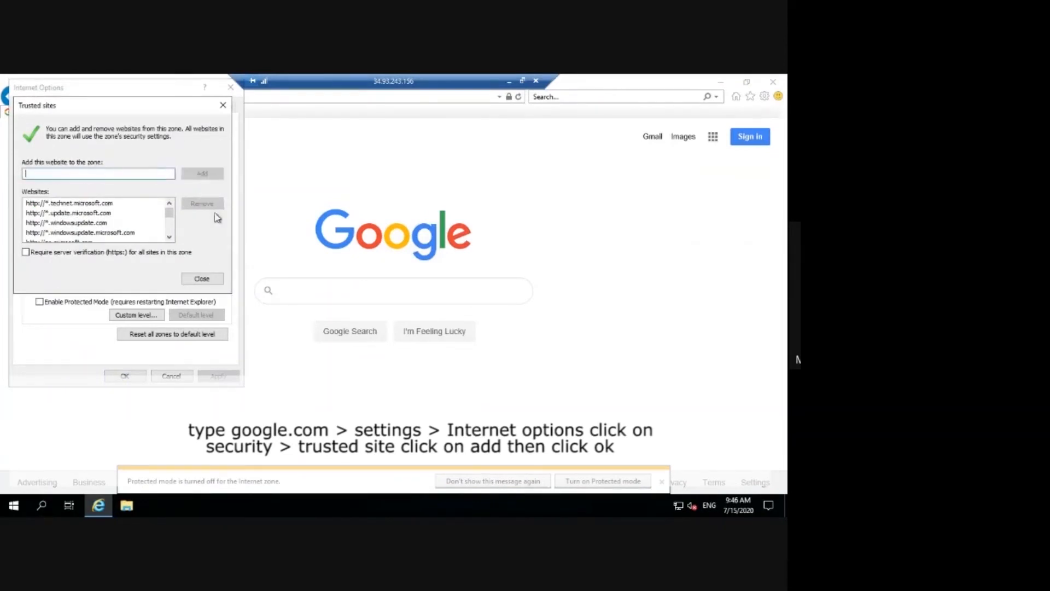
mouse_move(208, 273)
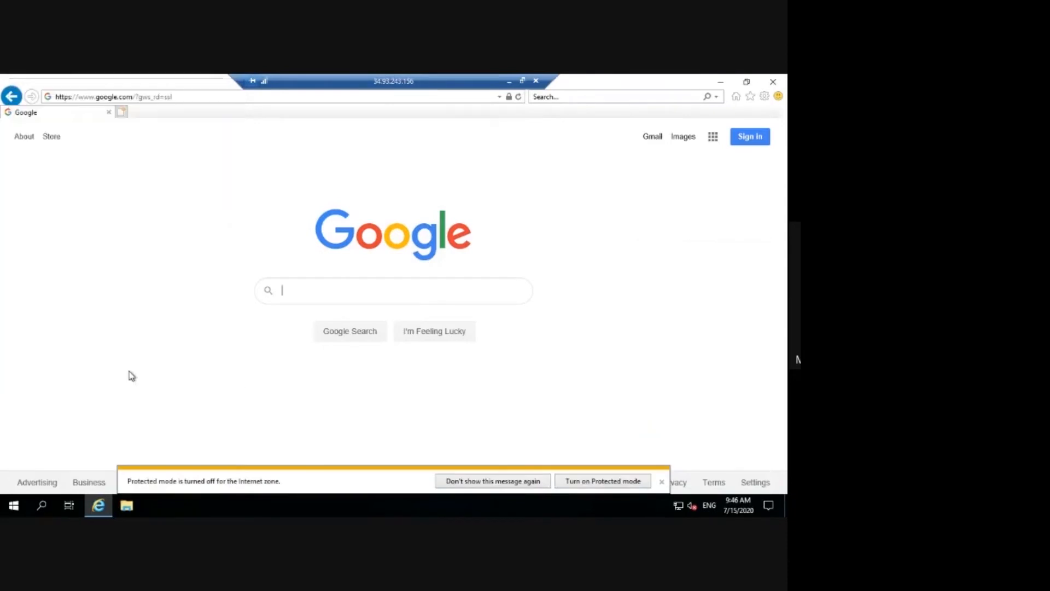
mouse_move(173, 94)
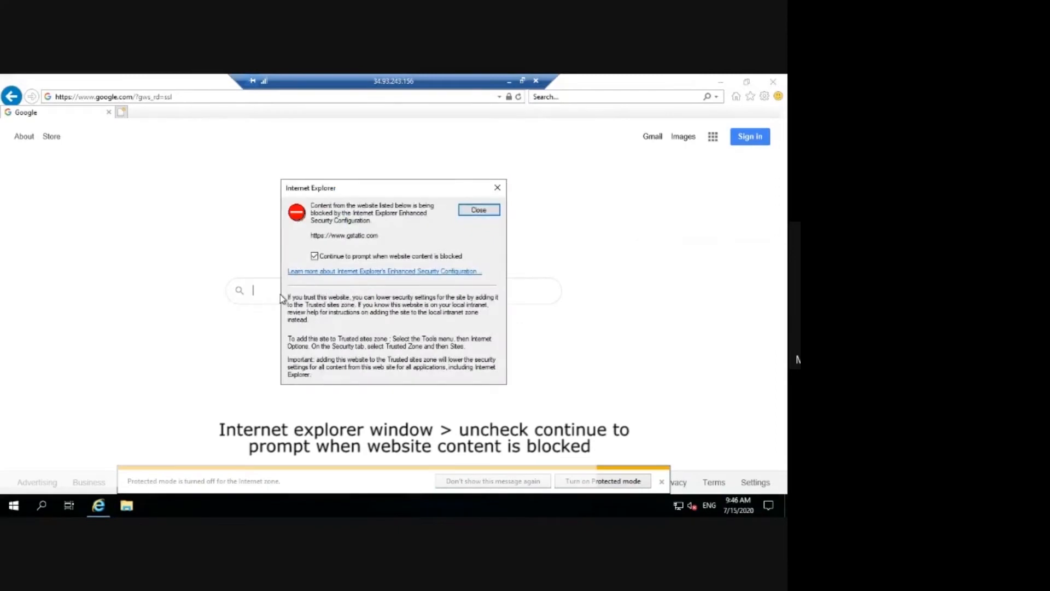
left_click(478, 210)
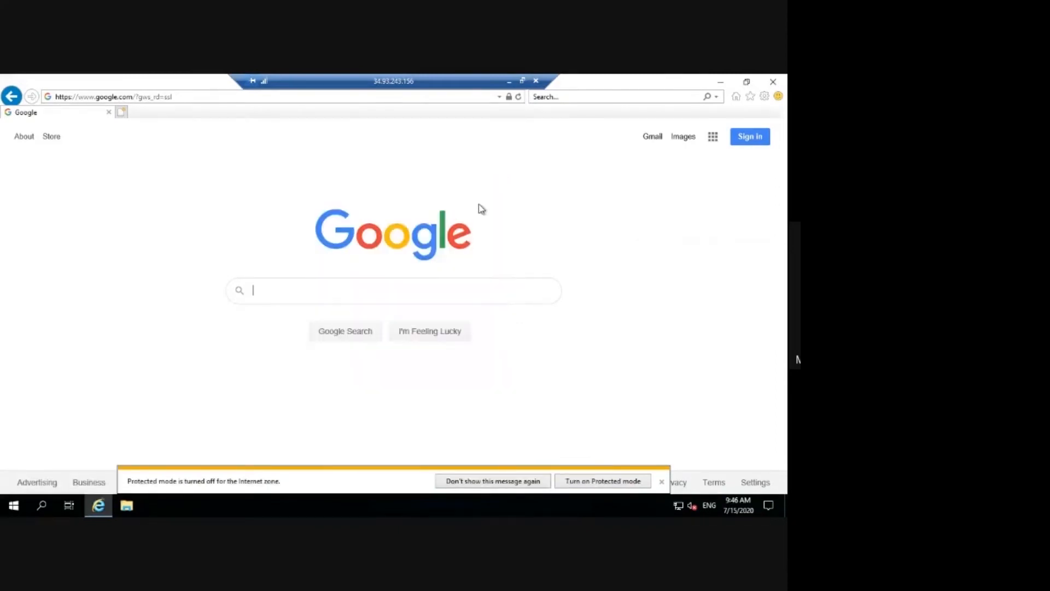
- Search 'download chrome' and reach Google's Chrome download page past the security alert
type("download chrome")
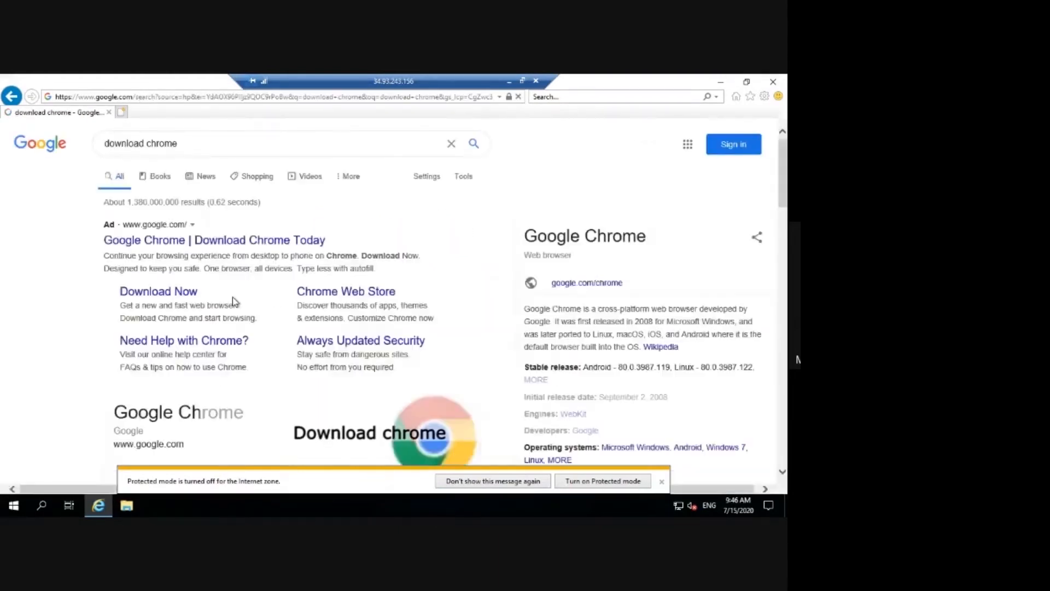
left_click(157, 291)
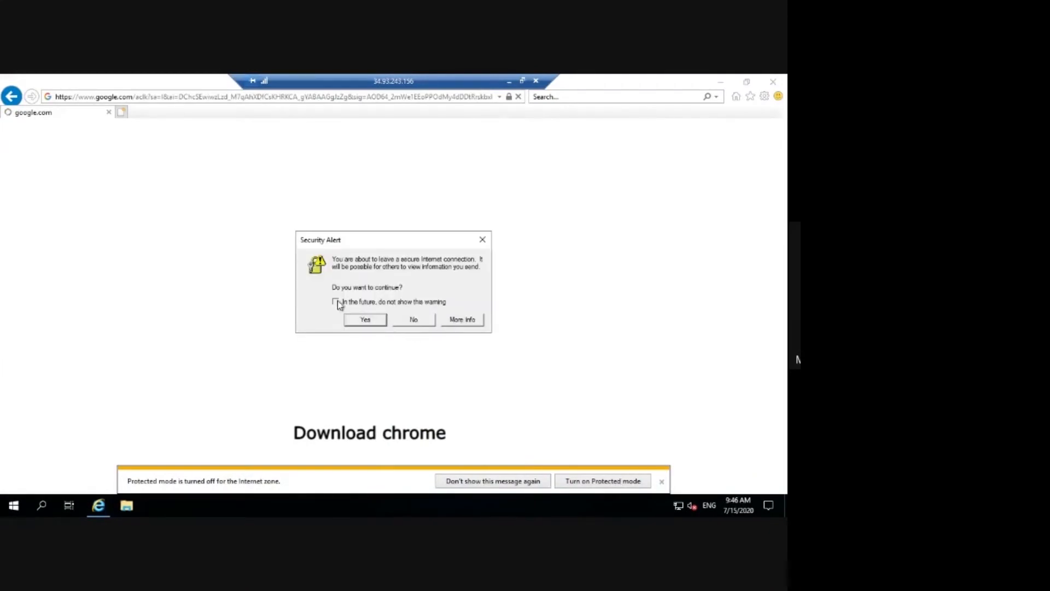
left_click(365, 319)
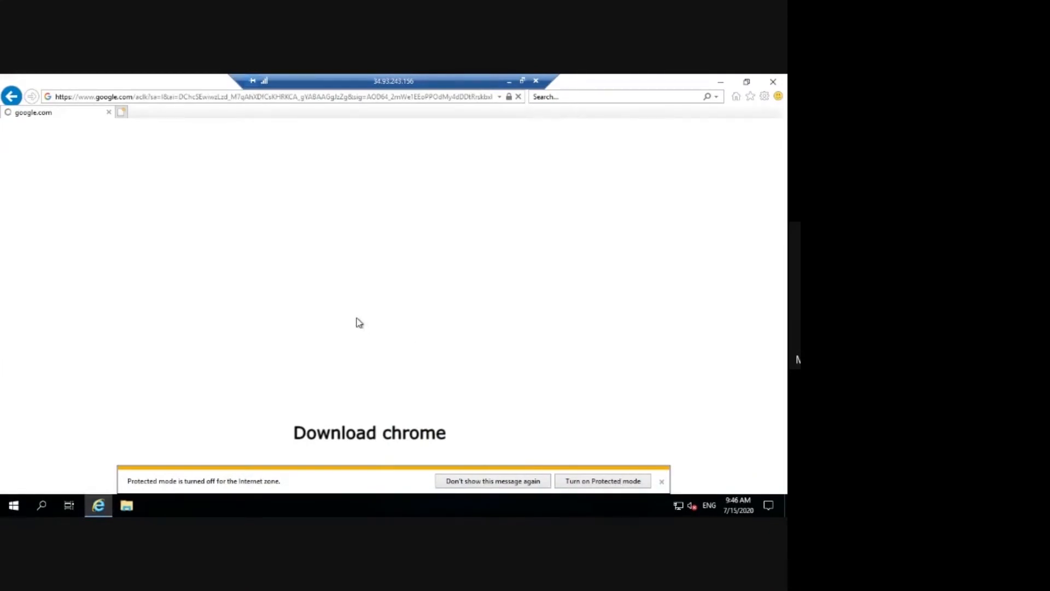
left_click(370, 432)
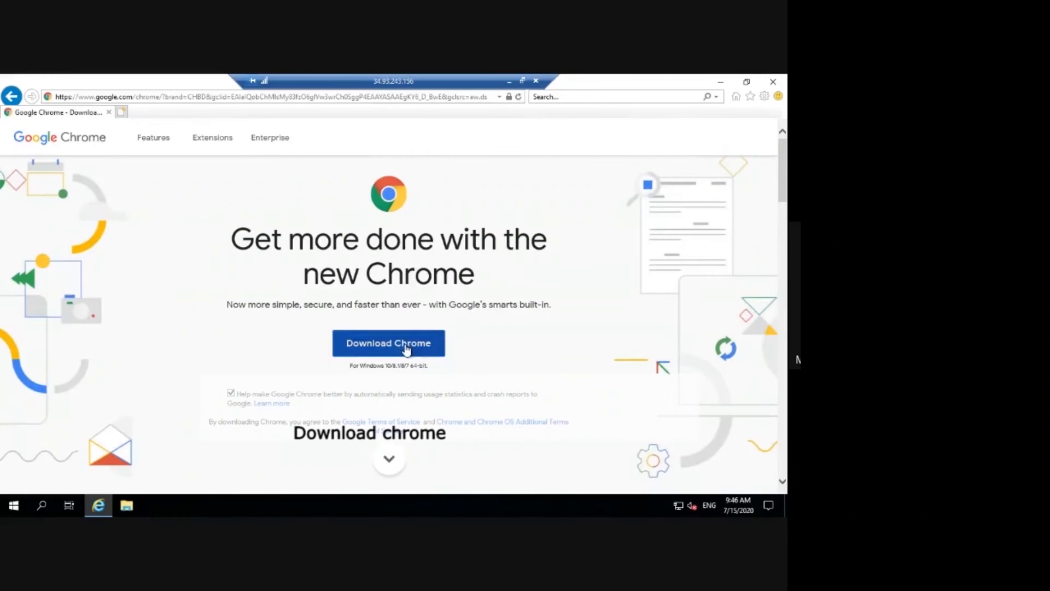
- Download ChromeSetup.exe, save it and run the installer
left_click(389, 343)
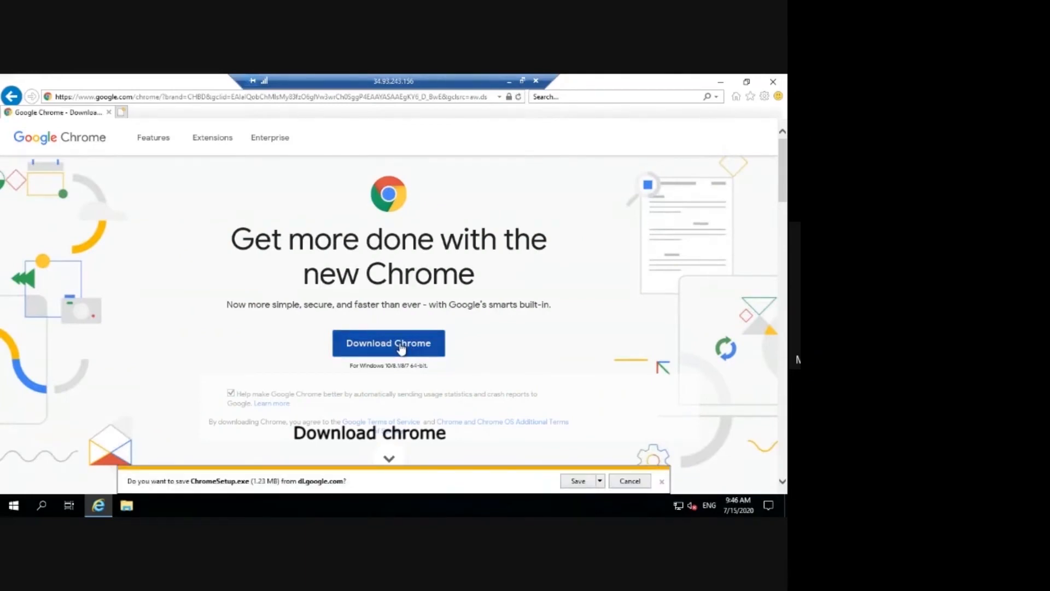
left_click(578, 480)
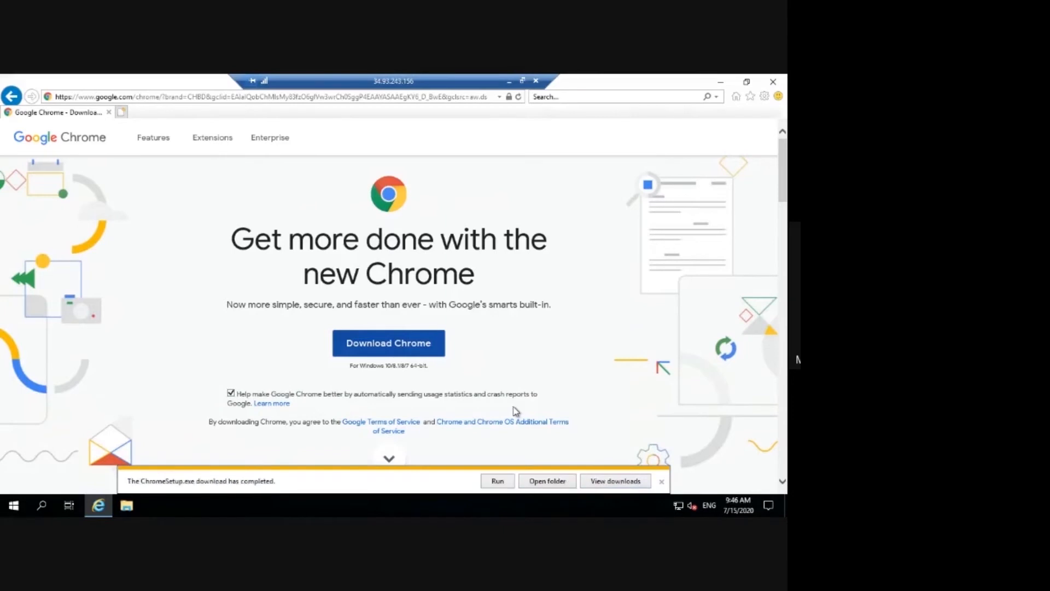
left_click(497, 481)
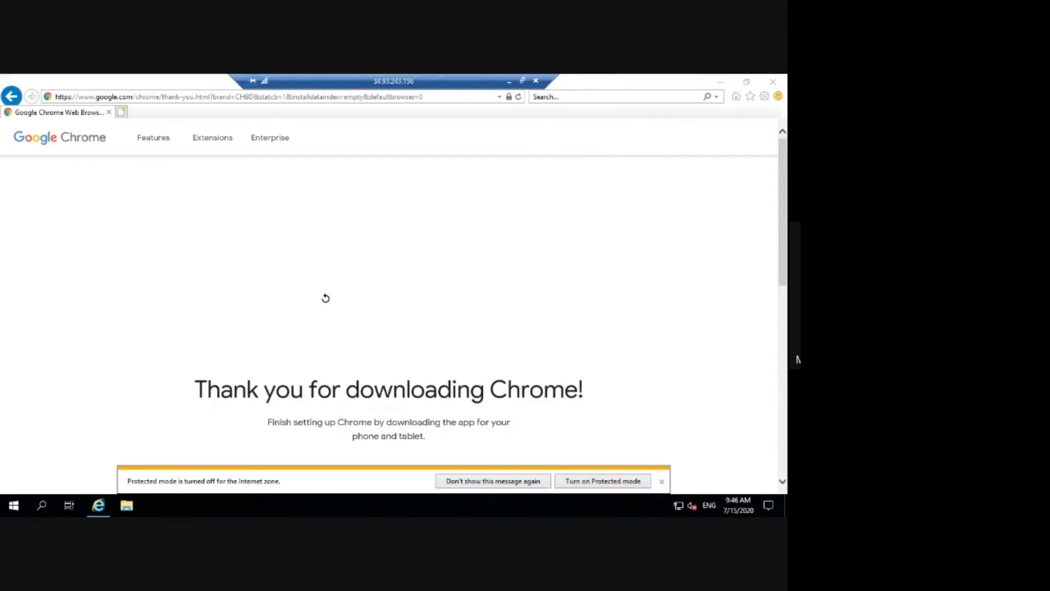
mouse_move(334, 382)
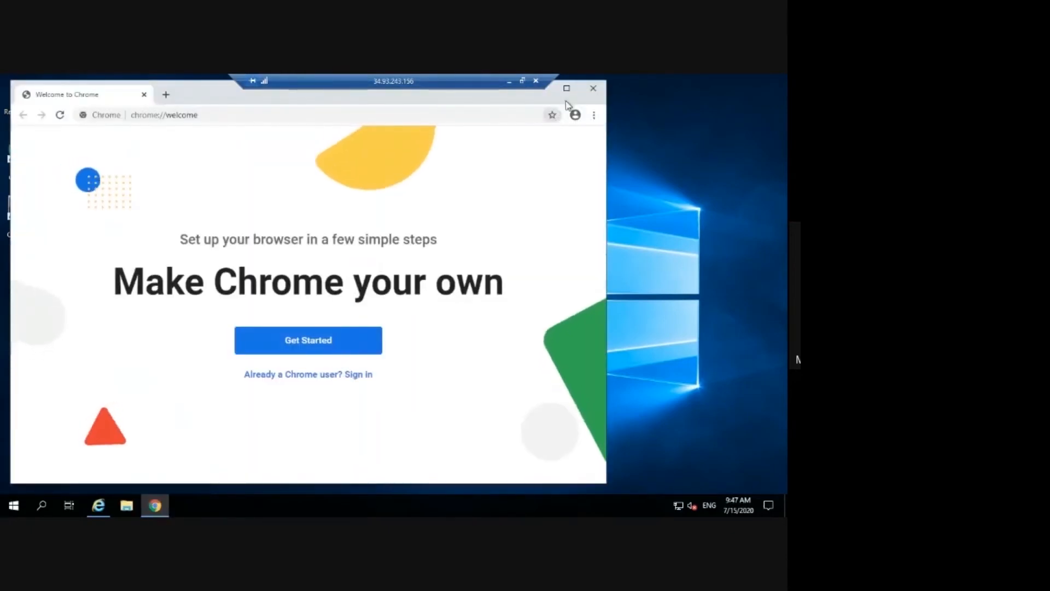
- Maximise the newly installed Chrome welcome window
left_click(565, 88)
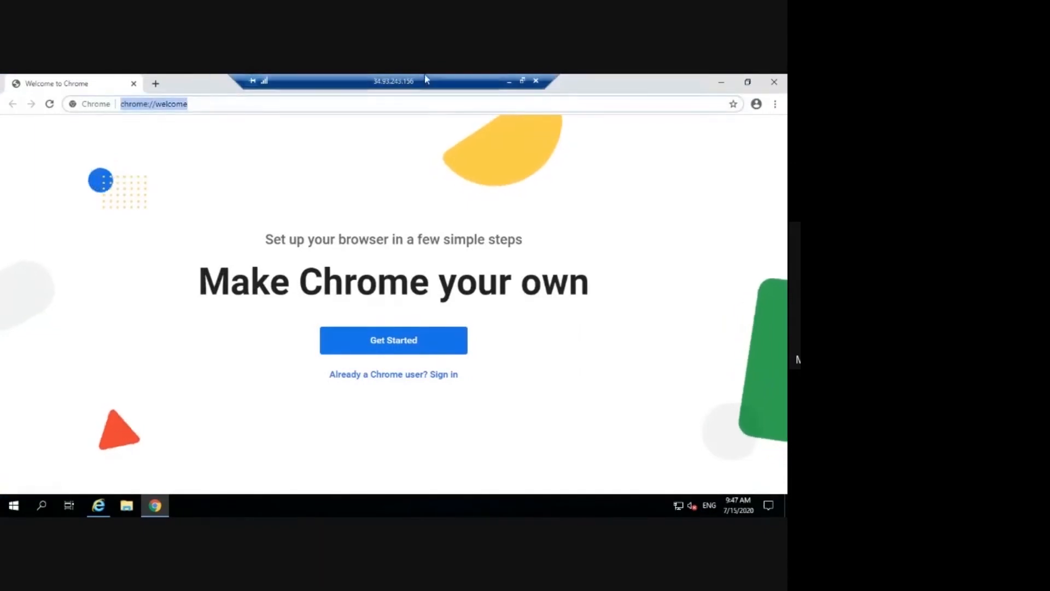
mouse_move(508, 83)
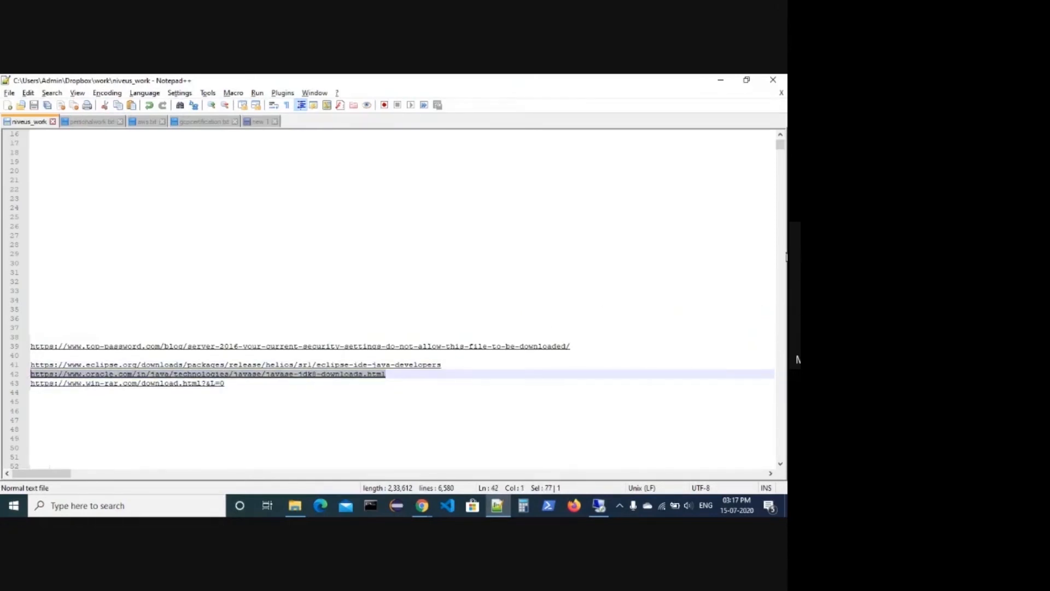
mouse_move(722, 356)
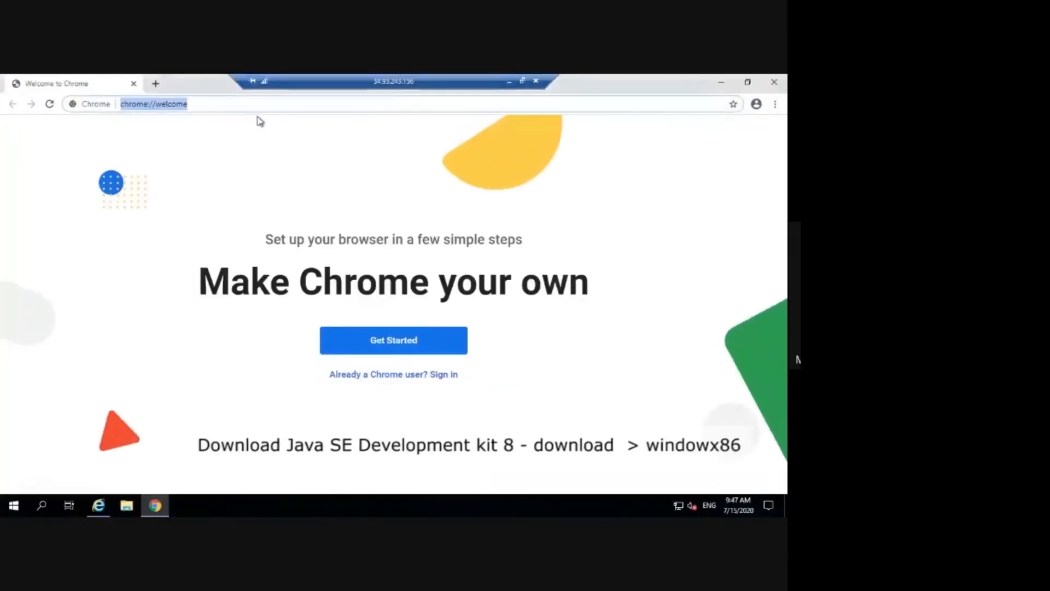
- Visit Oracle's JDK 8 downloads page and download the Windows x86 JDK 8u251 .exe, accepting the license
type("https://www.oracle.com/in/java/technologies/javase/javase-jdk8-downloads.html")
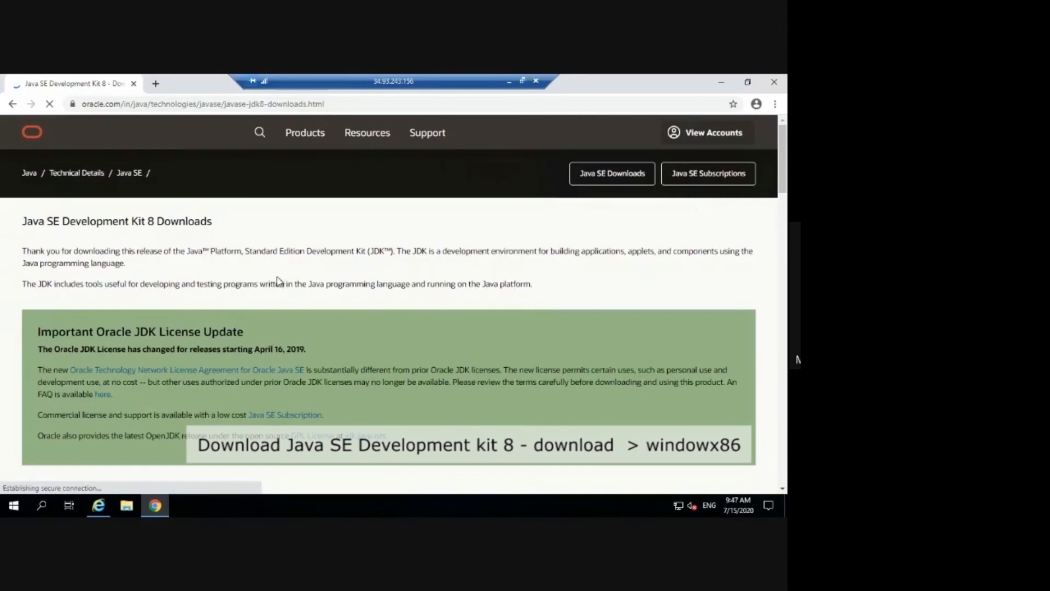
scroll("down", 3)
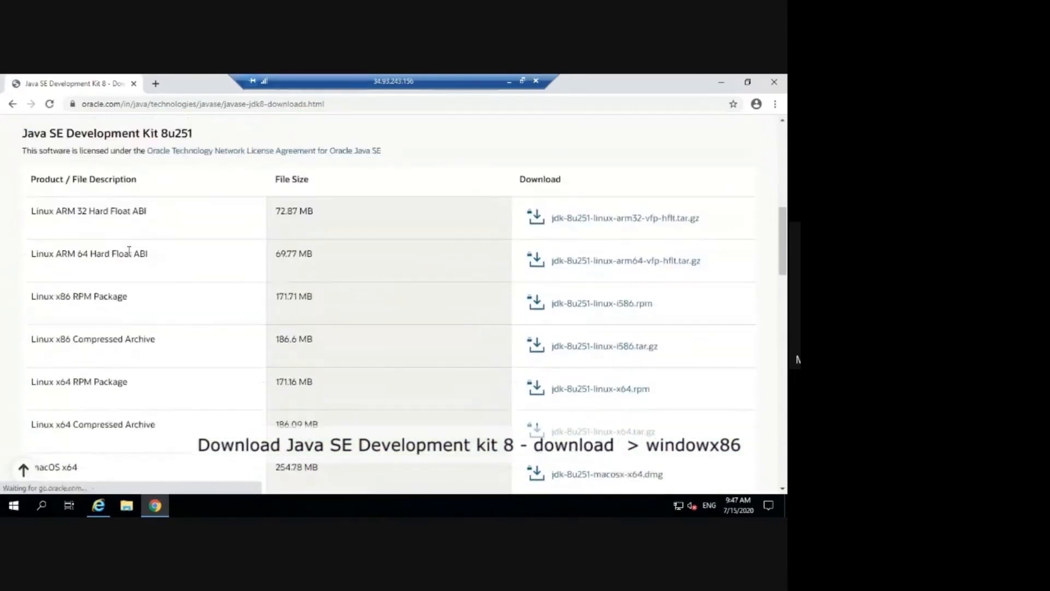
scroll("down", 3)
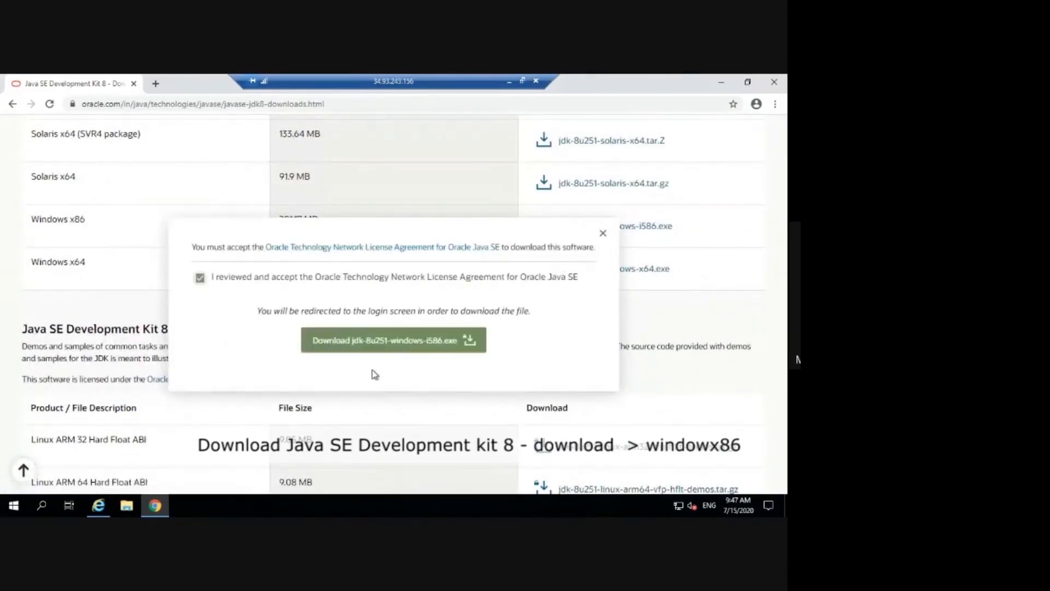
left_click(393, 340)
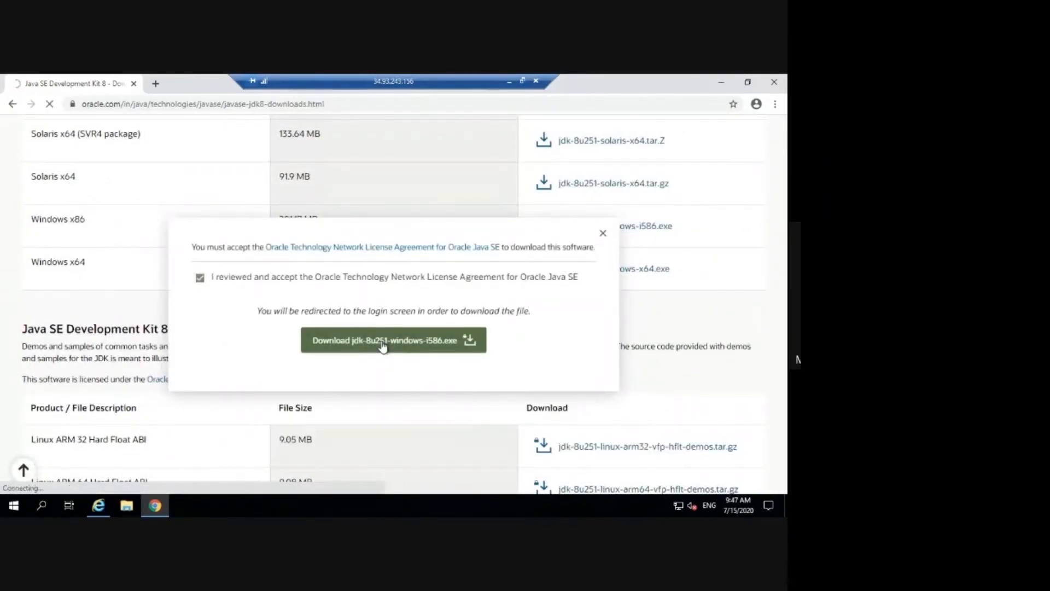
left_click(393, 339)
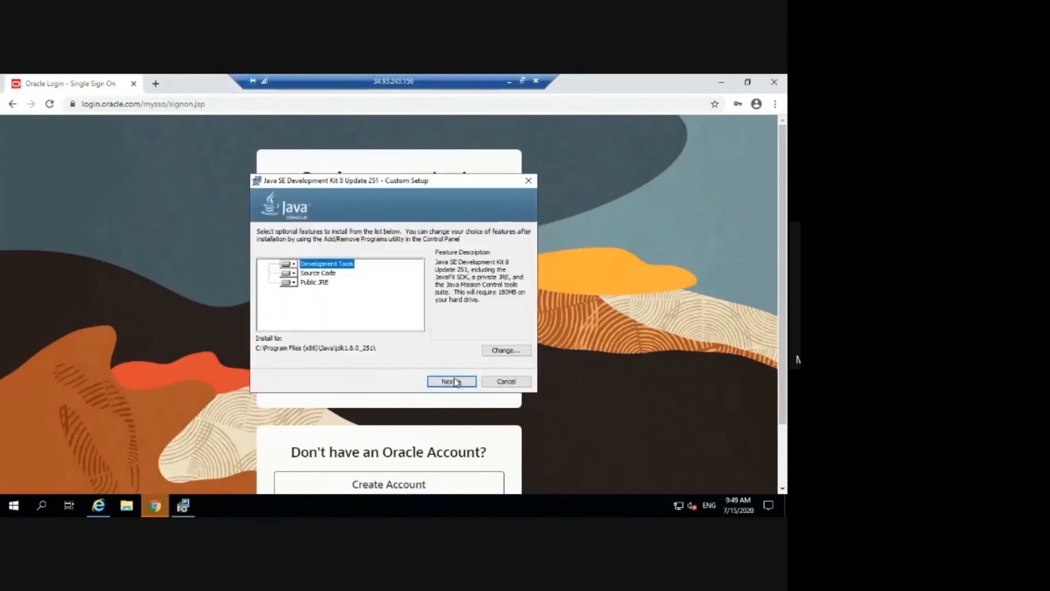
- Install JDK 8u251 with default features and JRE destination, then close the finished installer
left_click(452, 381)
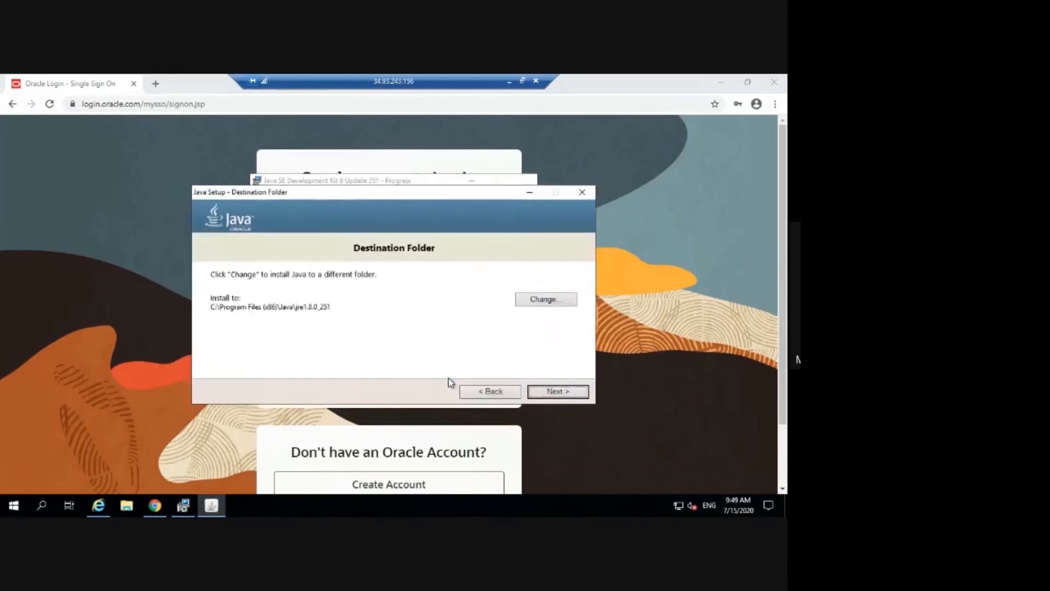
left_click(557, 391)
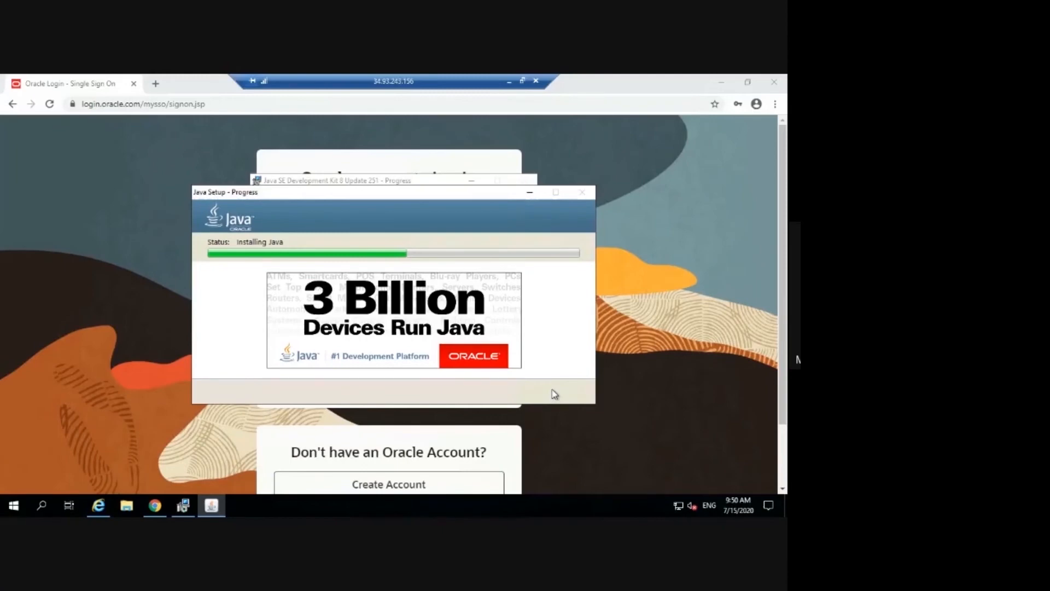
mouse_move(550, 395)
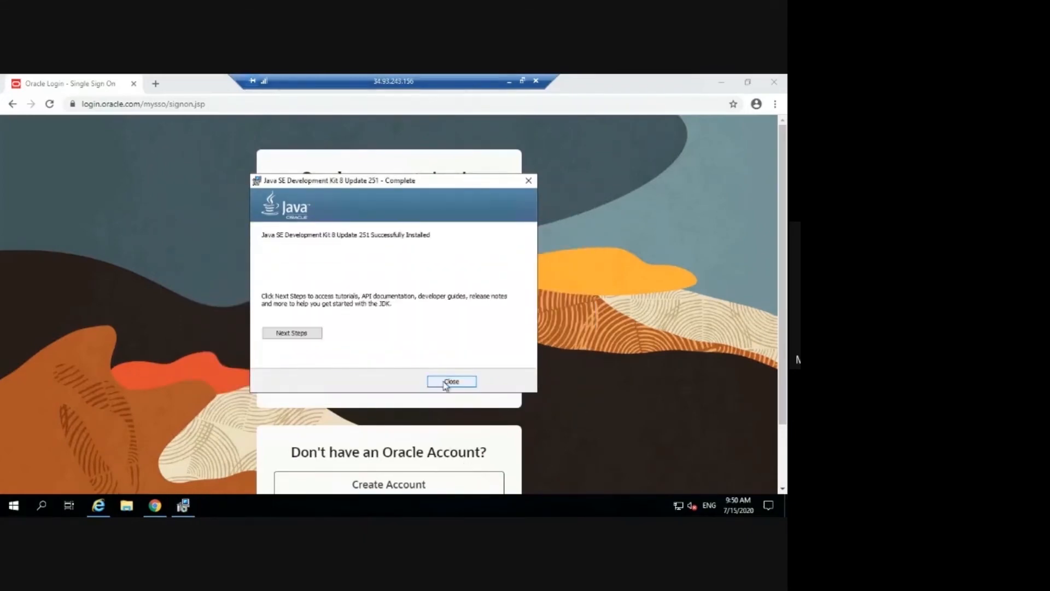
left_click(451, 380)
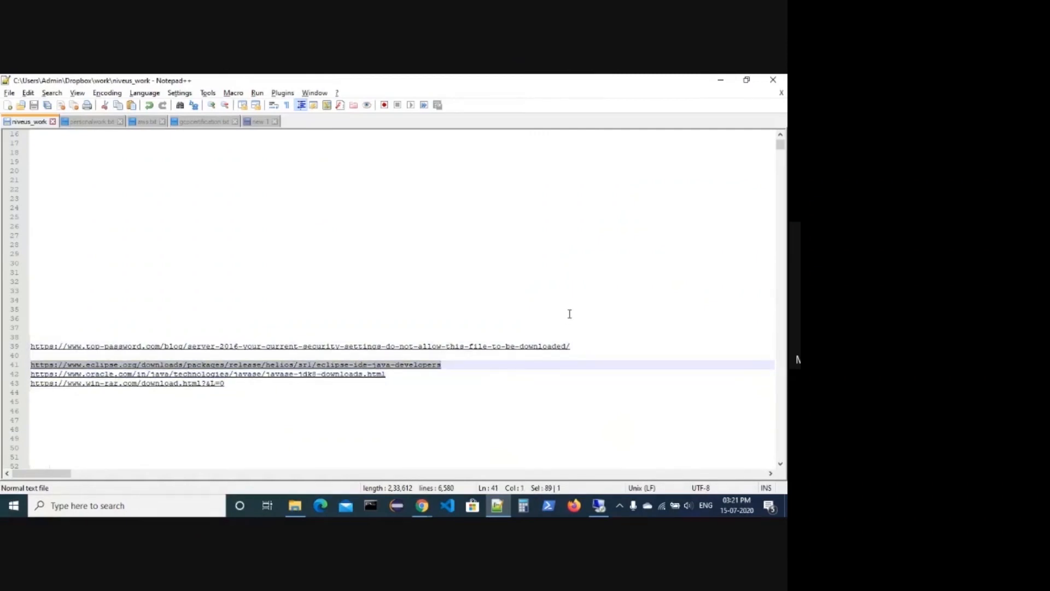
- From the Eclipse Helios Java developers page start downloading the Windows 32-bit zip
left_click(236, 364)
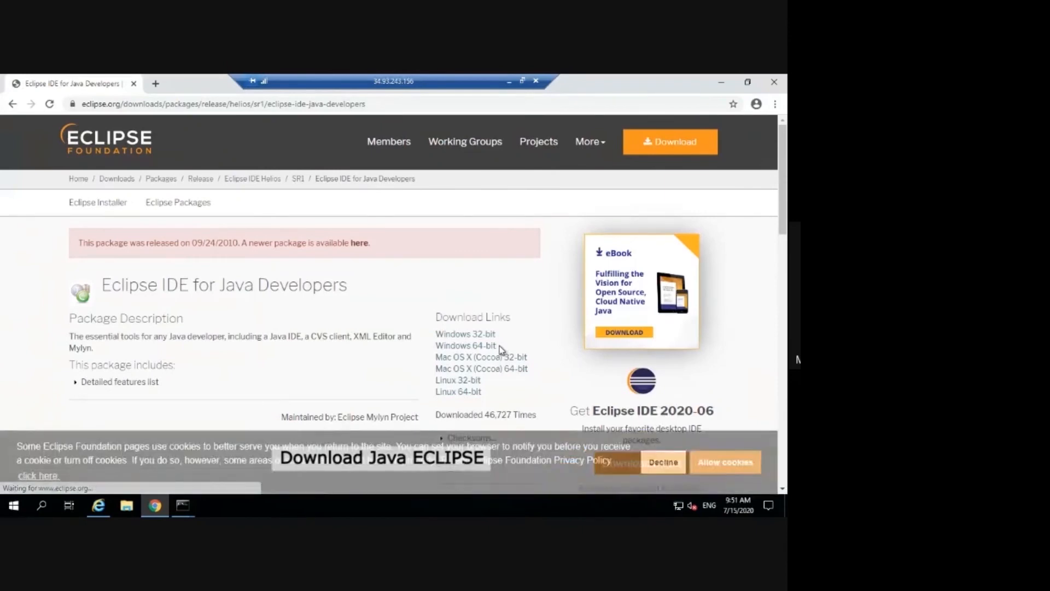
left_click(465, 334)
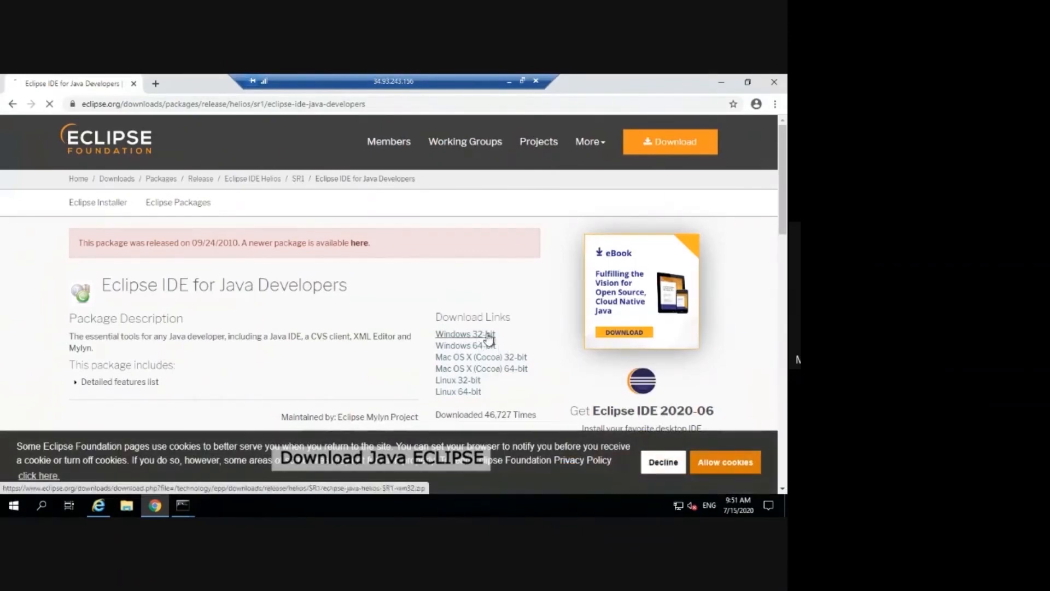
left_click(465, 334)
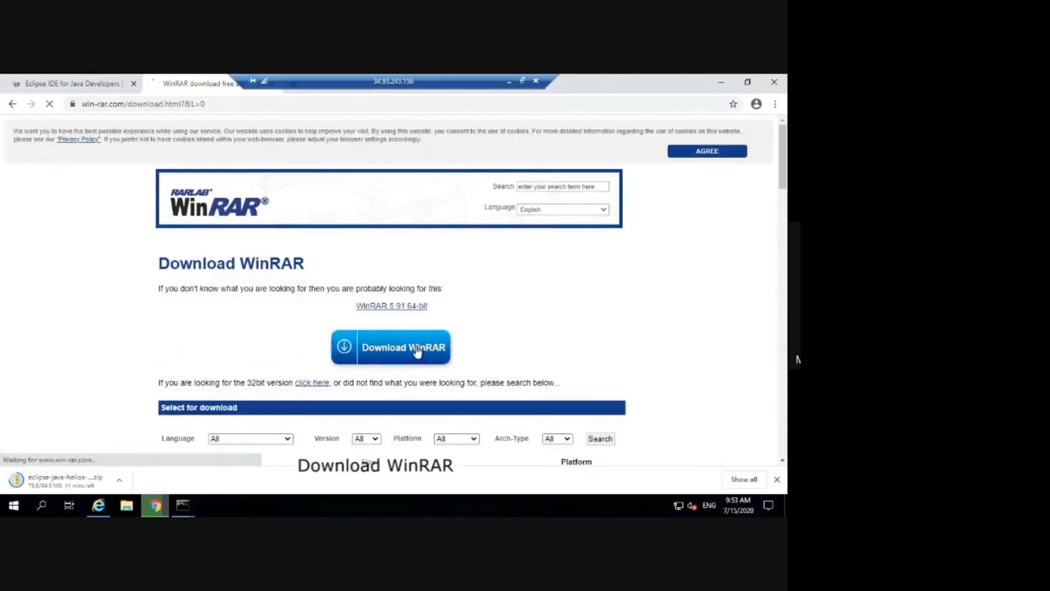
- Download winrar-x64-591.exe, install WinRAR to C:\Program Files\WinRAR and close the thank-you window
left_click(391, 347)
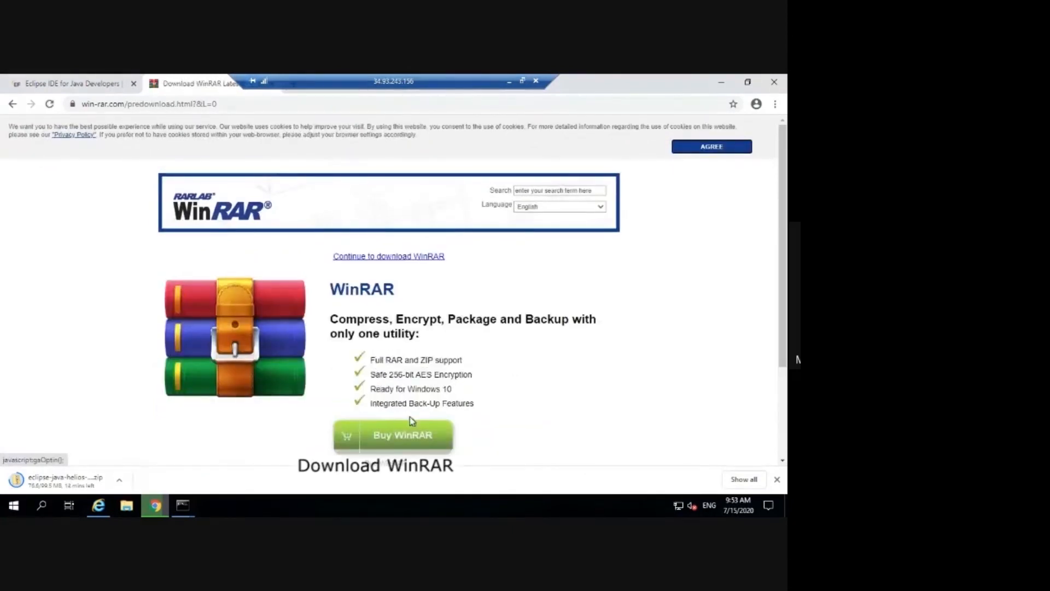
scroll("down", 3)
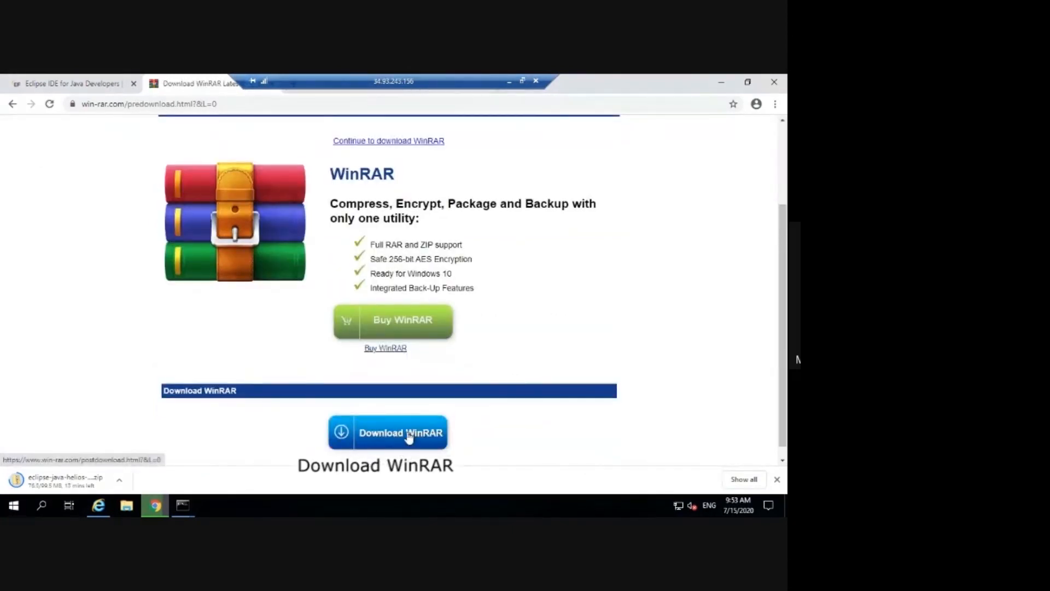
left_click(388, 434)
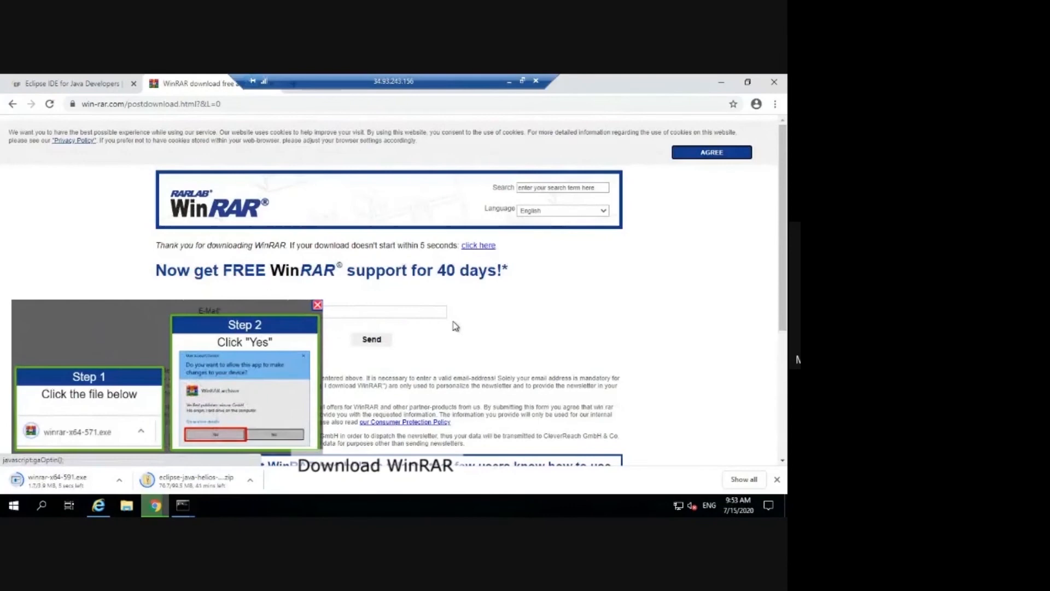
mouse_move(279, 400)
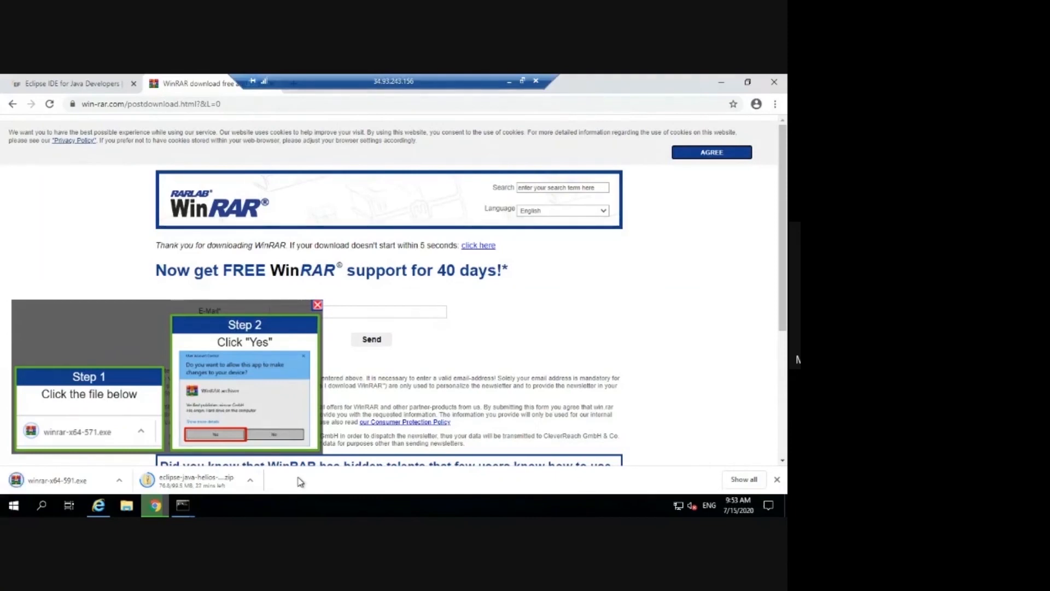
mouse_move(51, 480)
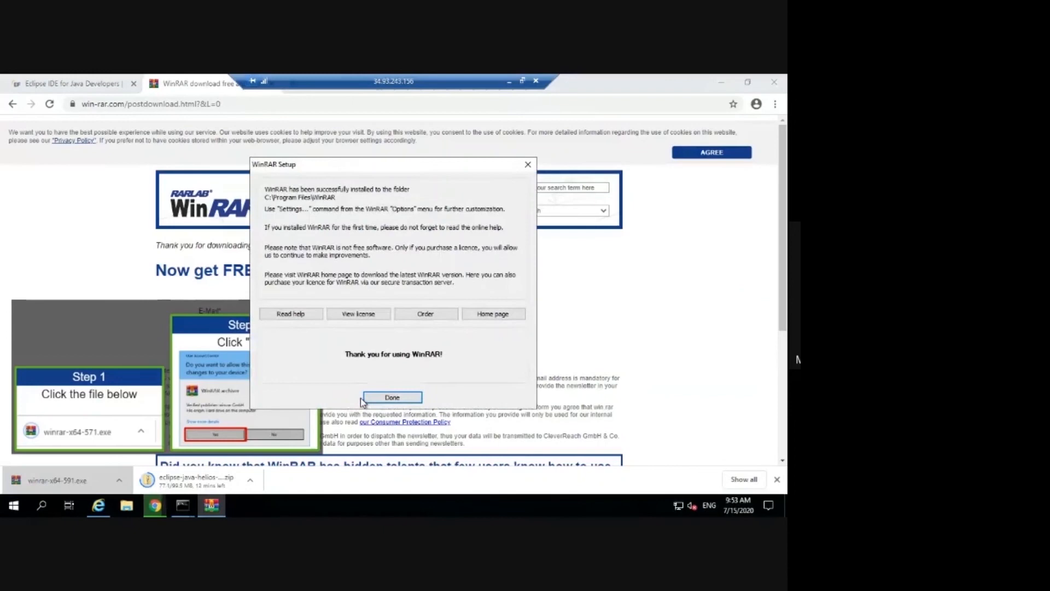
left_click(392, 397)
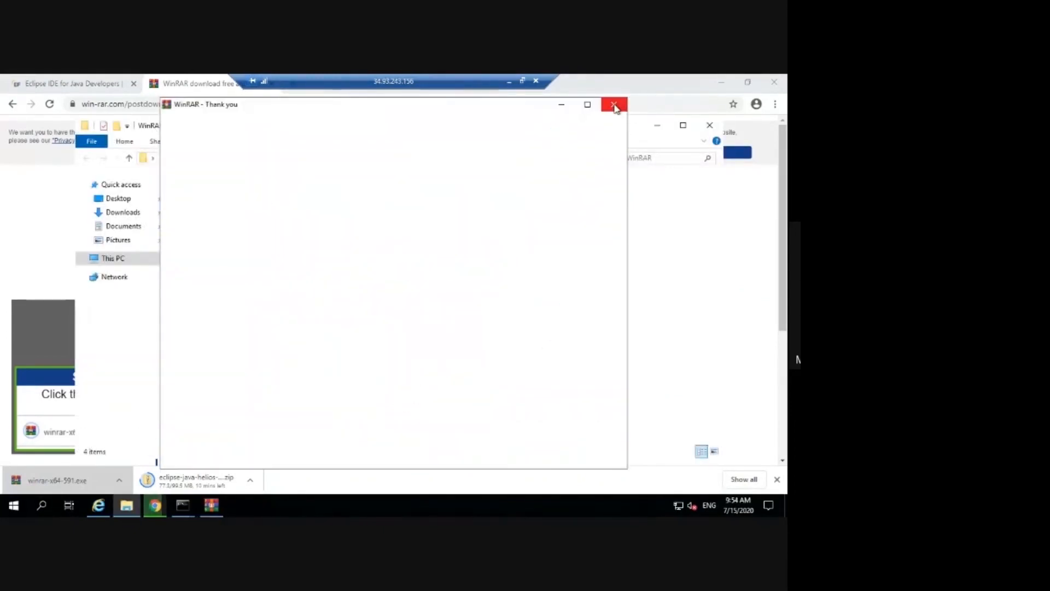
left_click(614, 104)
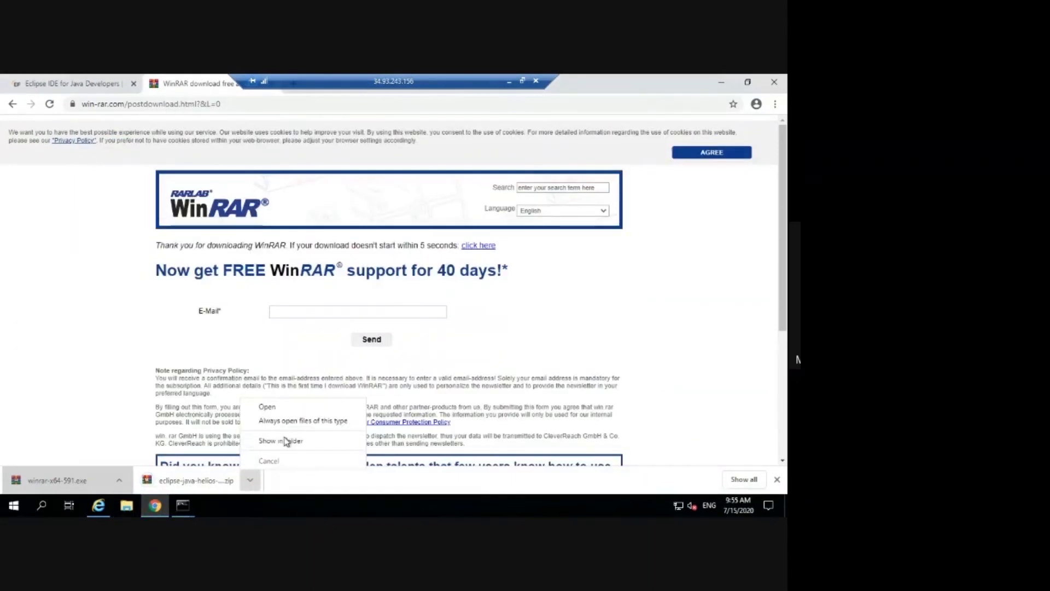
- Extract the Eclipse Helios zip into Downloads and launch eclipse.exe from the extracted eclipse folder
left_click(281, 440)
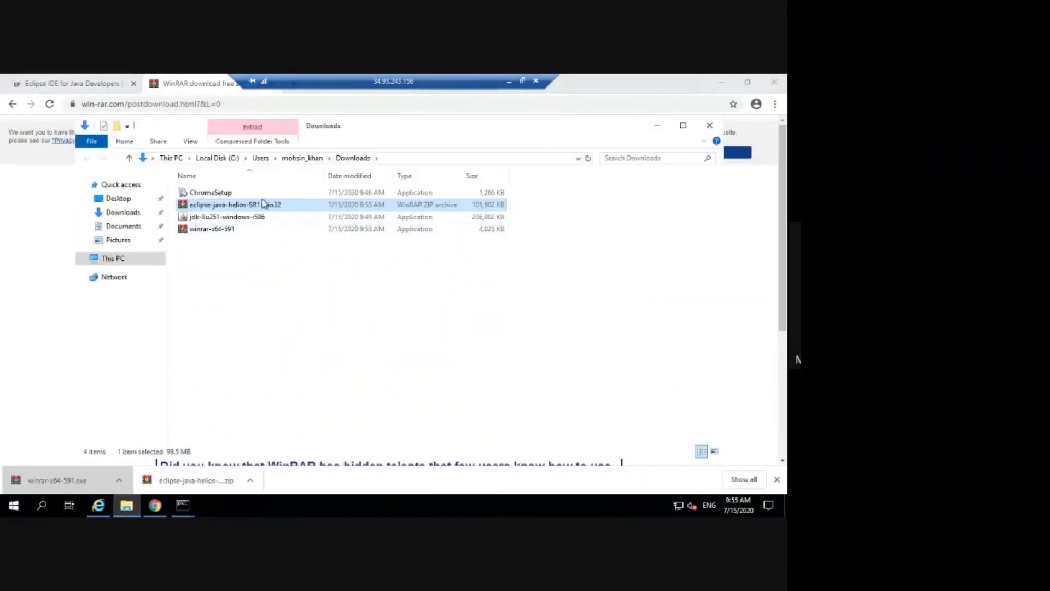
right_click(228, 204)
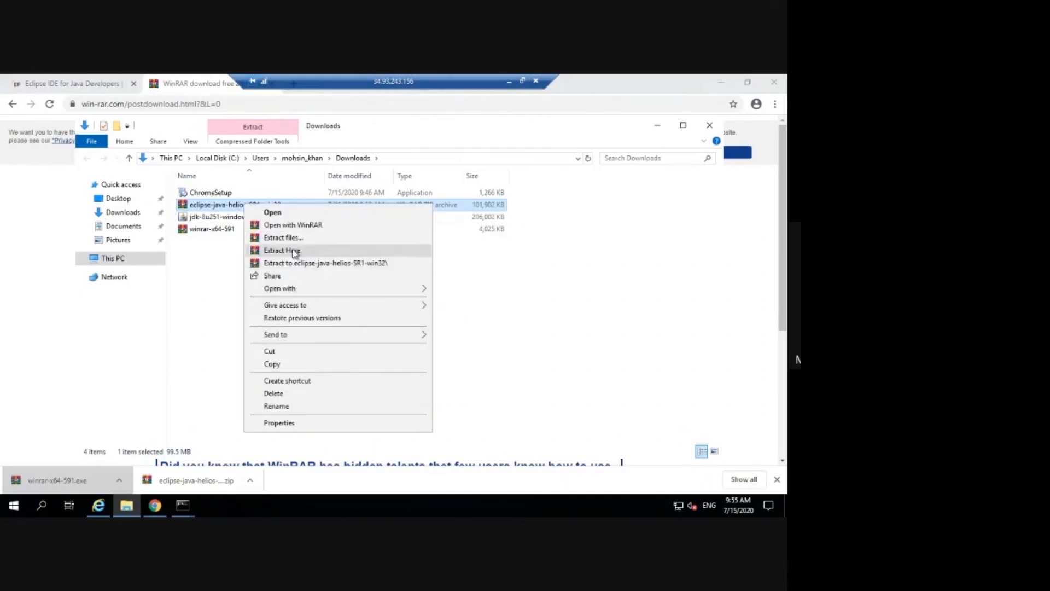
left_click(281, 250)
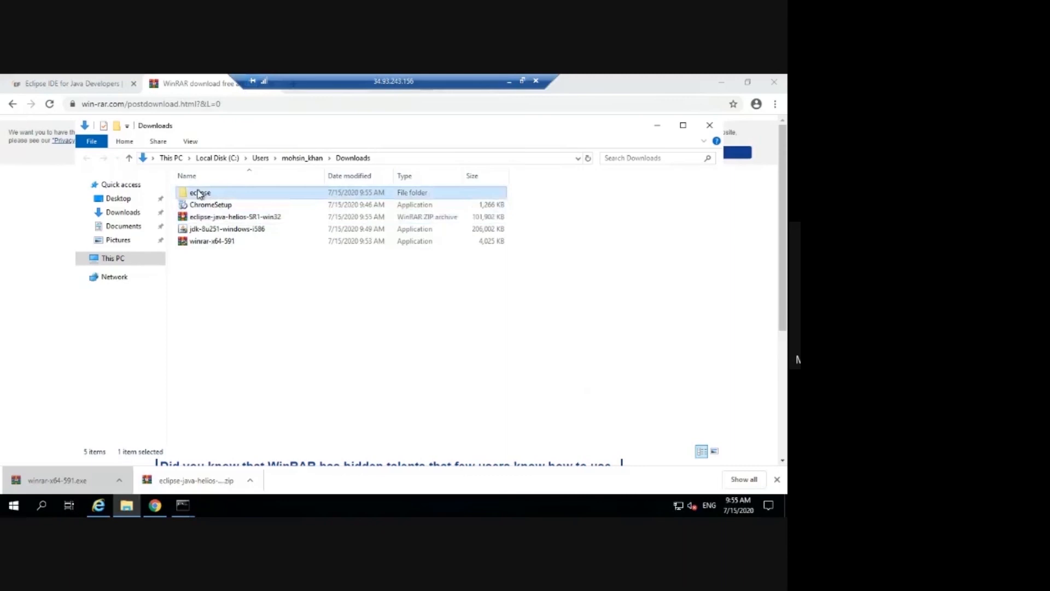
double_click(199, 192)
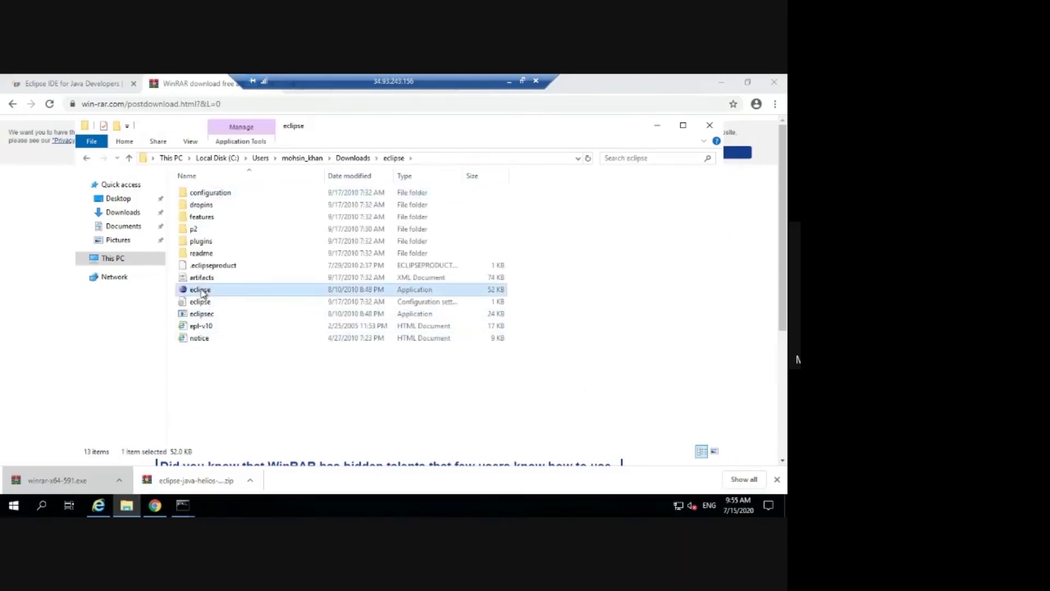
double_click(199, 289)
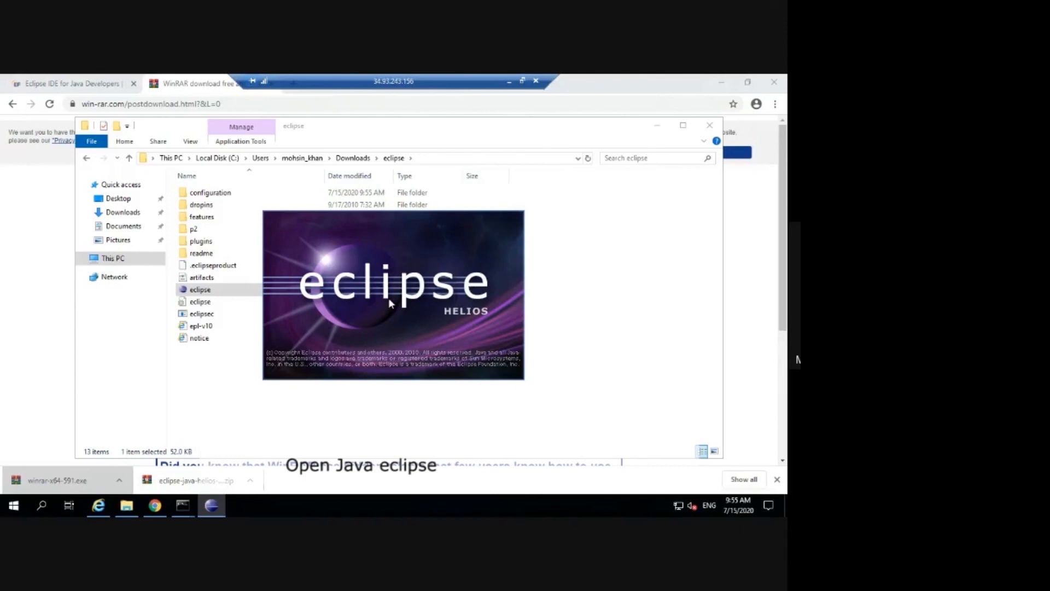
mouse_move(376, 333)
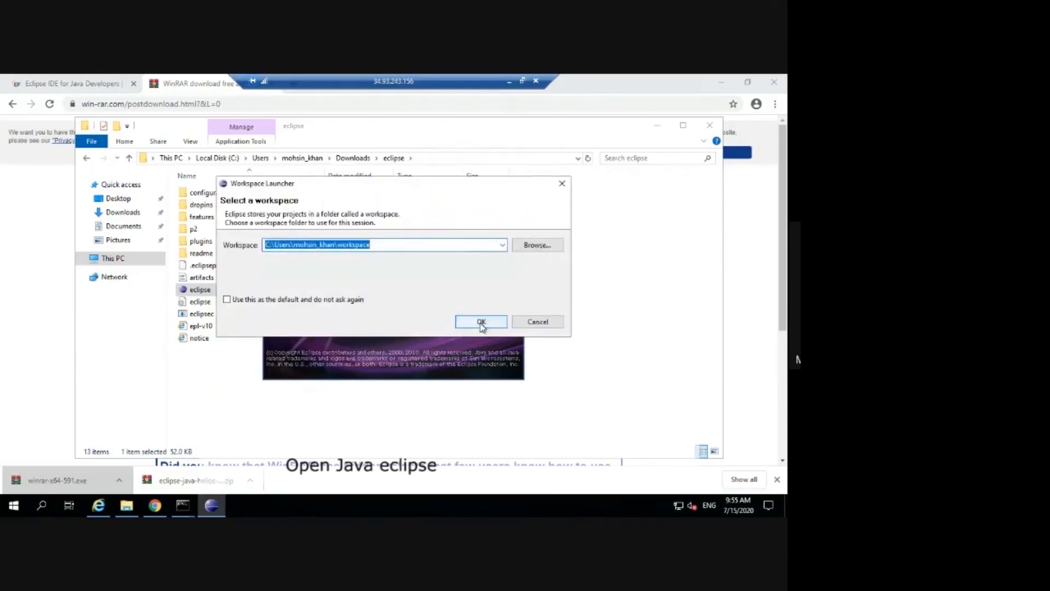
- Accept the default workspace location and maximize the Eclipse window on the Welcome page
left_click(481, 321)
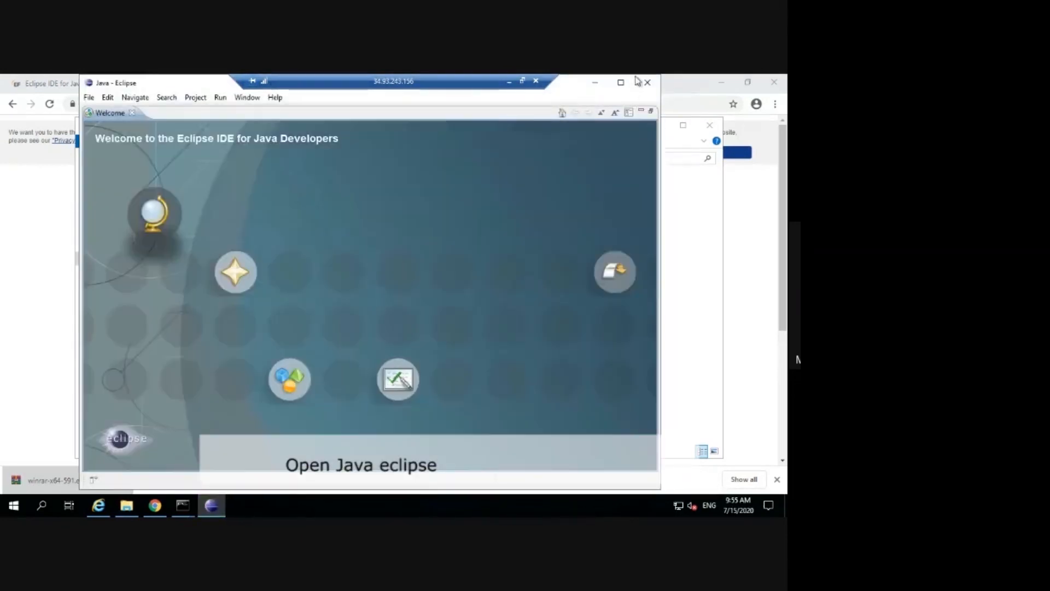
left_click(621, 81)
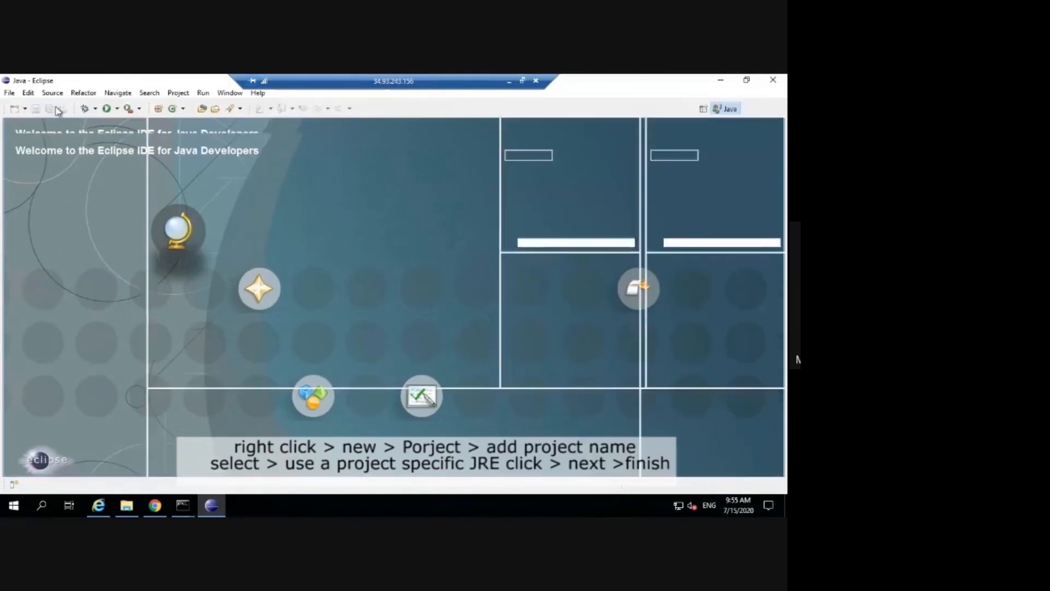
- Create a new Java project named test from the Package Explorer
right_click(74, 268)
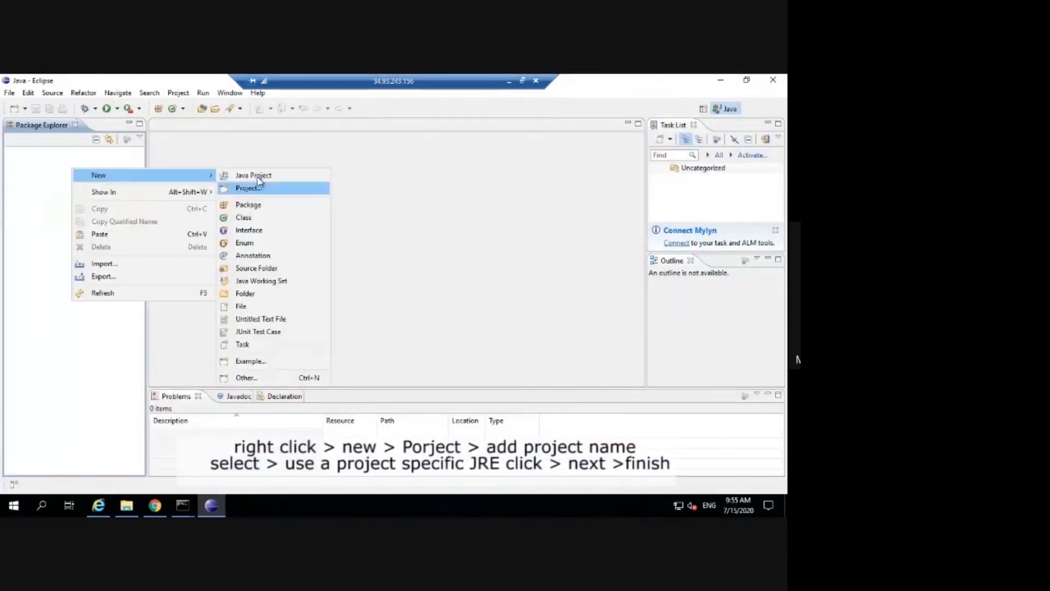
left_click(253, 175)
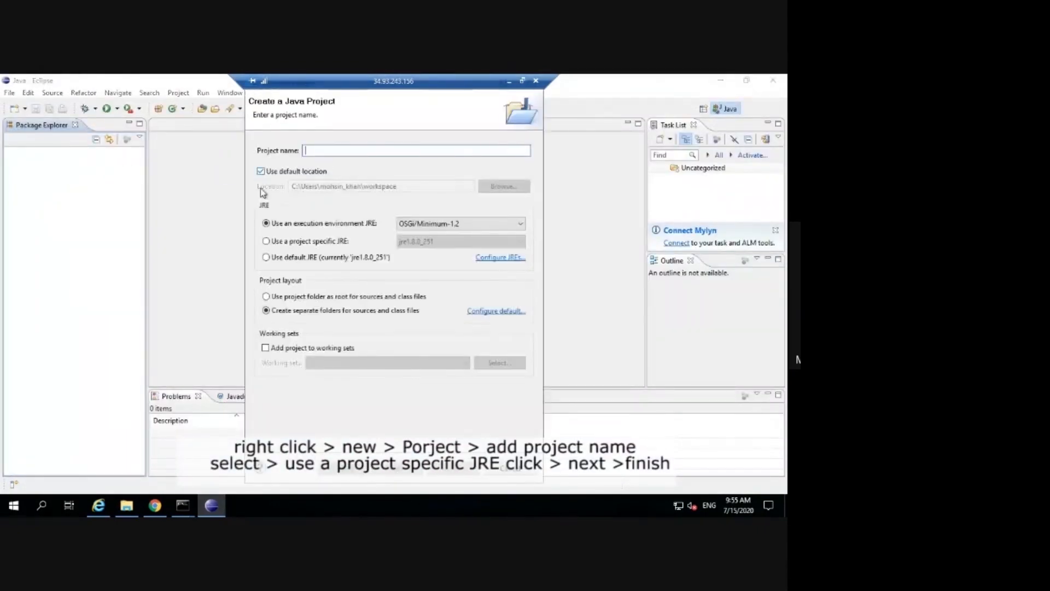
type("test")
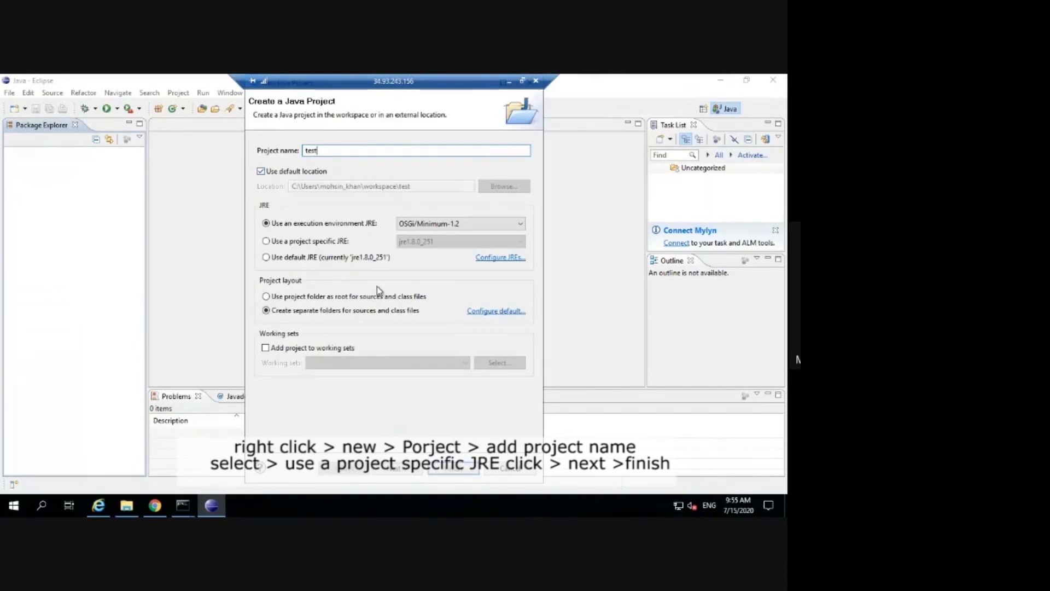
left_click(267, 241)
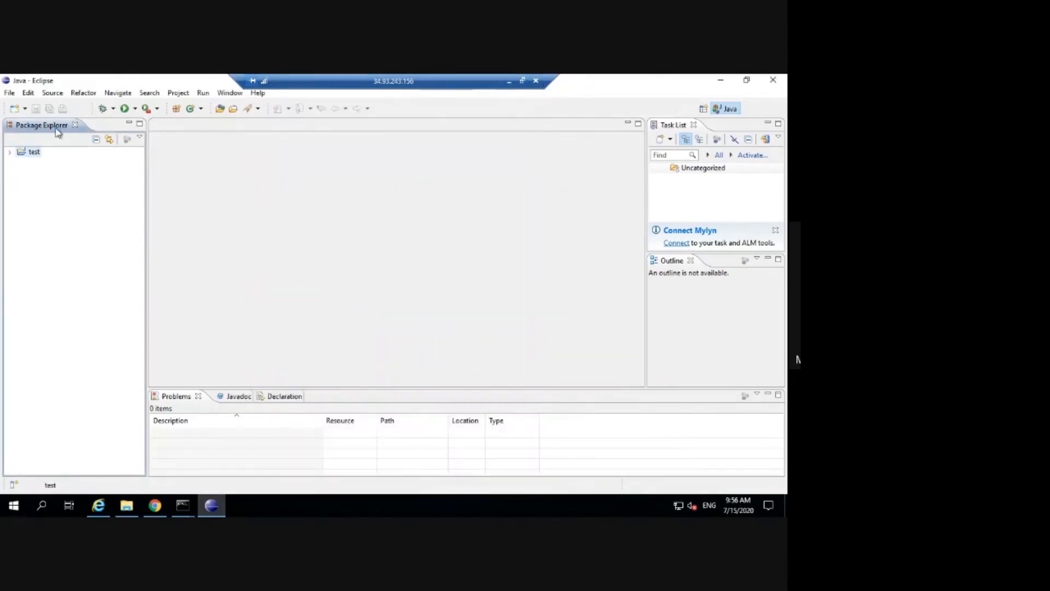
- Add a com.niveus package under src in the test project and begin a new class in it
left_click(9, 151)
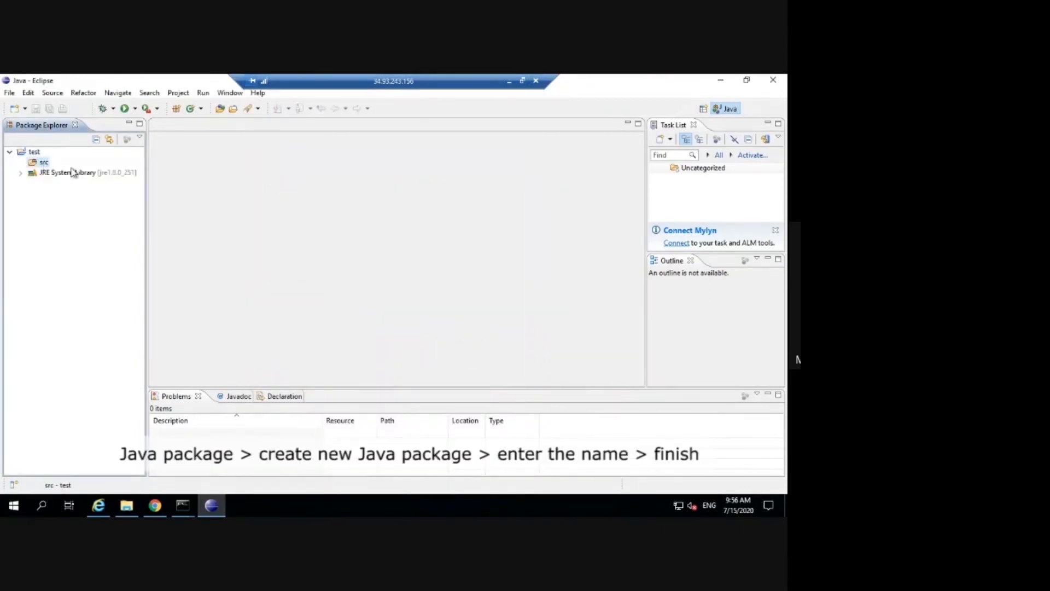
right_click(44, 161)
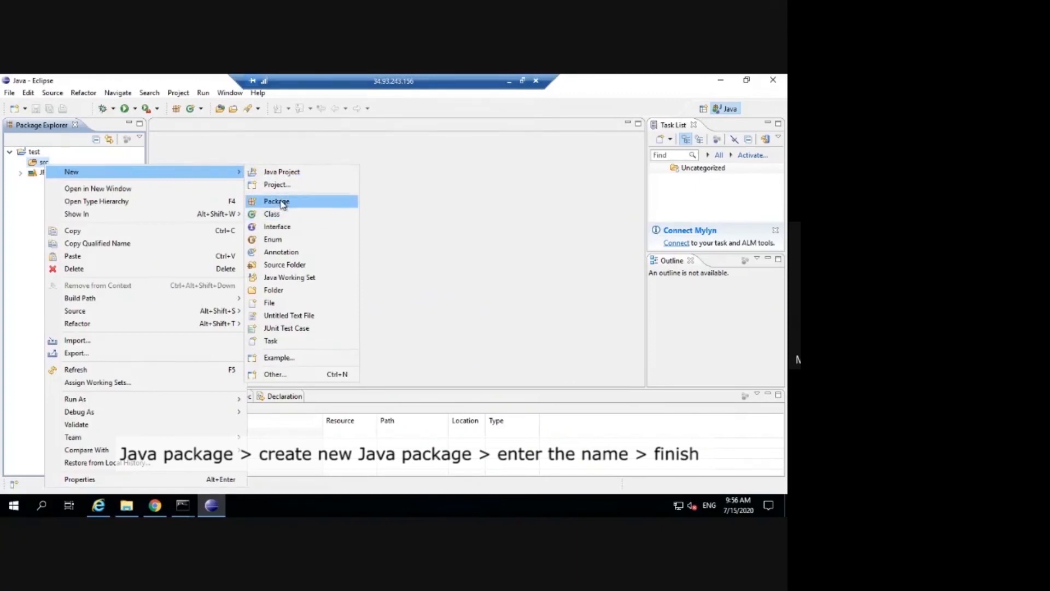
left_click(276, 201)
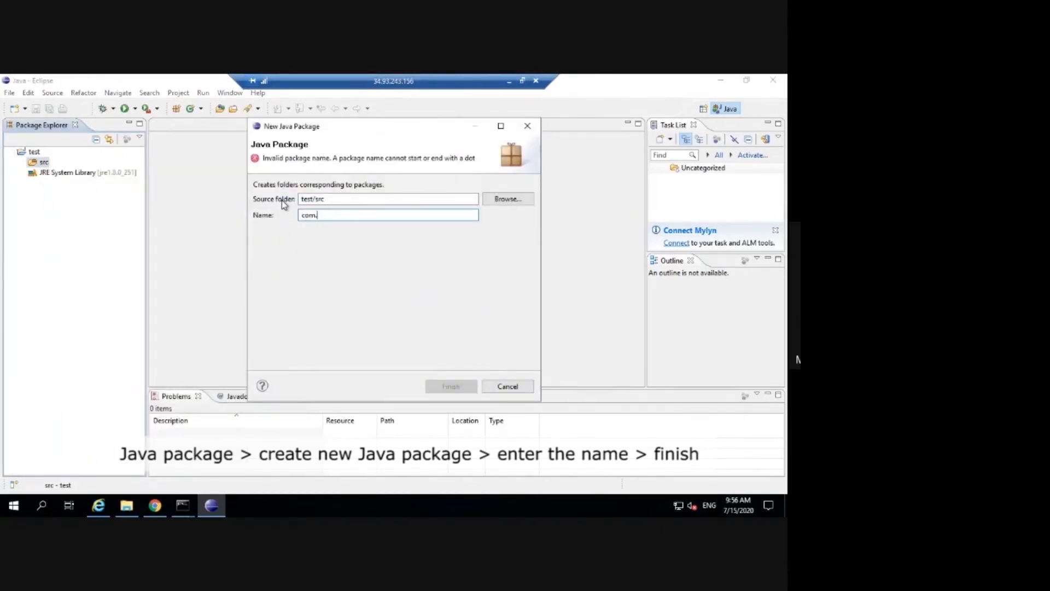
type("nivwe")
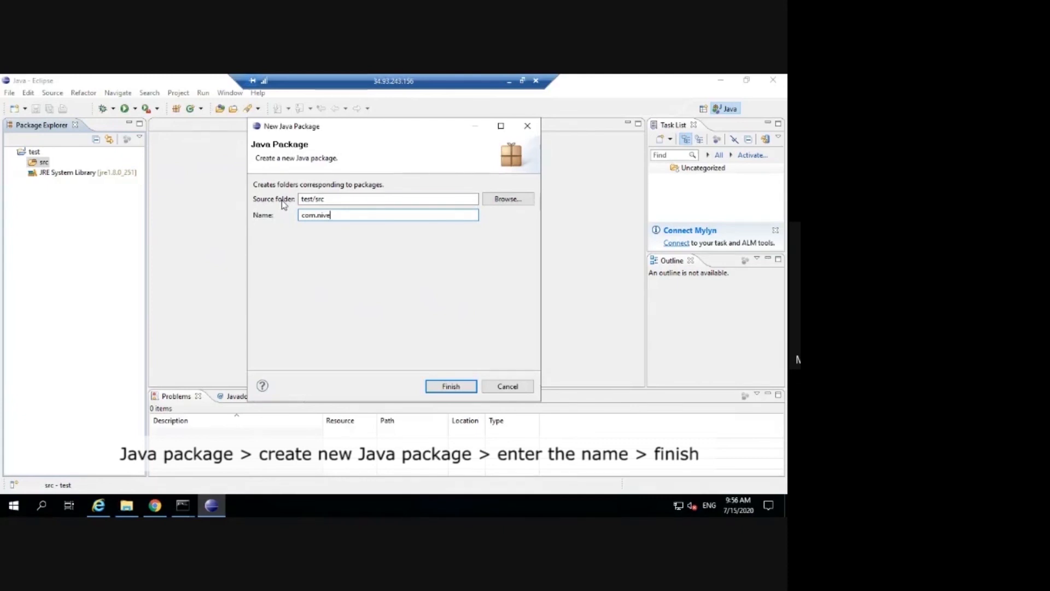
left_click(450, 386)
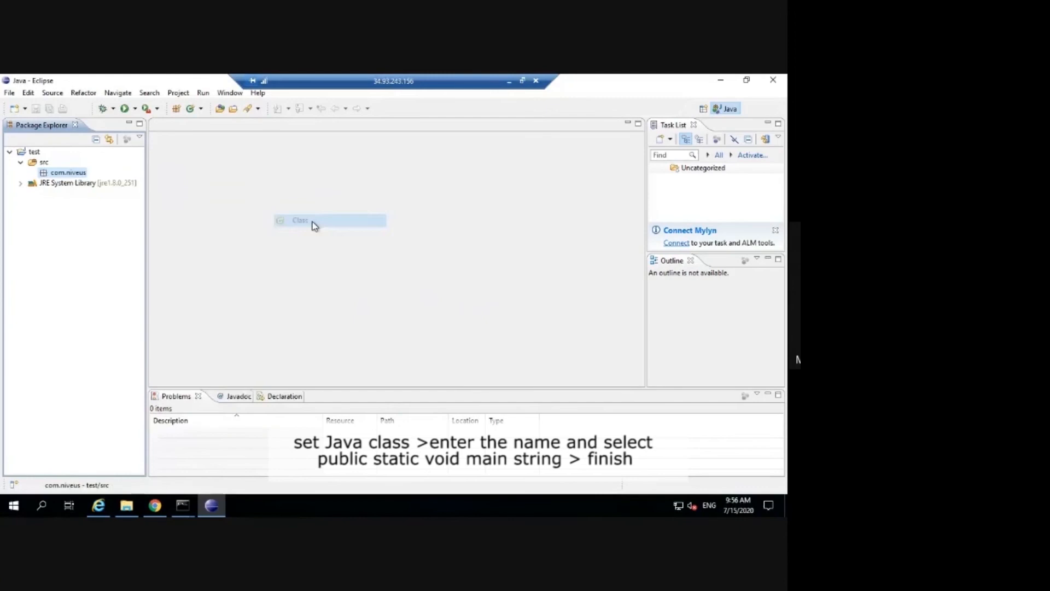
left_click(300, 220)
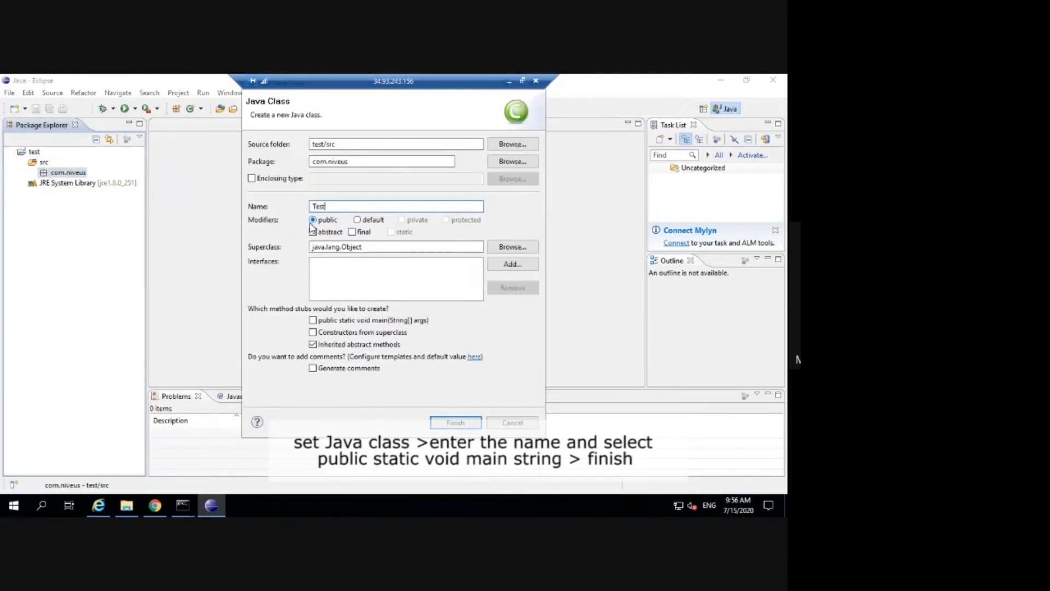